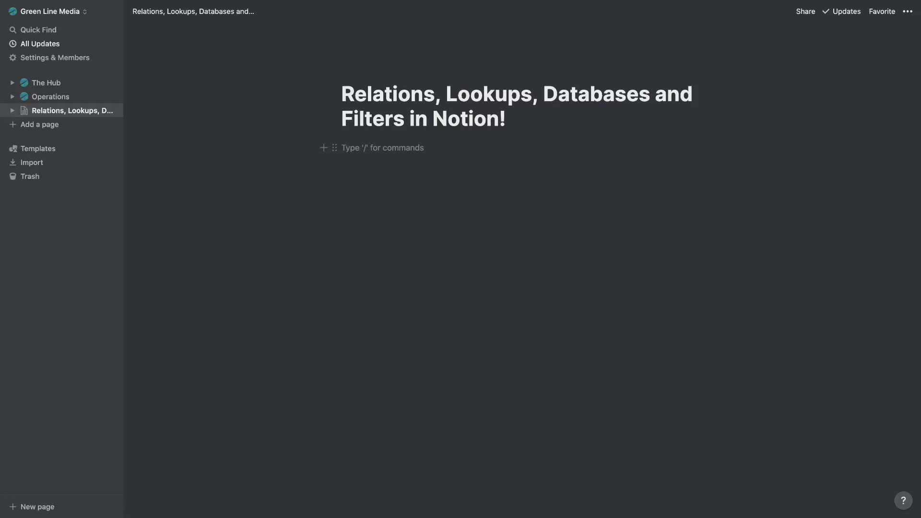
pyautogui.moveTo(437, 203)
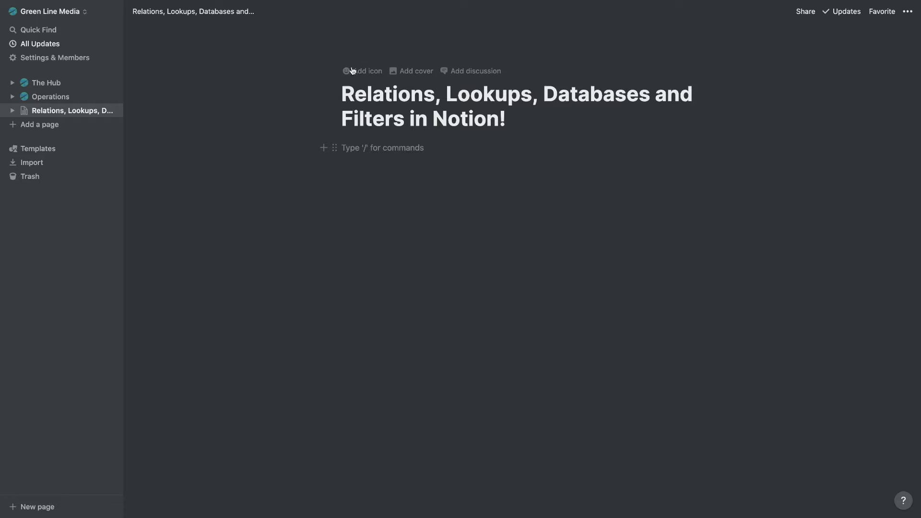
# Step: Give the page a gear emoji icon and a solid yellow cover
pyautogui.click(362, 71)
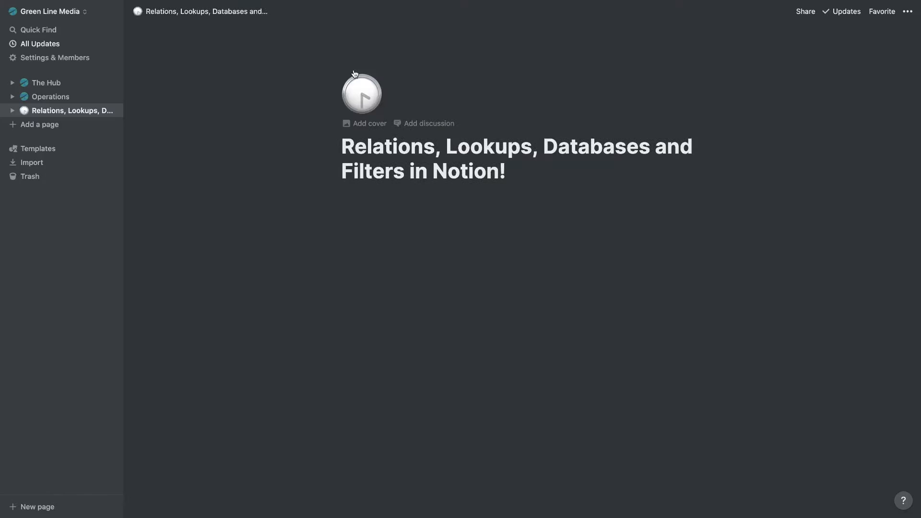
pyautogui.moveTo(314, 121)
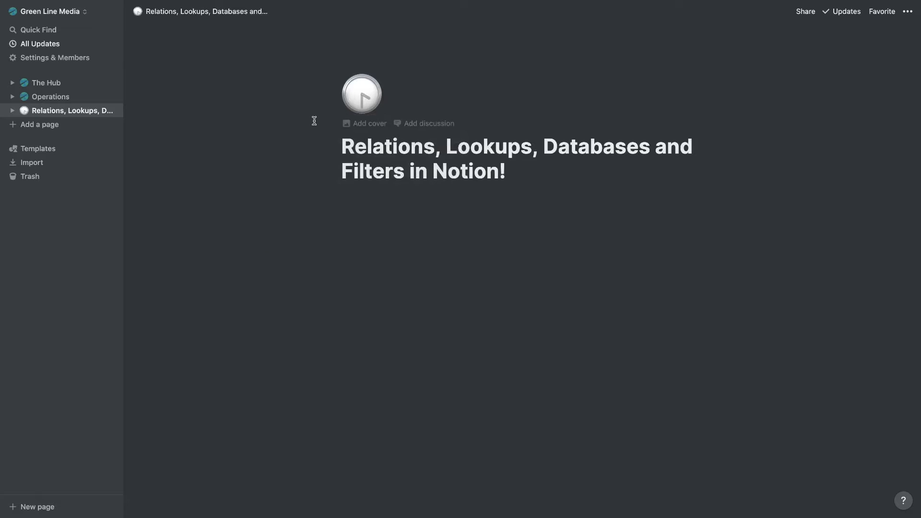
pyautogui.click(362, 94)
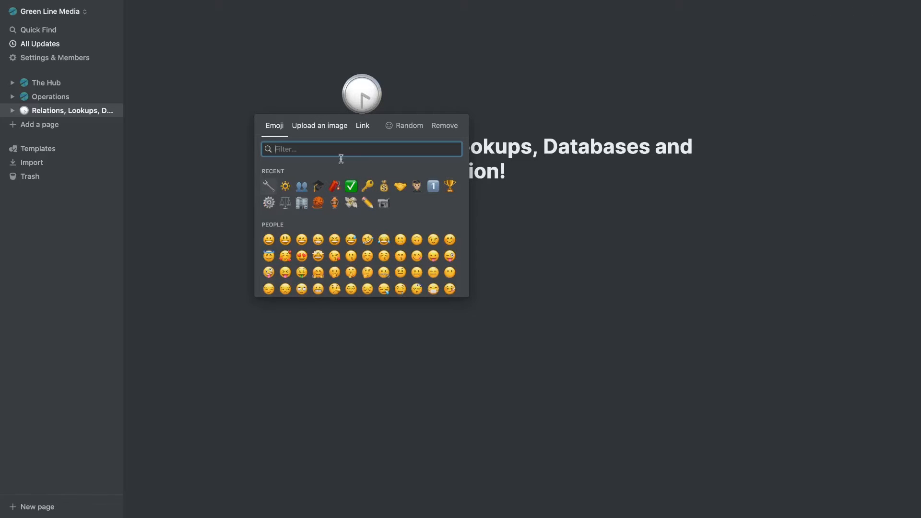
pyautogui.click(268, 202)
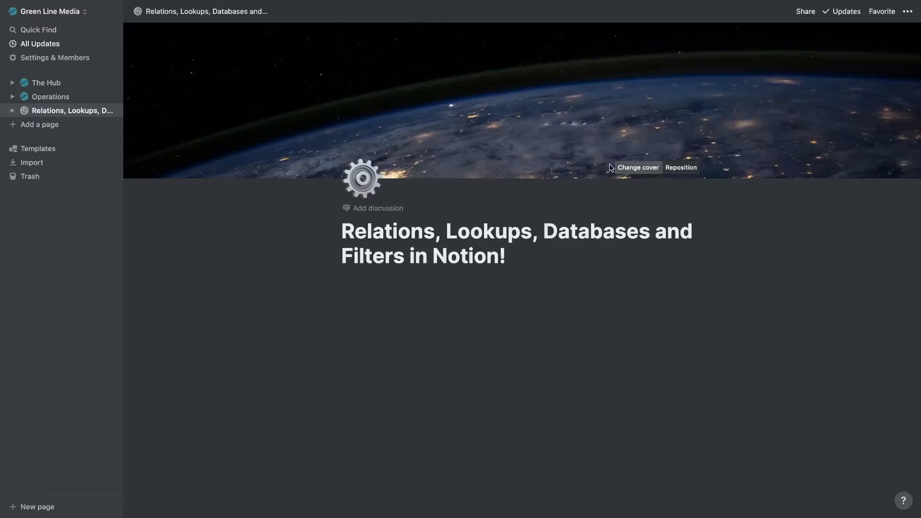
pyautogui.click(637, 167)
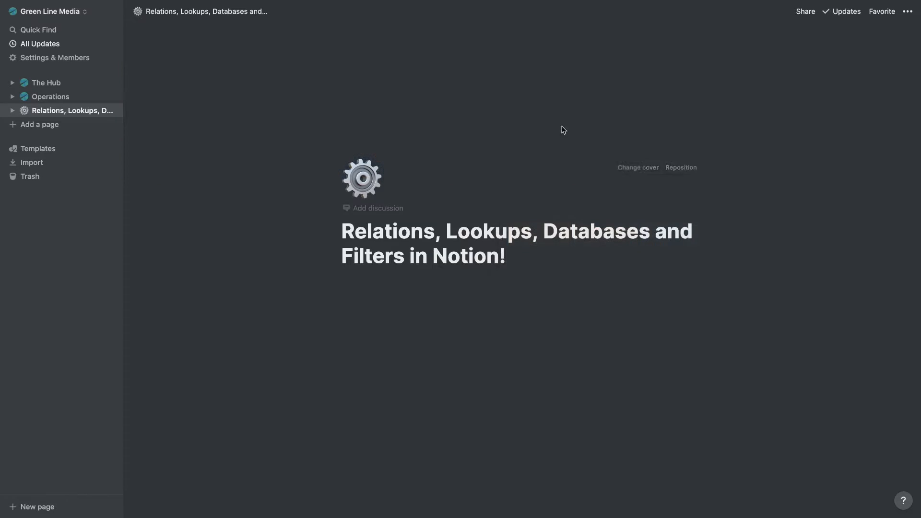
pyautogui.click(637, 167)
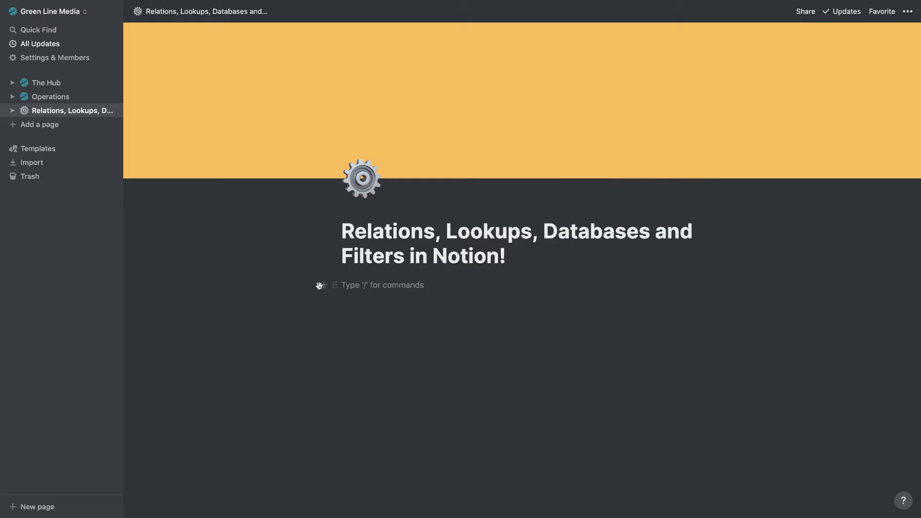
pyautogui.moveTo(681, 165)
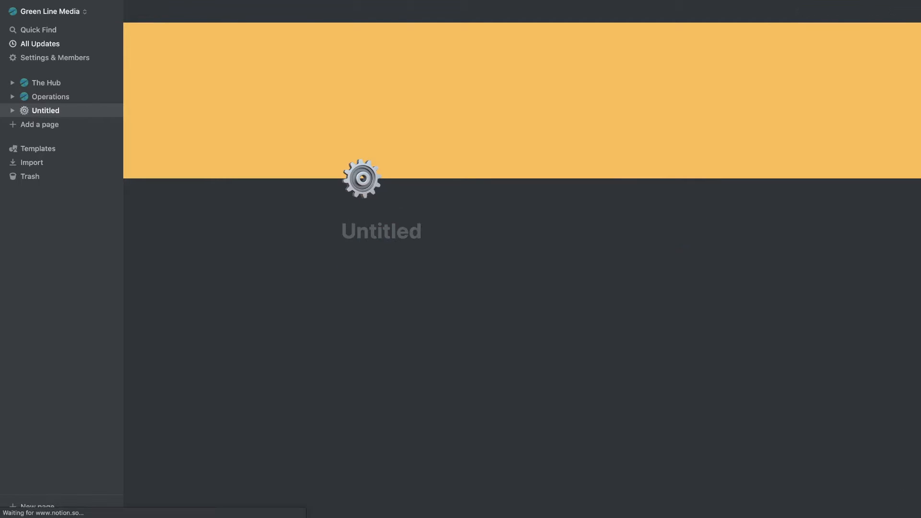
# Step: Retitle the page 'Carter's Lawn Care' with a seedling emoji icon and a grass photo cover
pyautogui.write("Carter's Lawn Care")
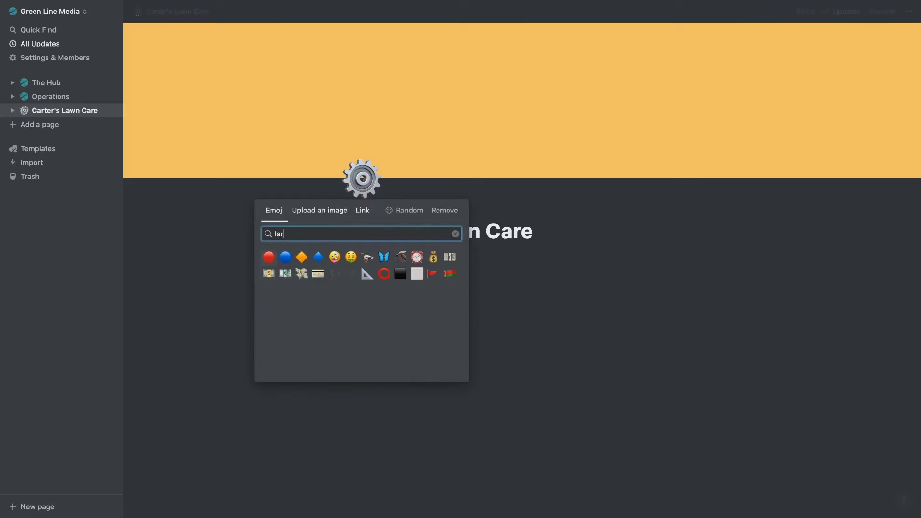
pyautogui.click(367, 257)
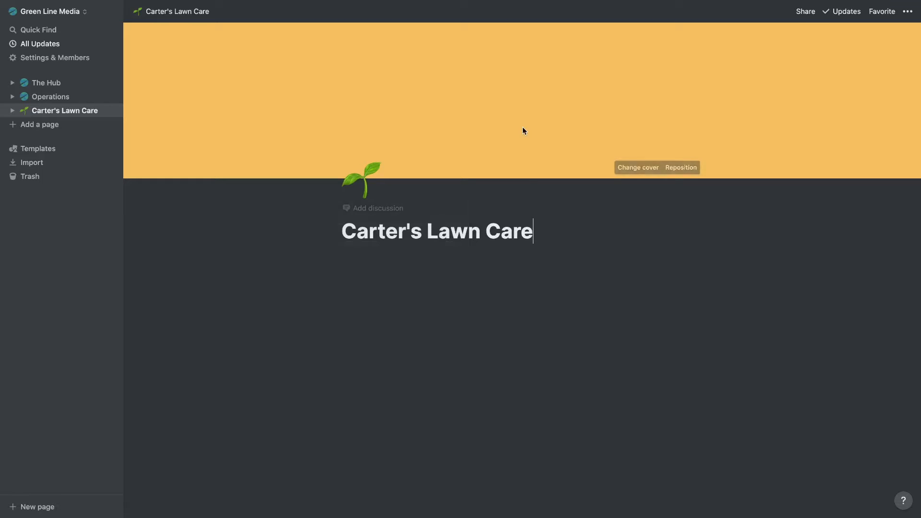
pyautogui.click(637, 168)
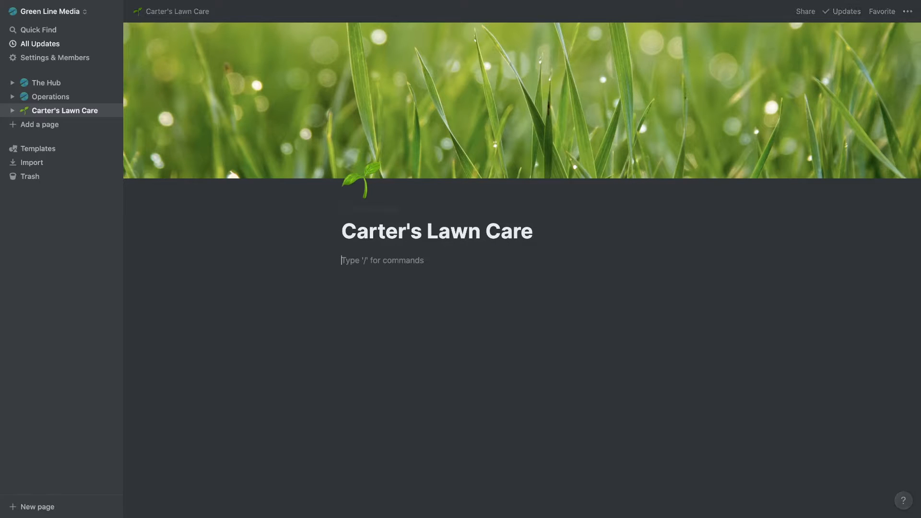
pyautogui.moveTo(330, 251)
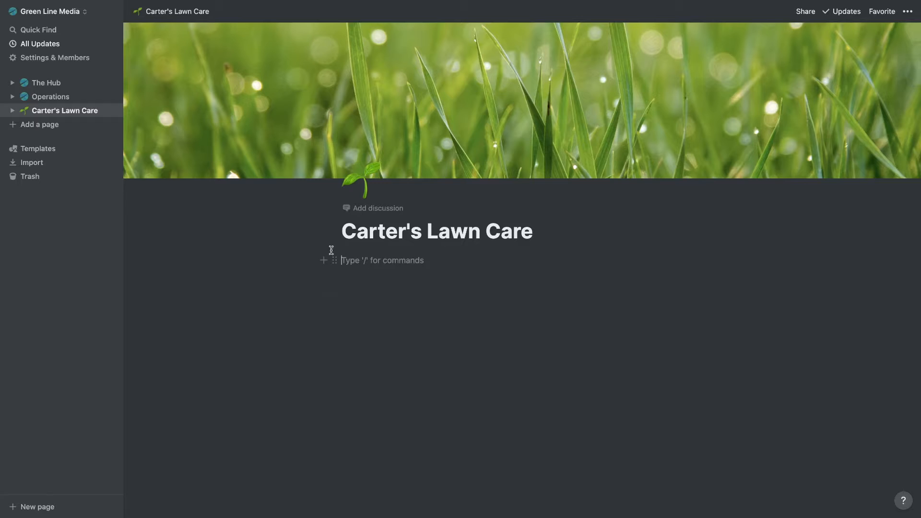
pyautogui.moveTo(324, 259)
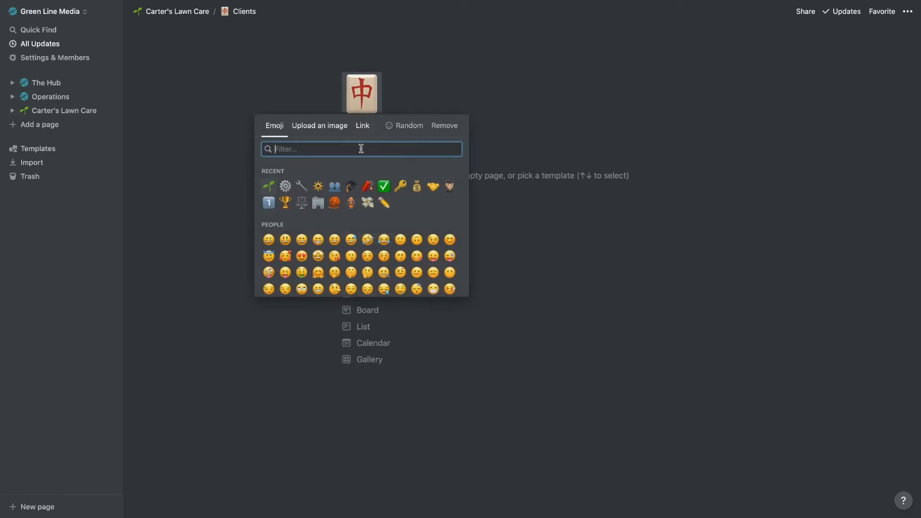
# Step: Add a person icon and a table listing John H., Susan R., Roger M. and Jill B
pyautogui.write('person')
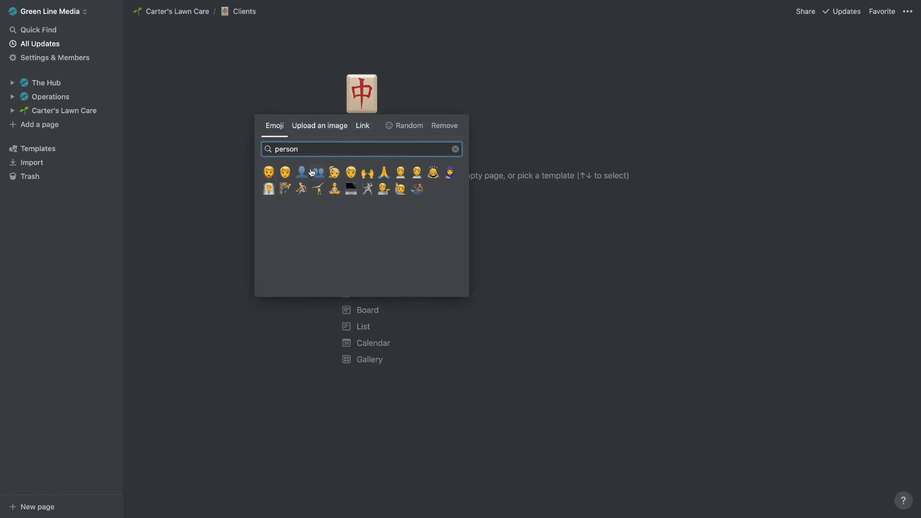
pyautogui.click(317, 173)
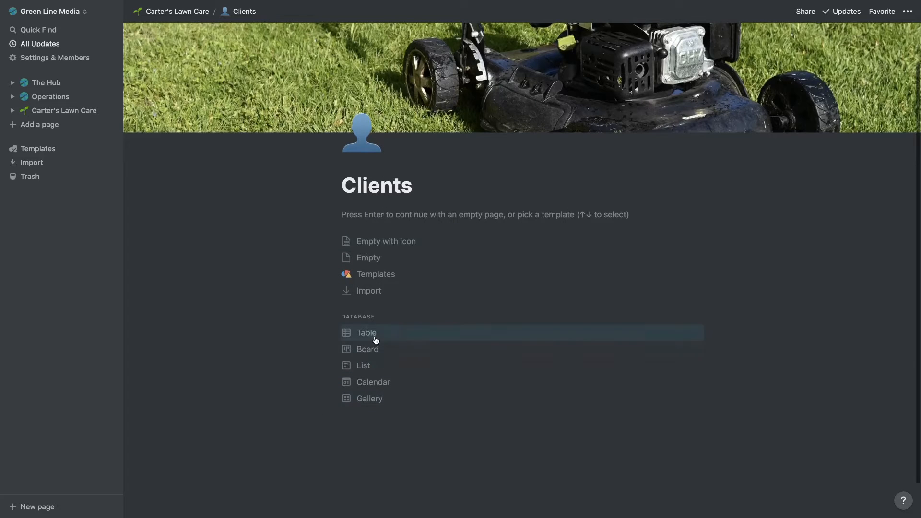
pyautogui.click(366, 332)
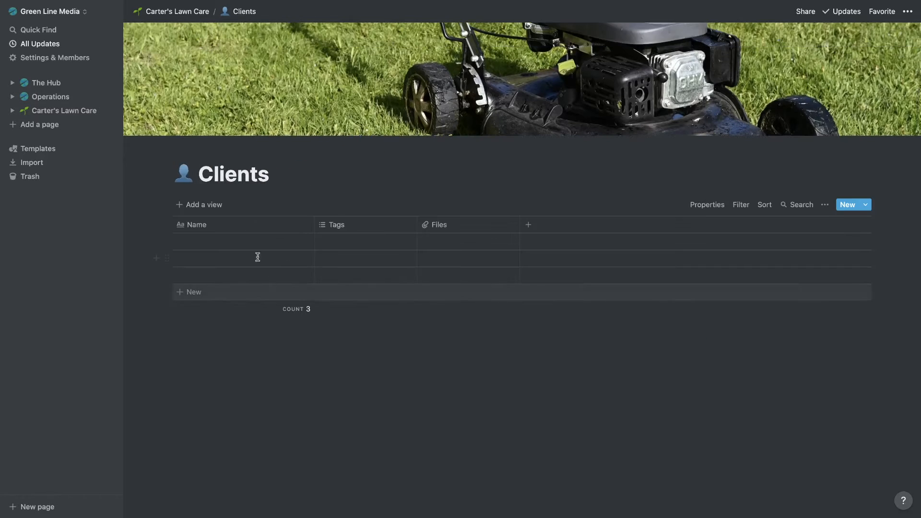
pyautogui.click(241, 241)
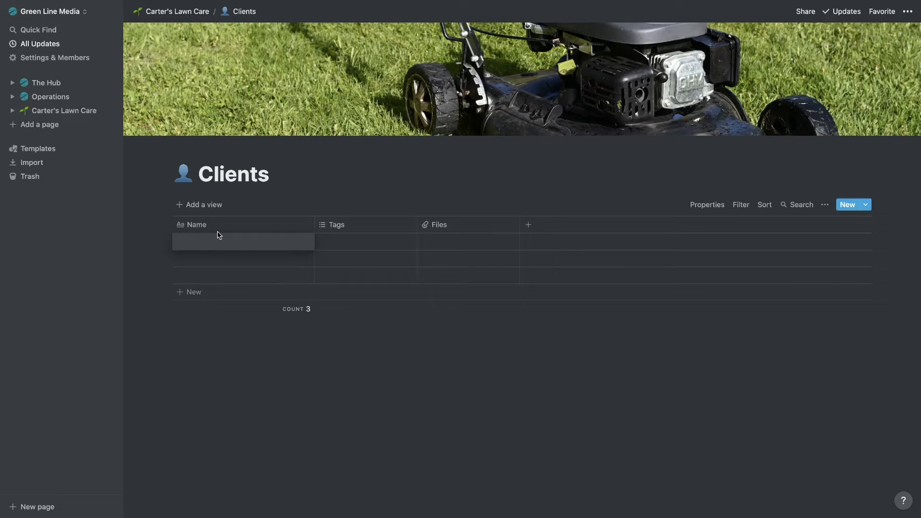
pyautogui.write('John H.')
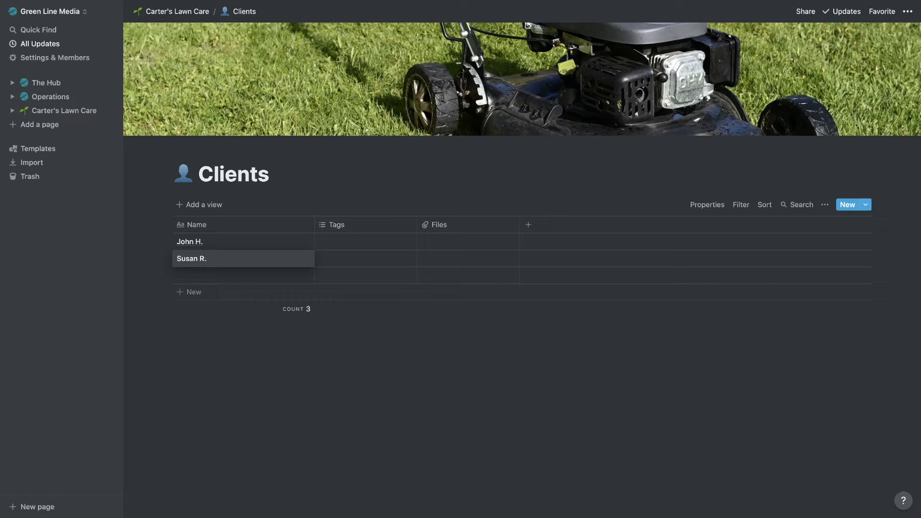
pyautogui.write('Roger M.')
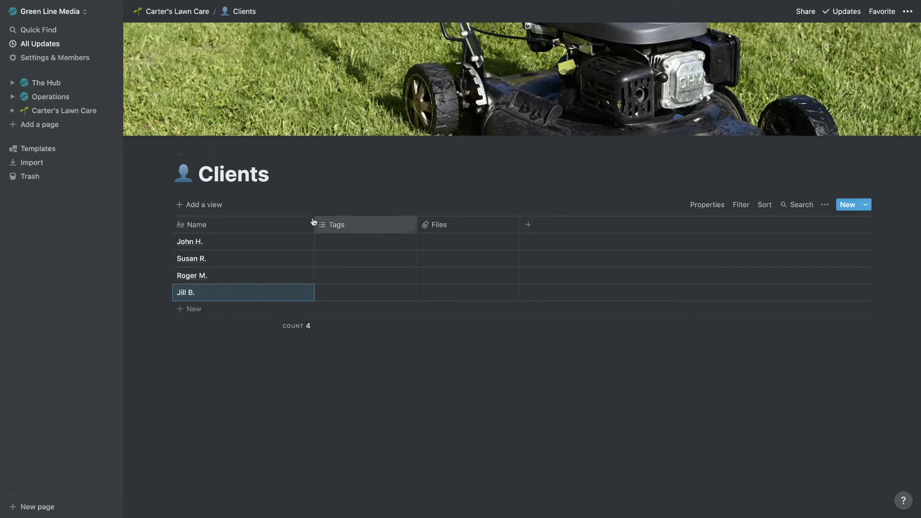
pyautogui.moveTo(363, 225)
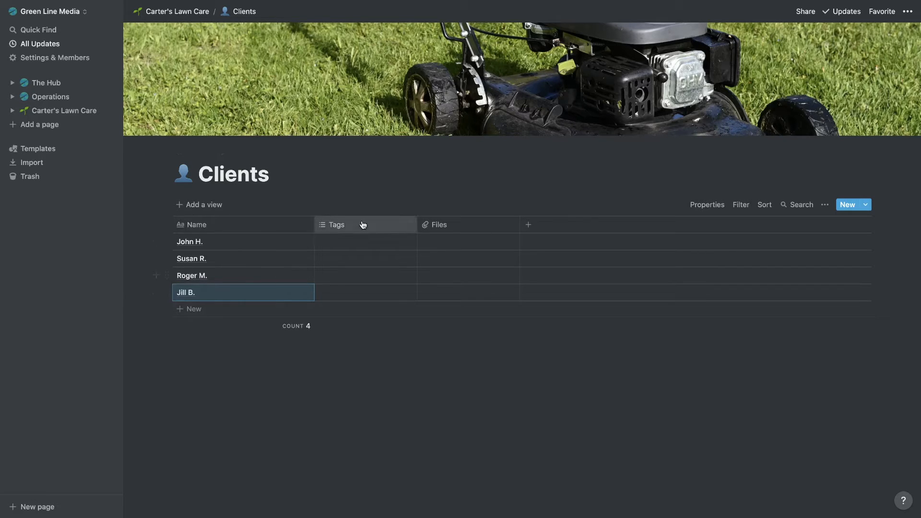
# Step: Convert Tags into an Email column and Files into a Phone column, then add a column
pyautogui.click(336, 225)
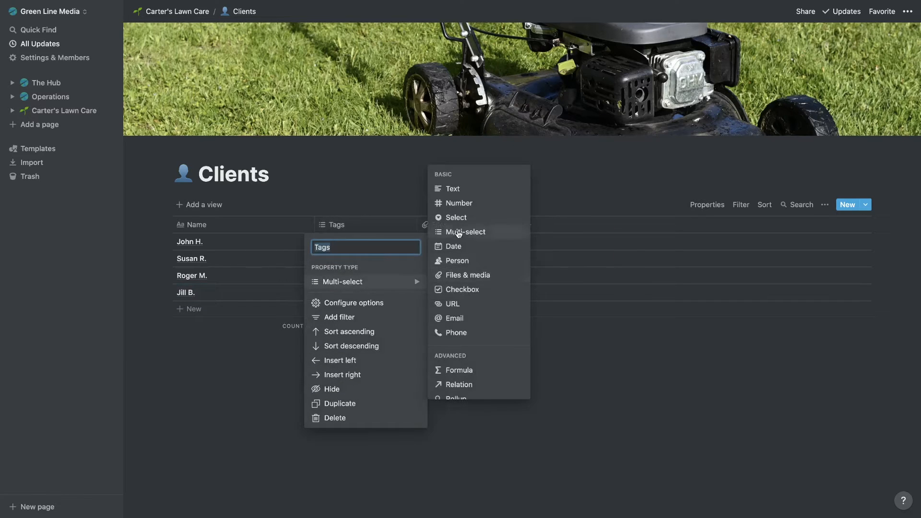
pyautogui.moveTo(454, 317)
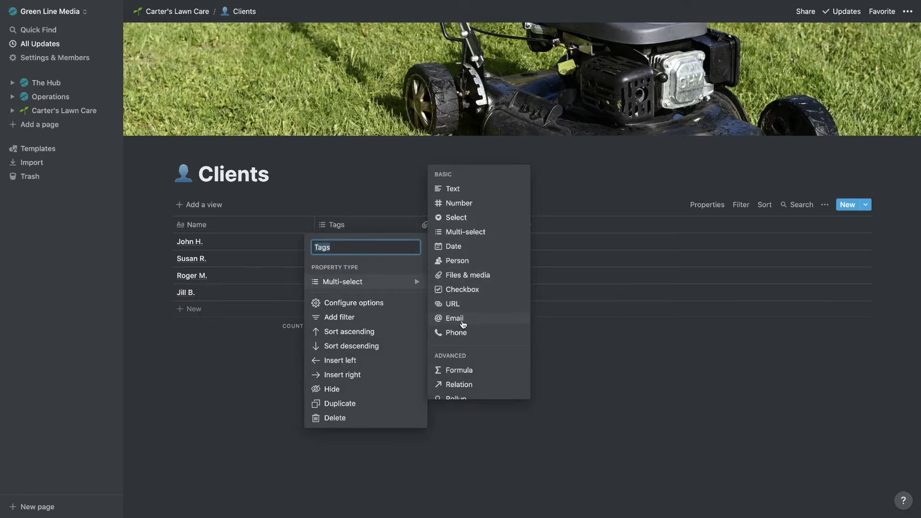
pyautogui.click(454, 318)
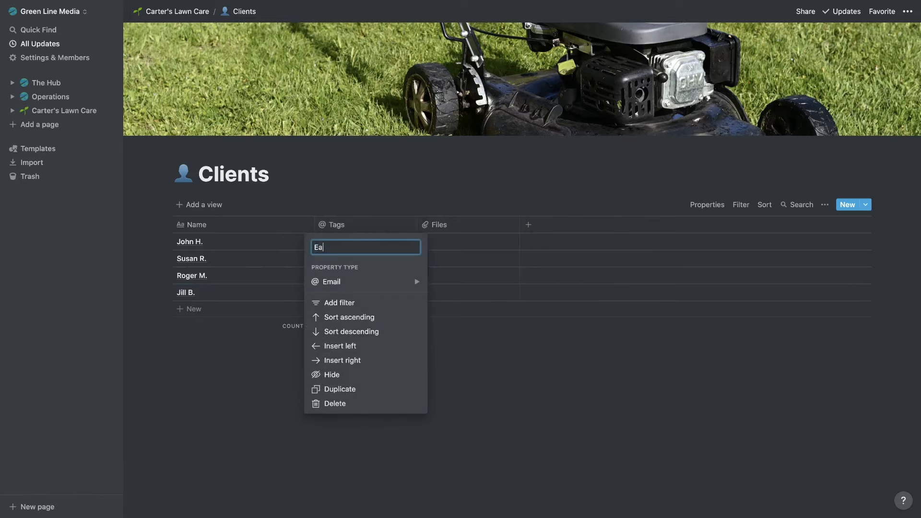
pyautogui.click(438, 225)
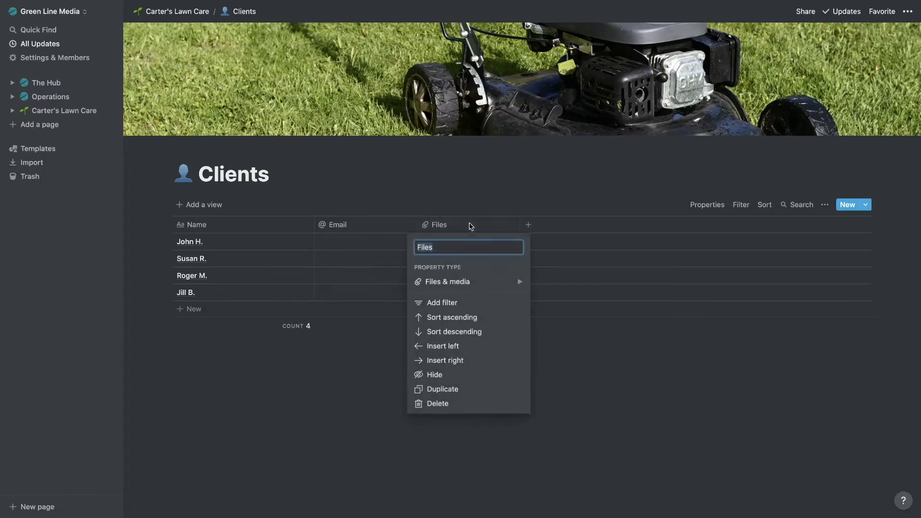
pyautogui.click(447, 281)
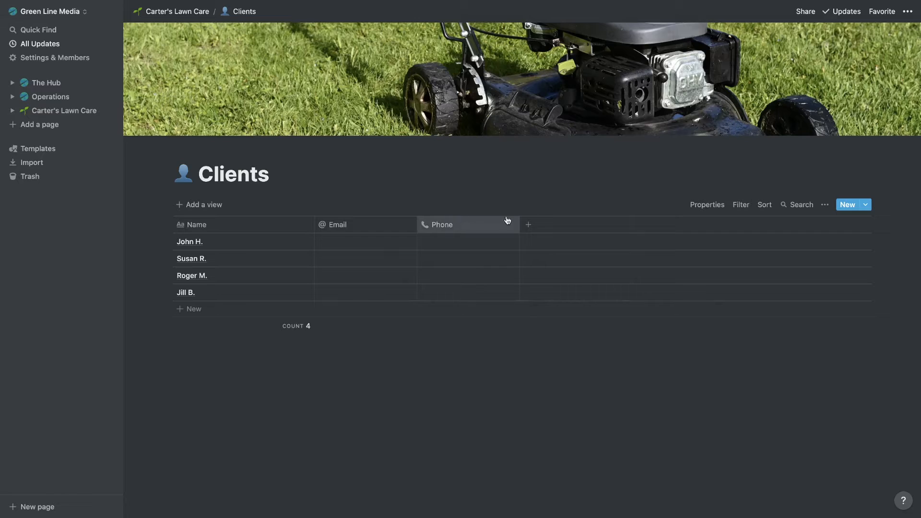
pyautogui.moveTo(440, 240)
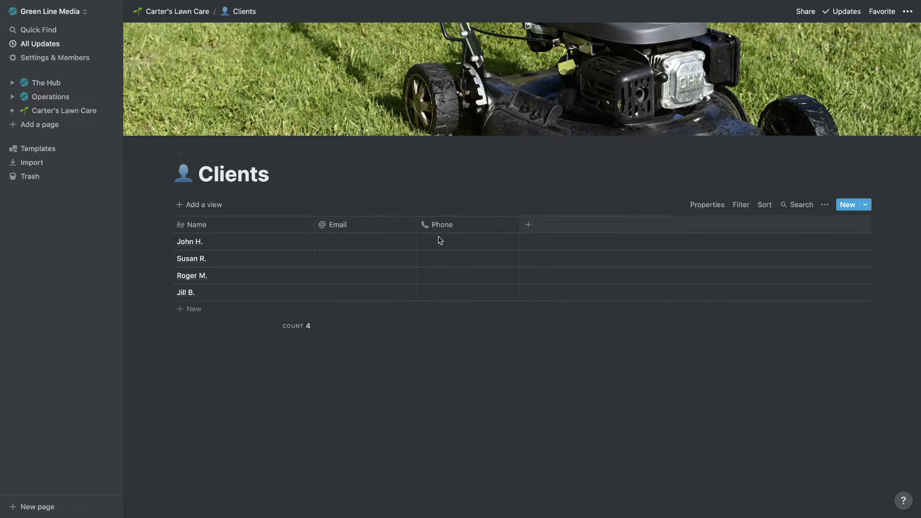
pyautogui.click(528, 224)
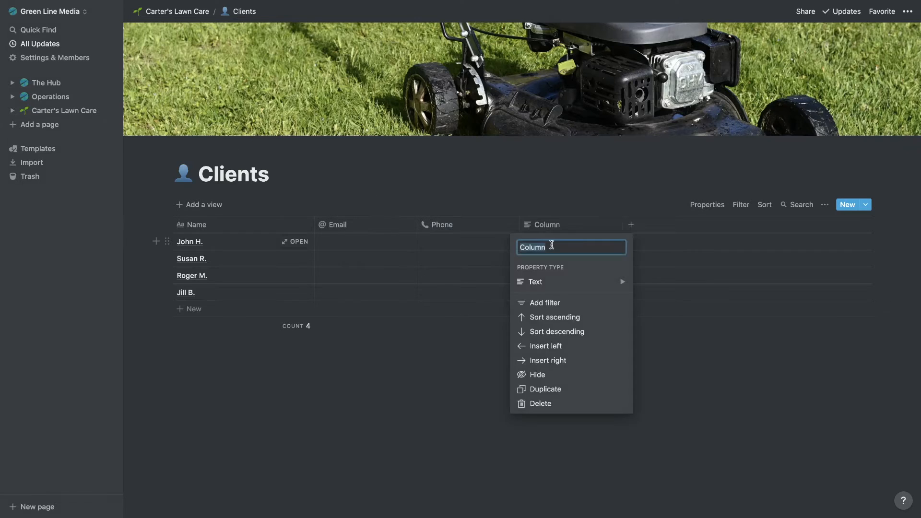
# Step: Create a Location select column with Kalamazoo, Grand Rapids, Detroit and Traverse options
pyautogui.write('Lca')
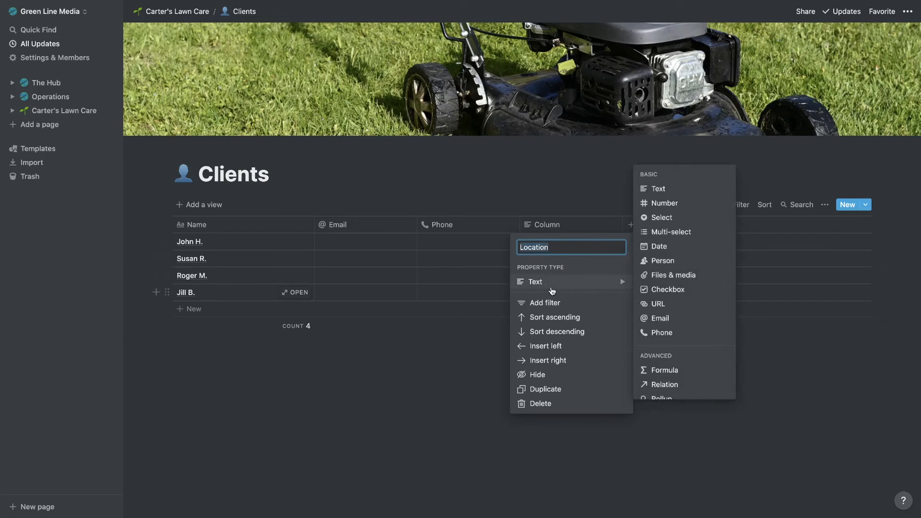
pyautogui.moveTo(664, 203)
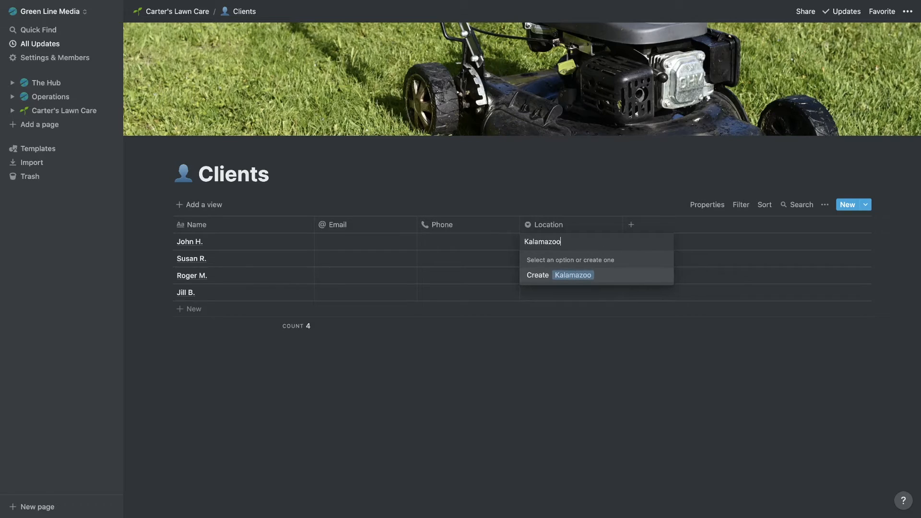
pyautogui.click(558, 275)
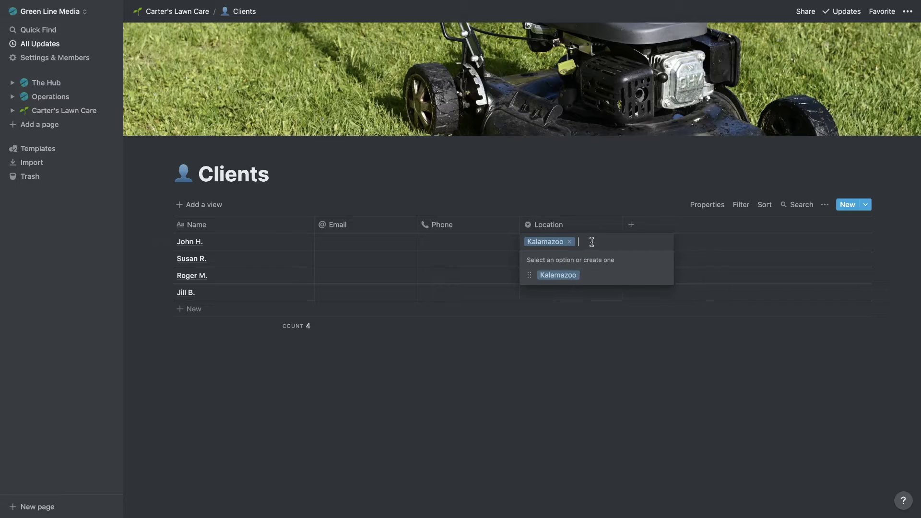
pyautogui.write('Grande')
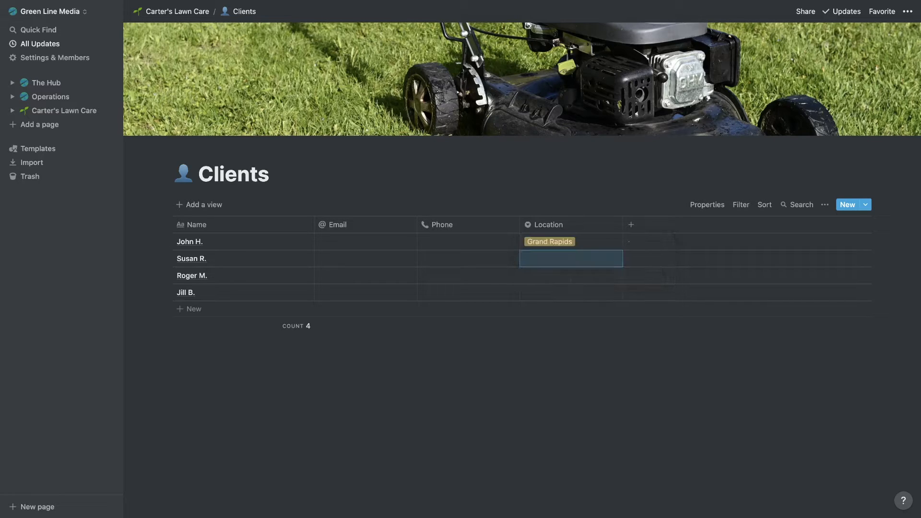
pyautogui.write('Detroit')
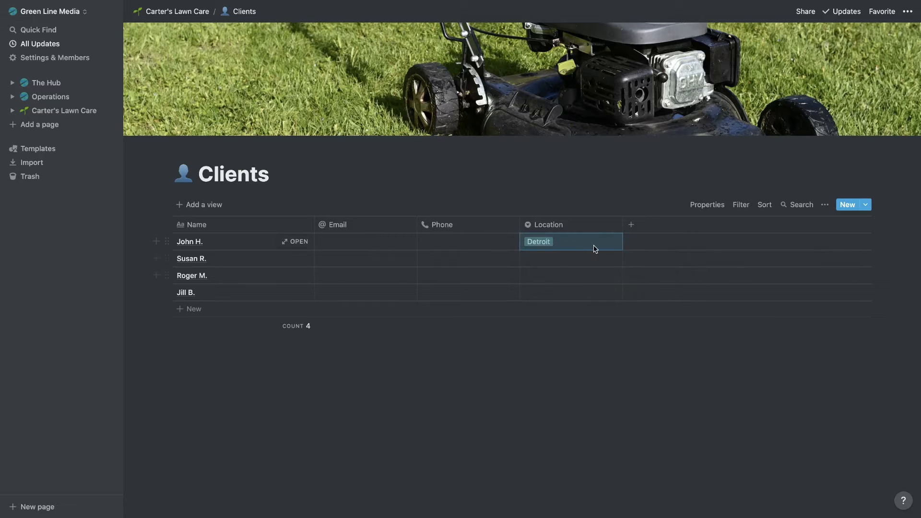
pyautogui.write('Travers')
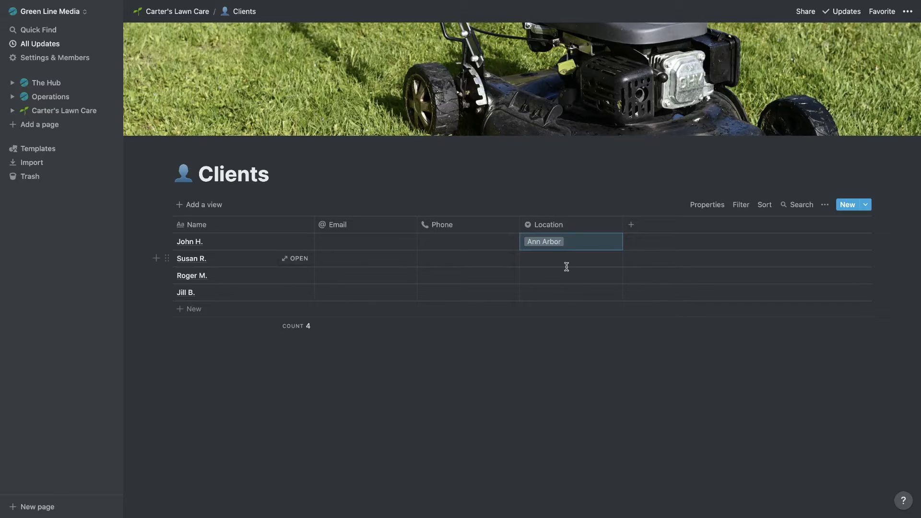
# Step: Enter the clients' phone numbers and emails, and set Kalamazoo and Grand Rapids locations
pyautogui.click(468, 241)
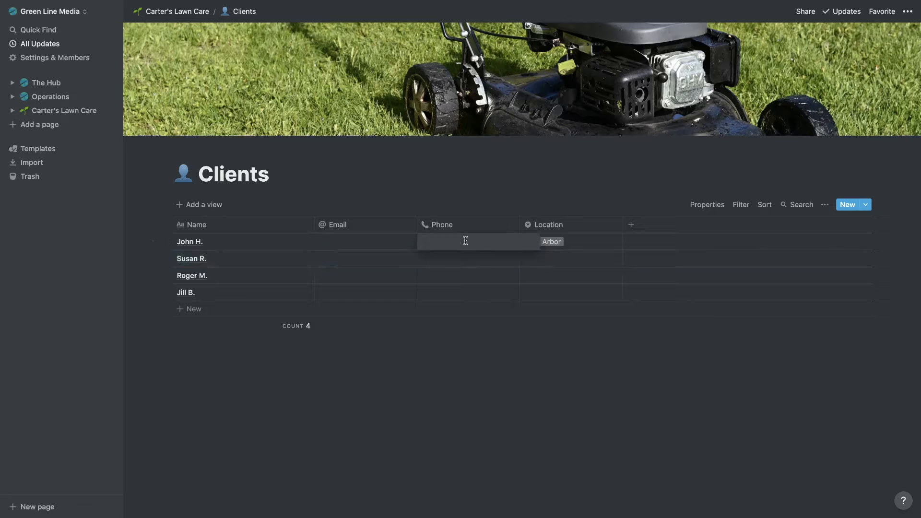
pyautogui.write('888-')
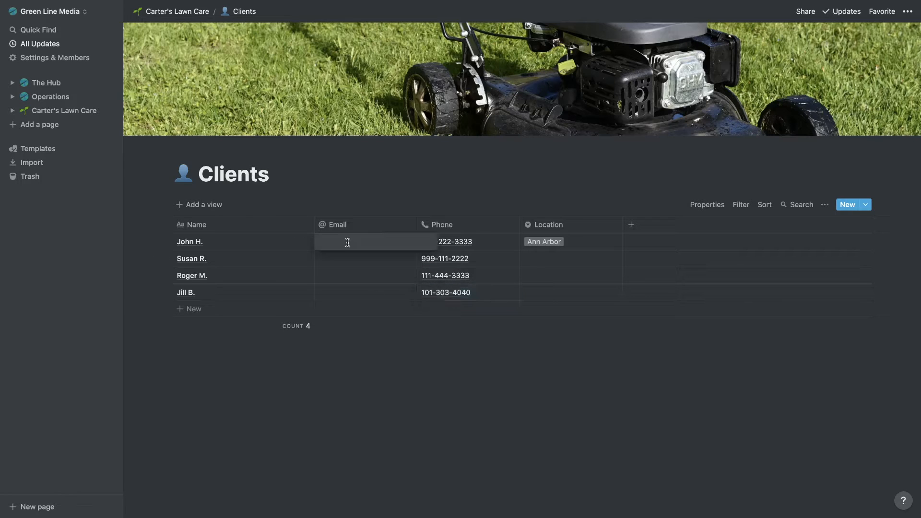
pyautogui.write('john@john.com')
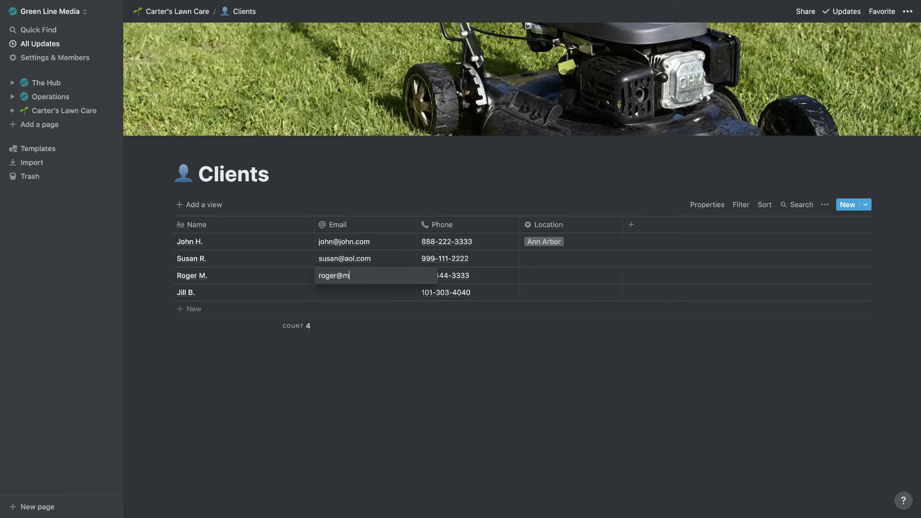
pyautogui.click(364, 292)
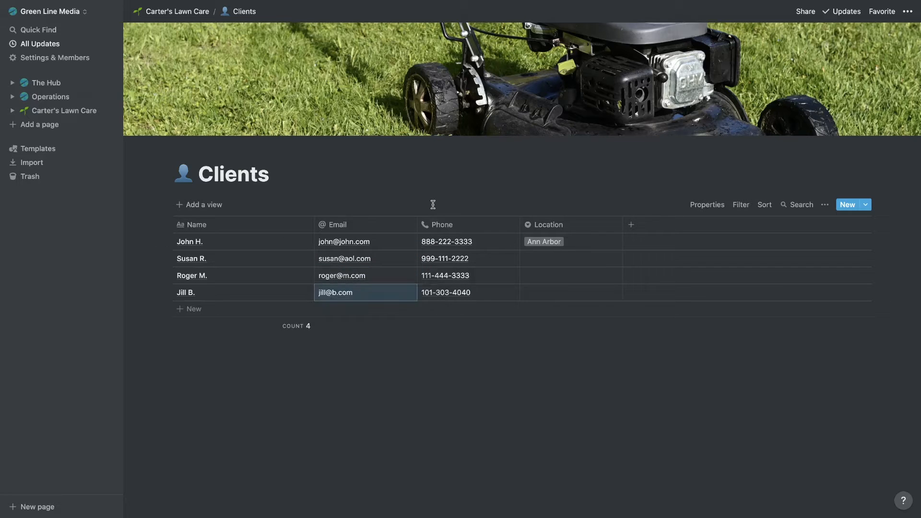
pyautogui.click(570, 258)
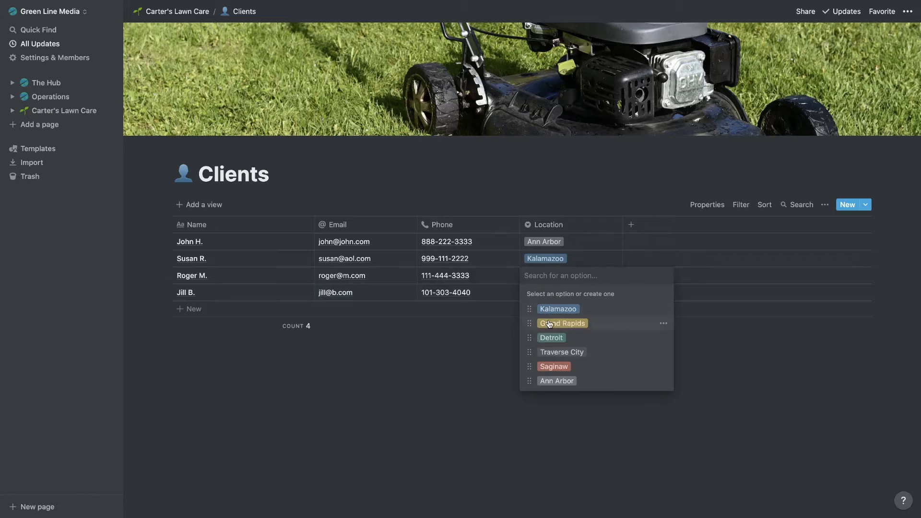
pyautogui.click(562, 322)
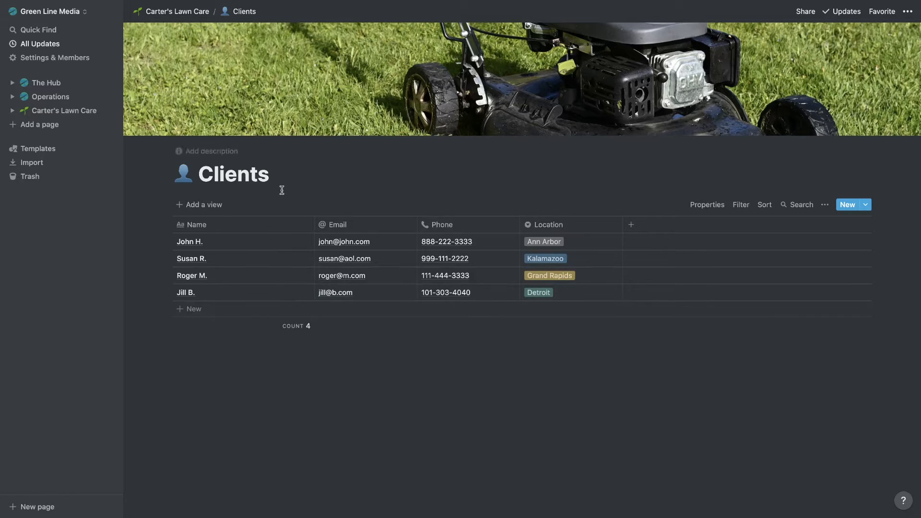
pyautogui.moveTo(460, 245)
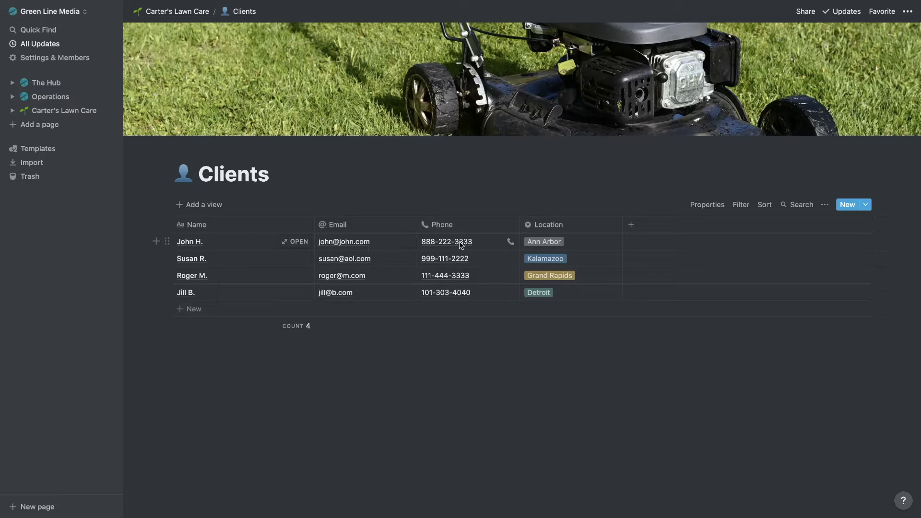
pyautogui.moveTo(510, 260)
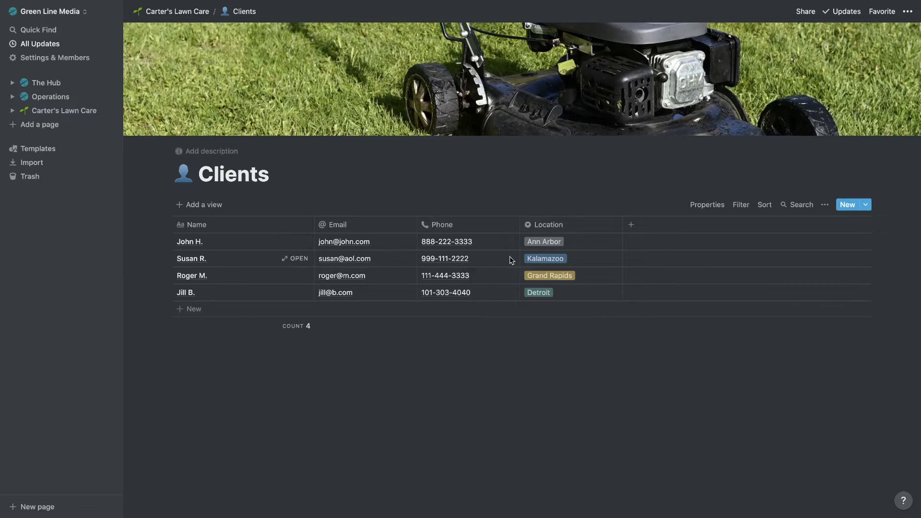
pyautogui.moveTo(595, 258)
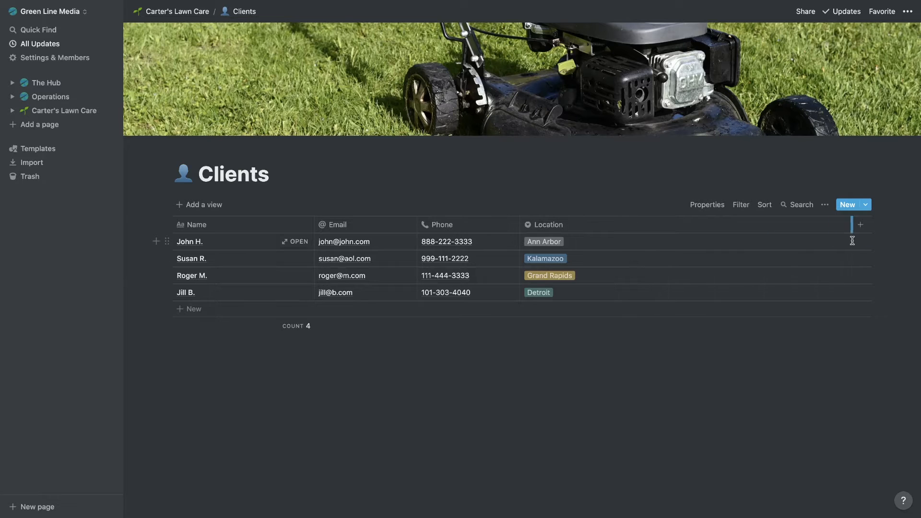
pyautogui.moveTo(398, 204)
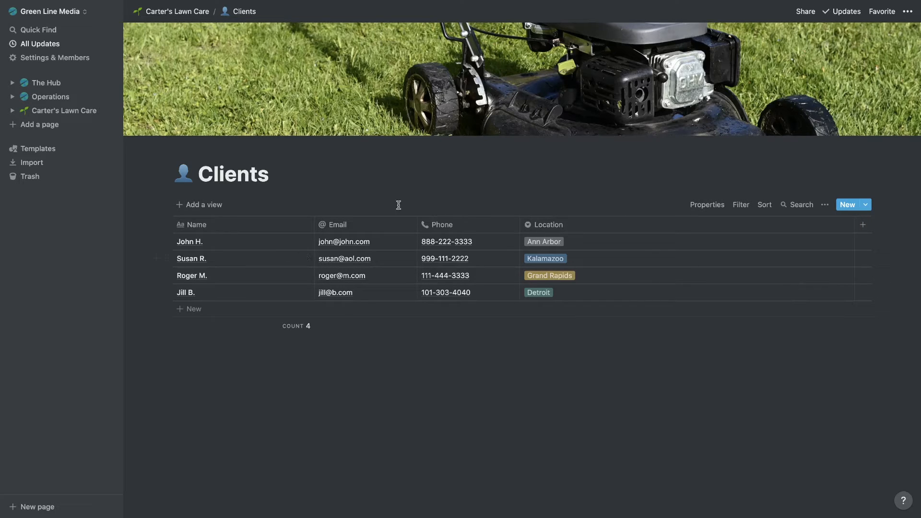
pyautogui.moveTo(238, 245)
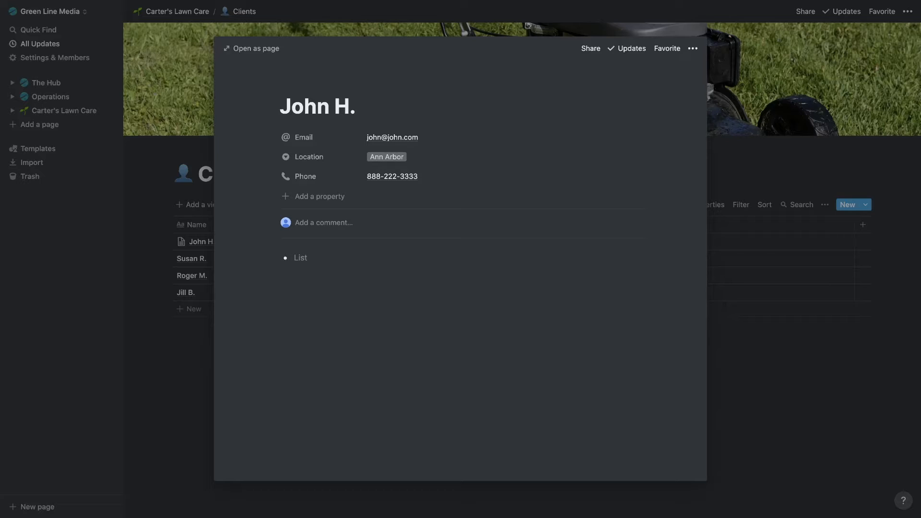
pyautogui.write('Large 2 a')
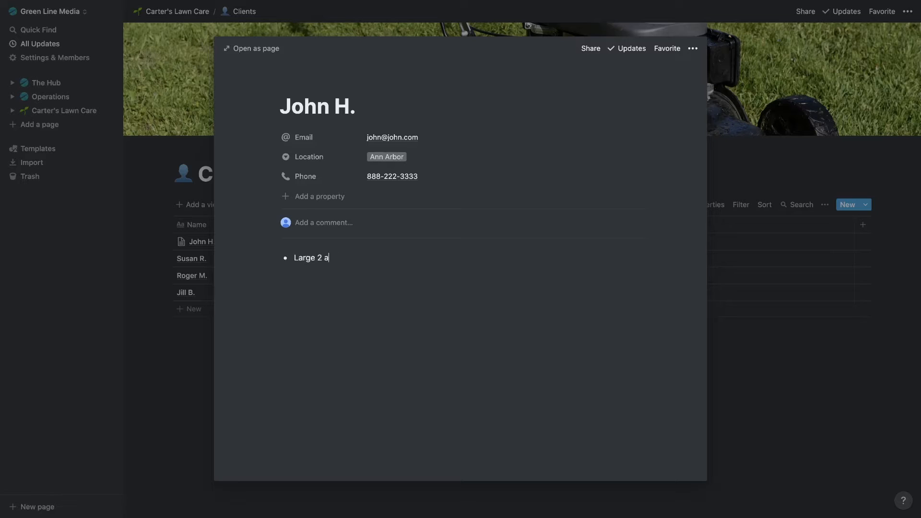
pyautogui.write('cre yard, nee')
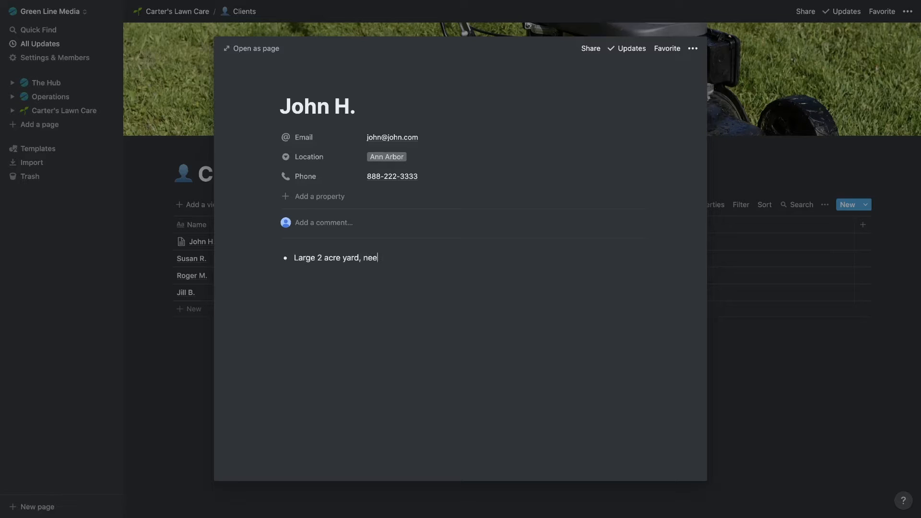
pyautogui.write('ds once a week t')
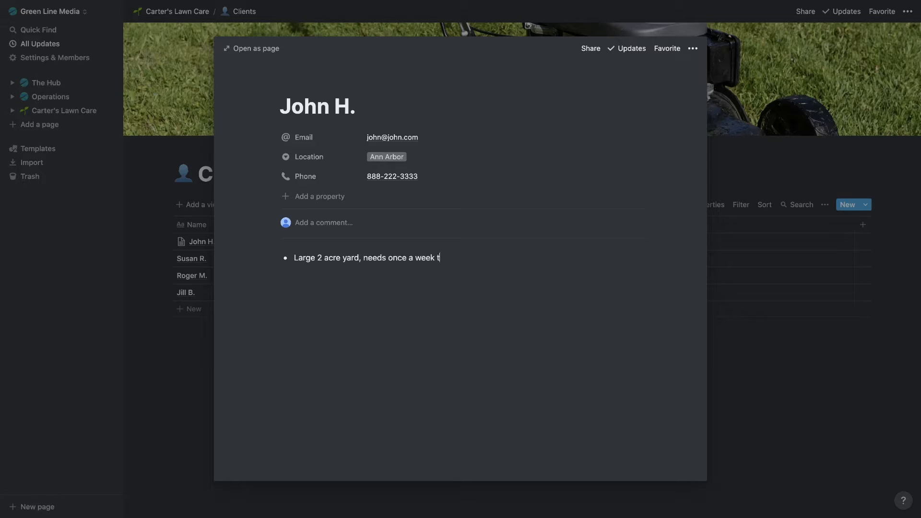
pyautogui.write('riming of hedge')
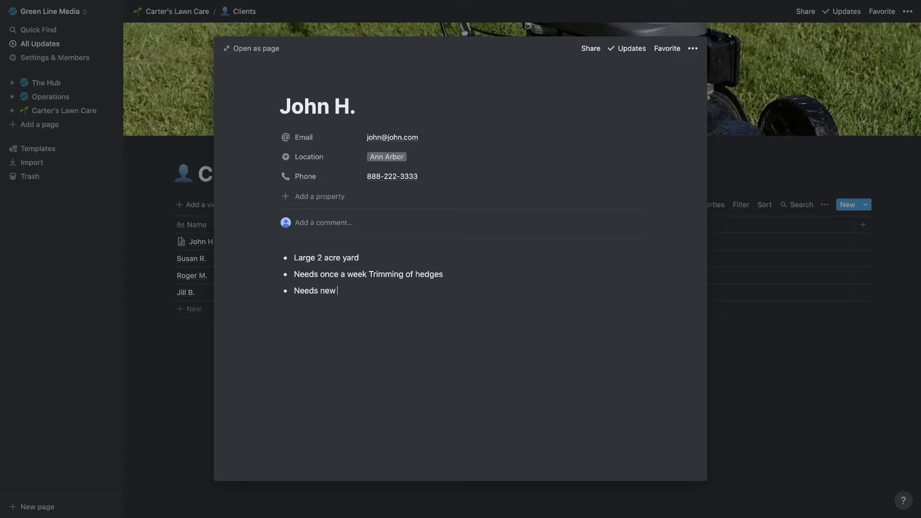
pyautogui.write('sprinkler')
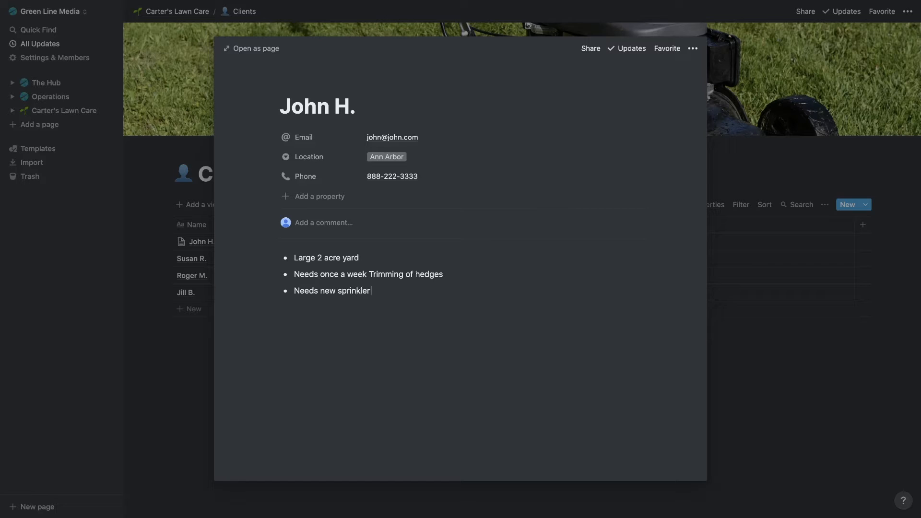
pyautogui.write('system')
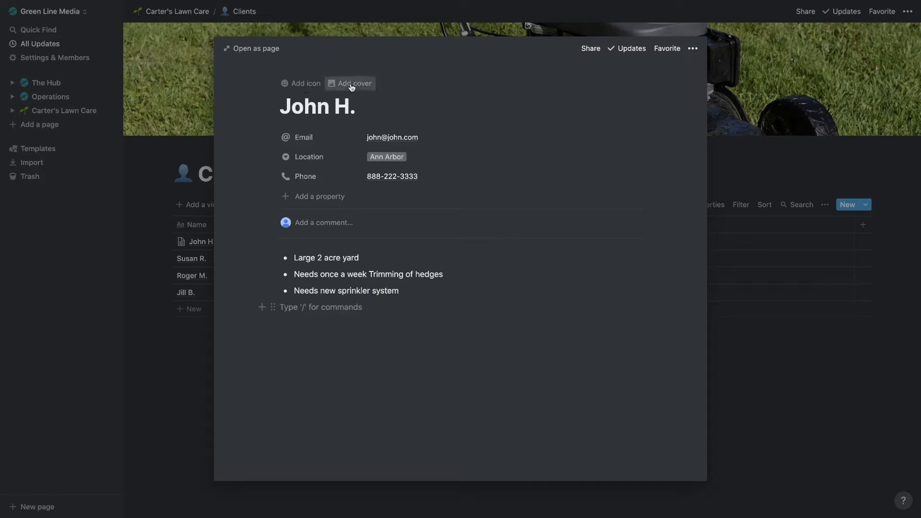
pyautogui.click(300, 83)
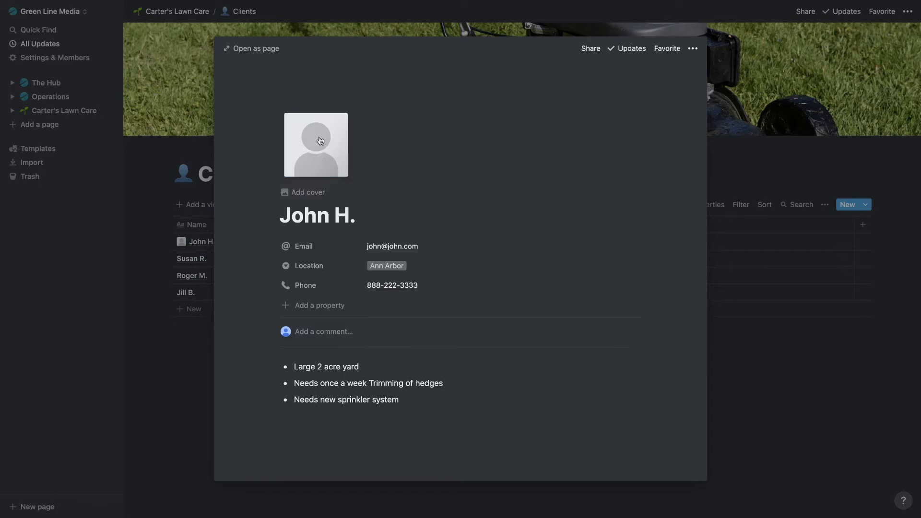
pyautogui.click(334, 215)
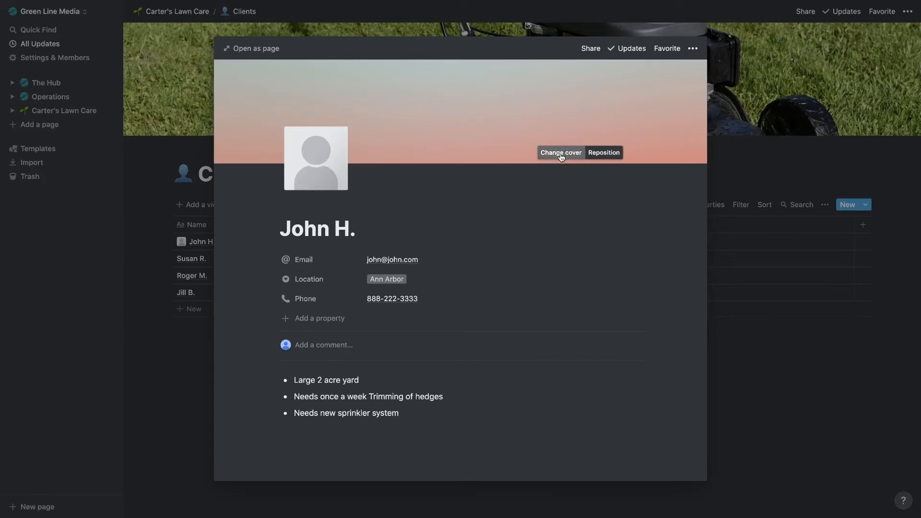
pyautogui.click(560, 152)
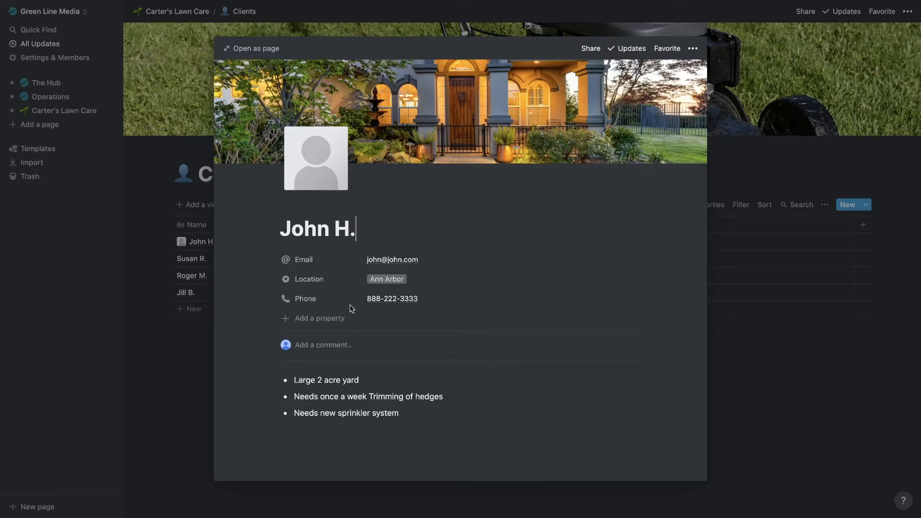
pyautogui.click(392, 259)
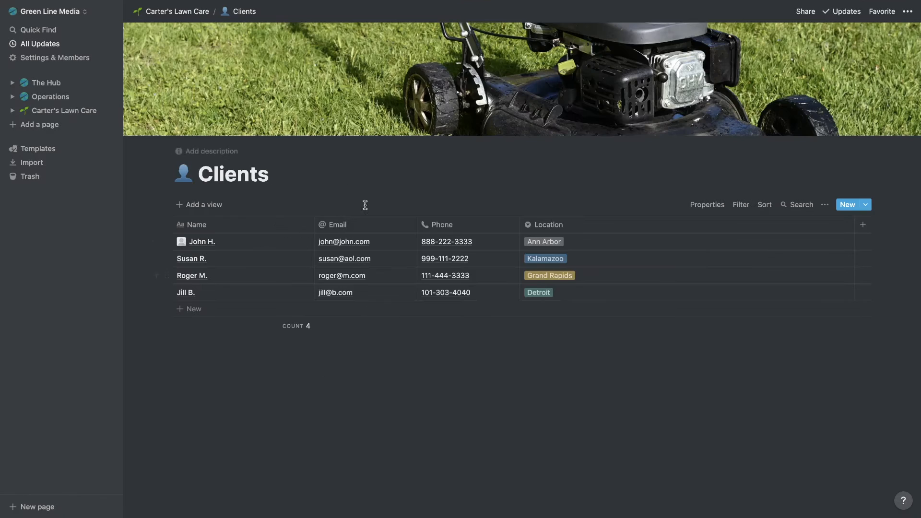
pyautogui.click(201, 241)
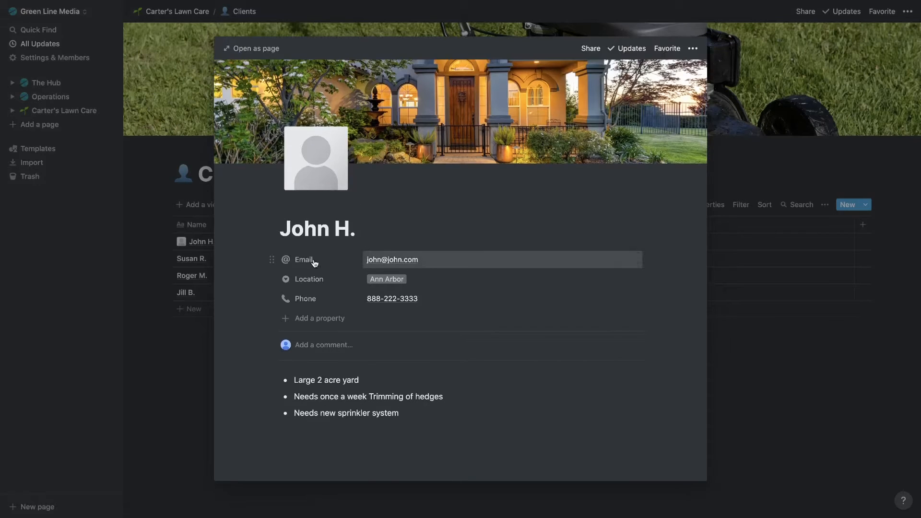
pyautogui.click(190, 259)
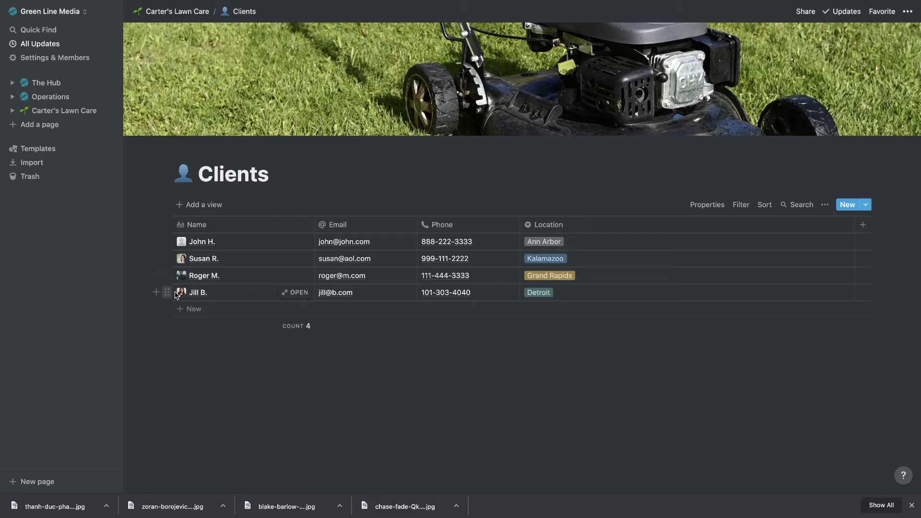
pyautogui.moveTo(181, 228)
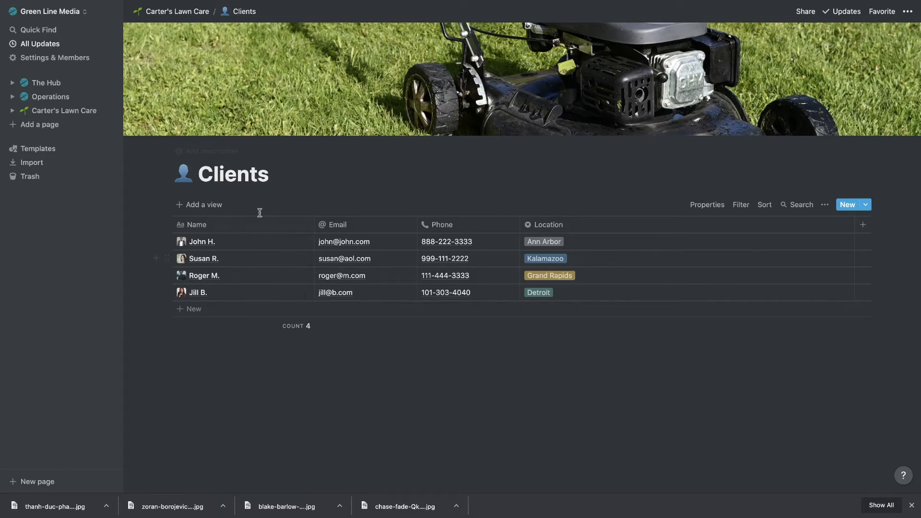
pyautogui.moveTo(545, 297)
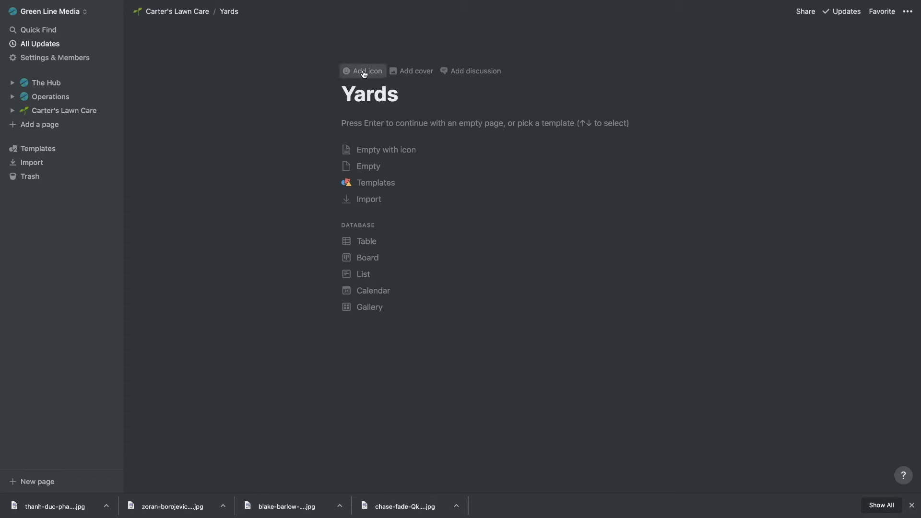
# Step: Give the Yards page a house icon and add an empty table database
pyautogui.click(362, 71)
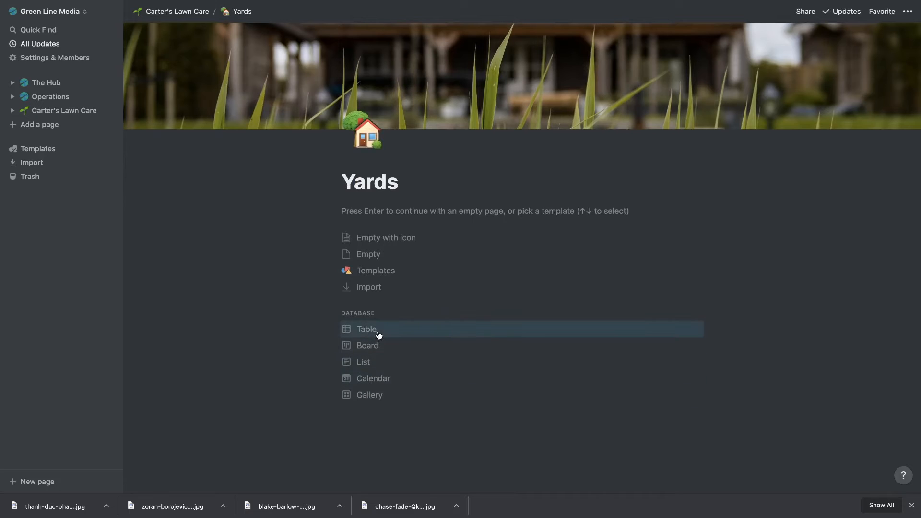
pyautogui.click(366, 330)
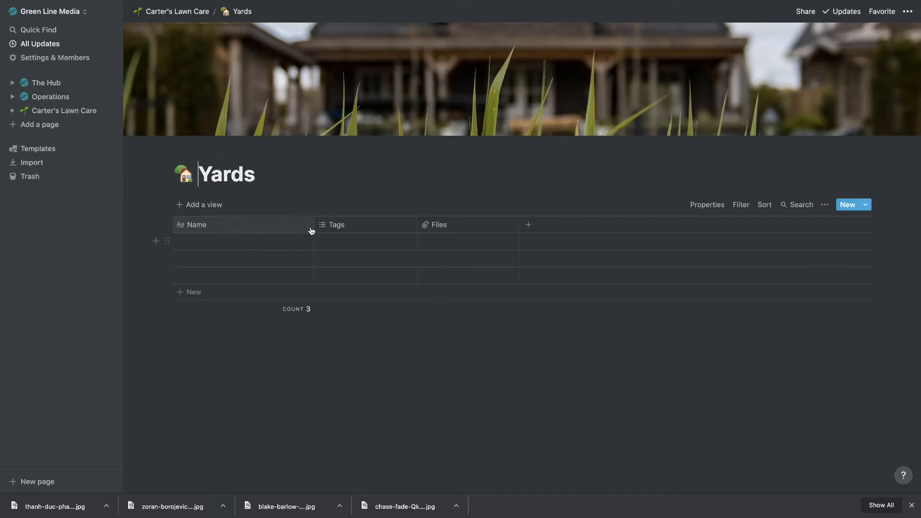
pyautogui.click(235, 240)
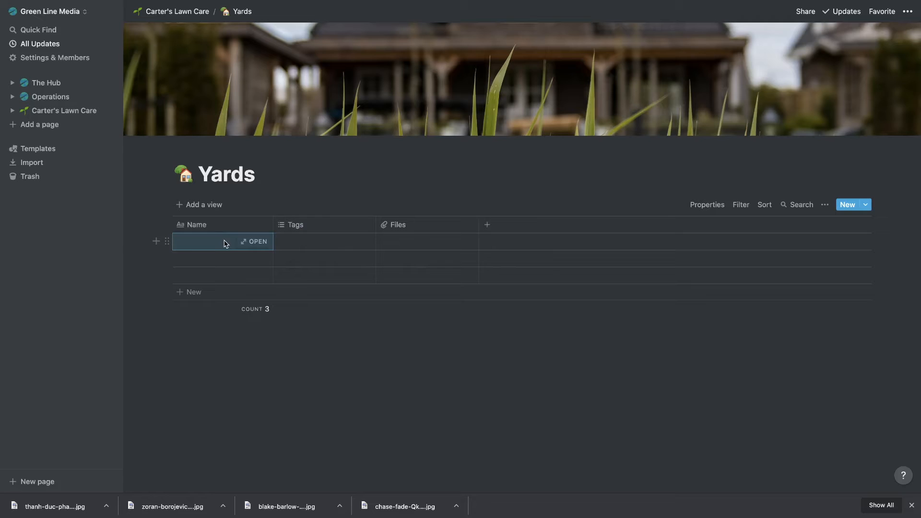
pyautogui.moveTo(231, 186)
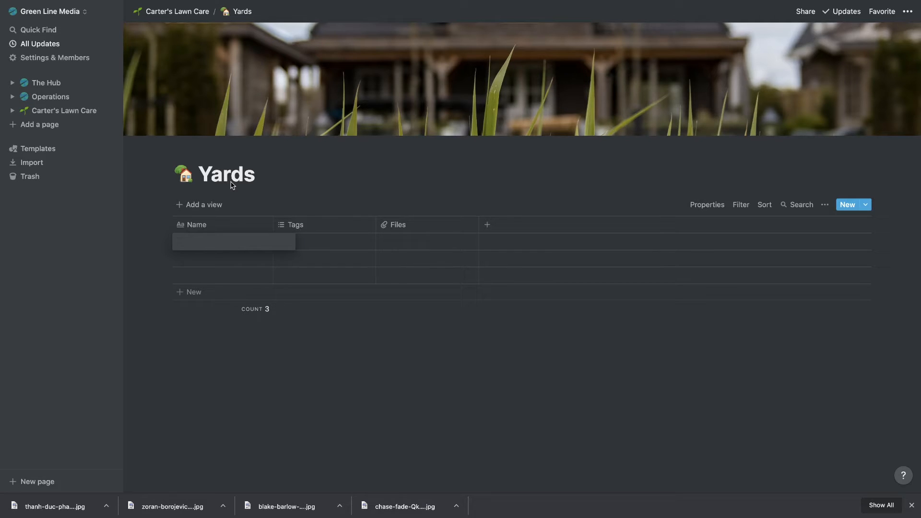
pyautogui.moveTo(261, 199)
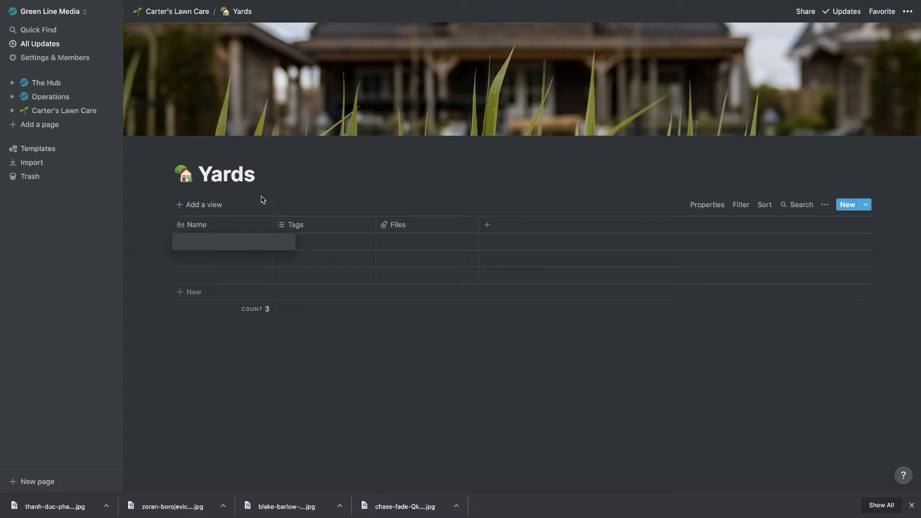
pyautogui.moveTo(240, 240)
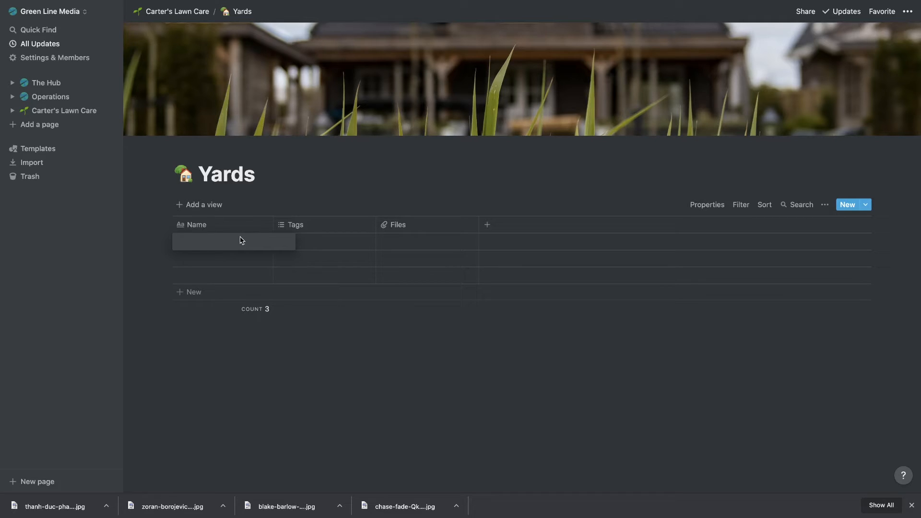
# Step: Enter yard rows in the Yards table, starting with 'John - Yard 1' and 'Susan - Yard 1'
pyautogui.write('Jon')
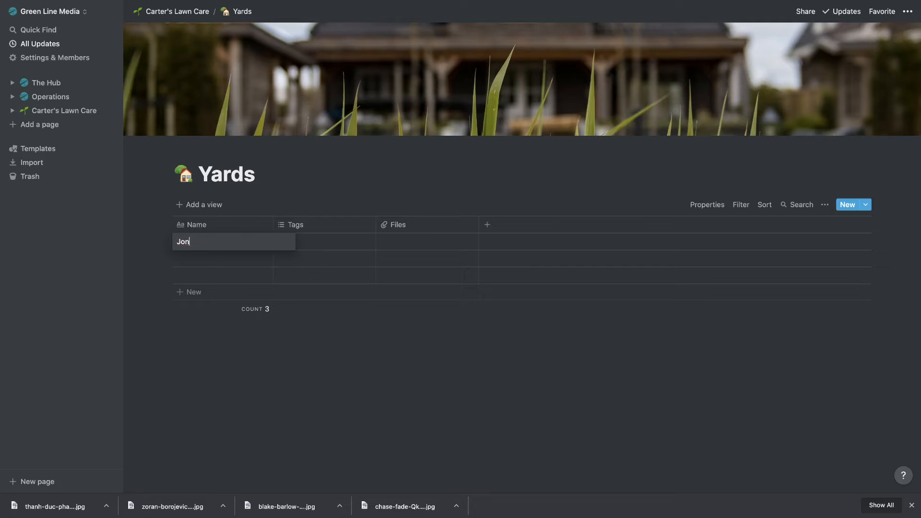
pyautogui.write('hn -')
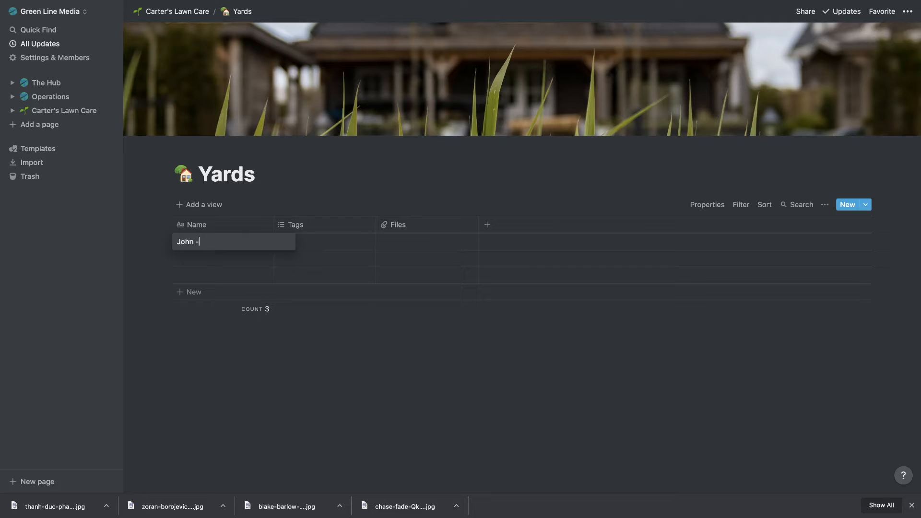
pyautogui.write('Yard 1')
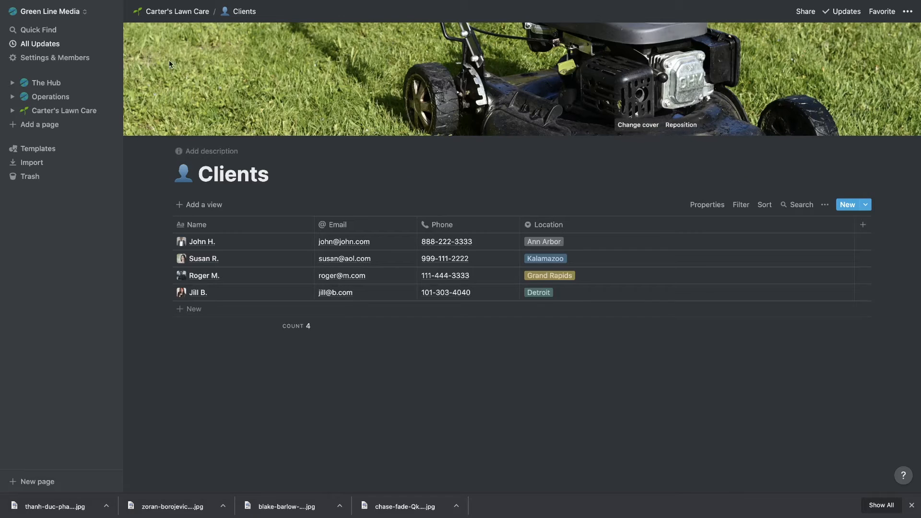
pyautogui.moveTo(169, 179)
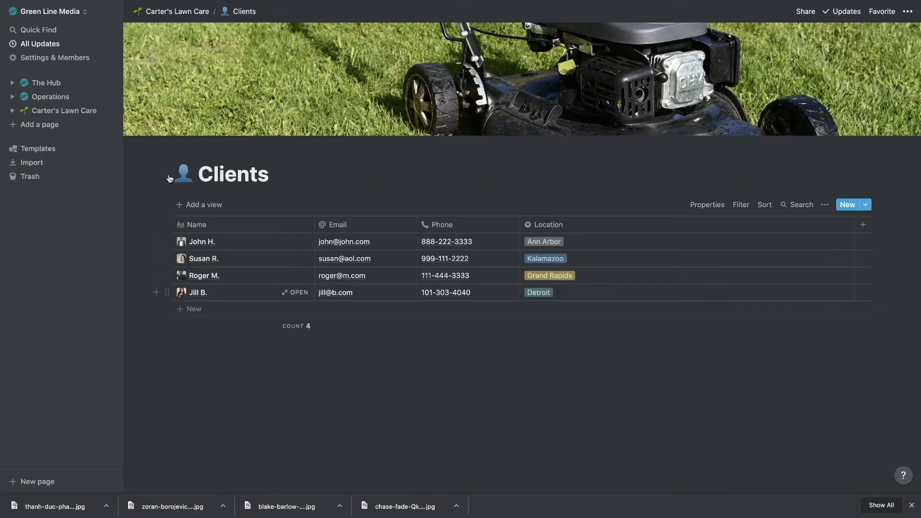
pyautogui.click(177, 11)
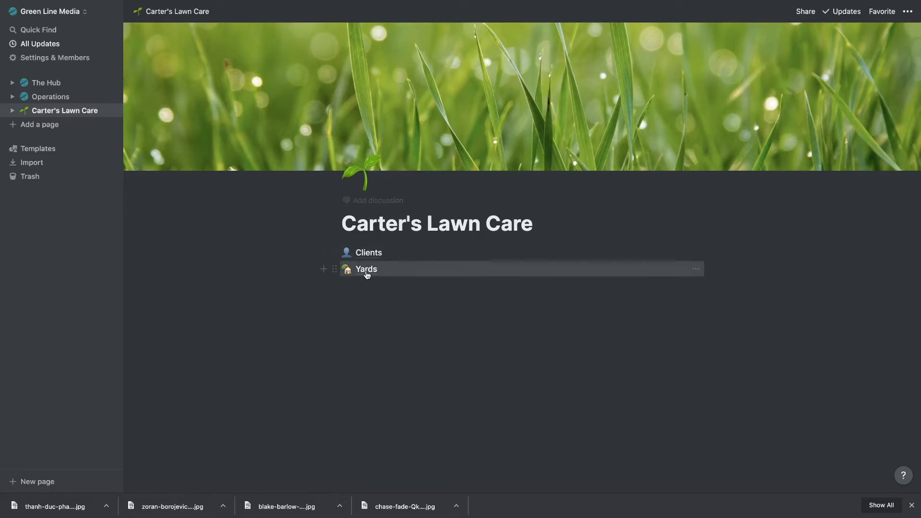
pyautogui.click(366, 269)
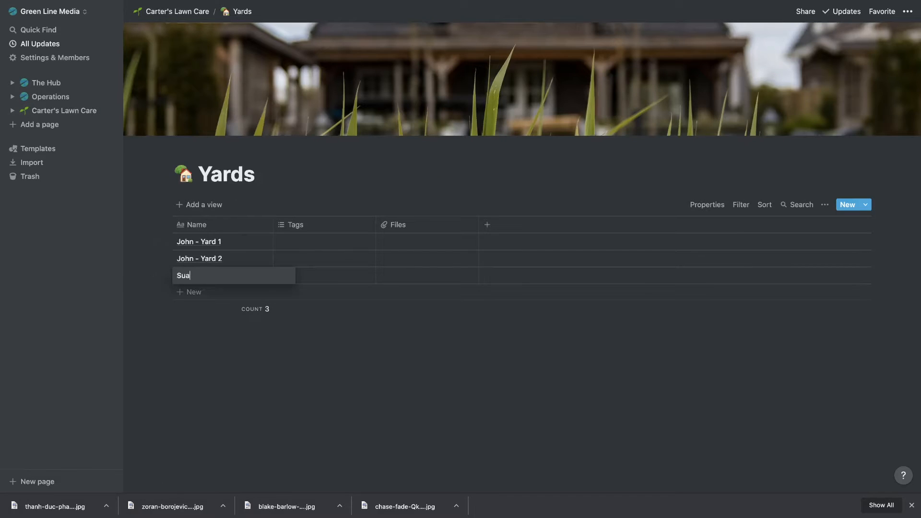
pyautogui.write('san - Yard 1')
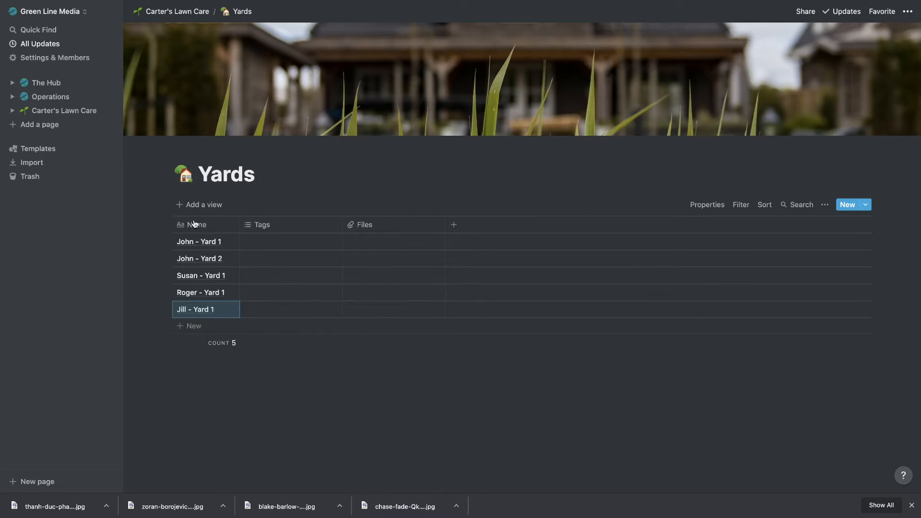
pyautogui.moveTo(169, 301)
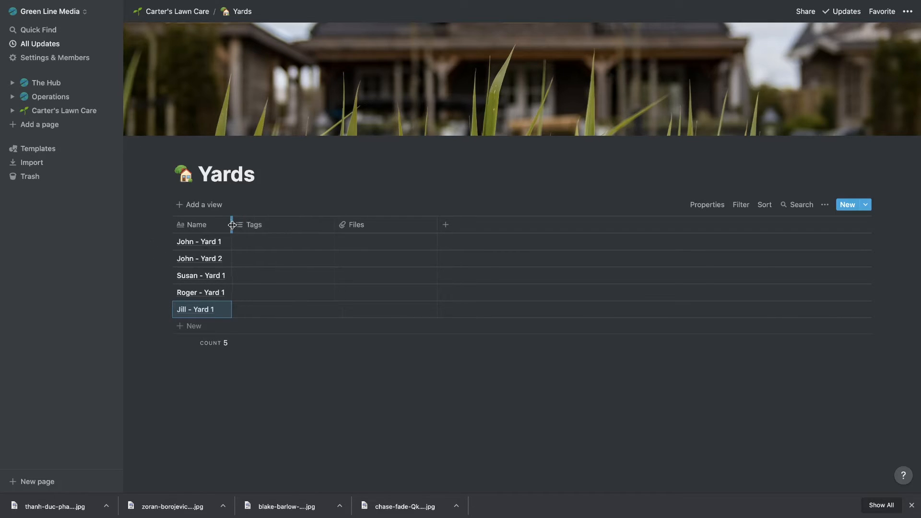
pyautogui.moveTo(197, 224)
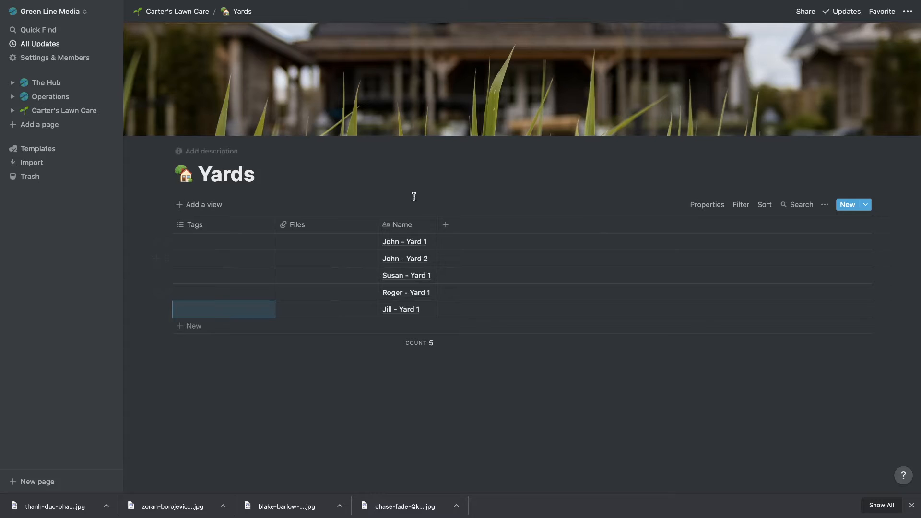
pyautogui.moveTo(203, 225)
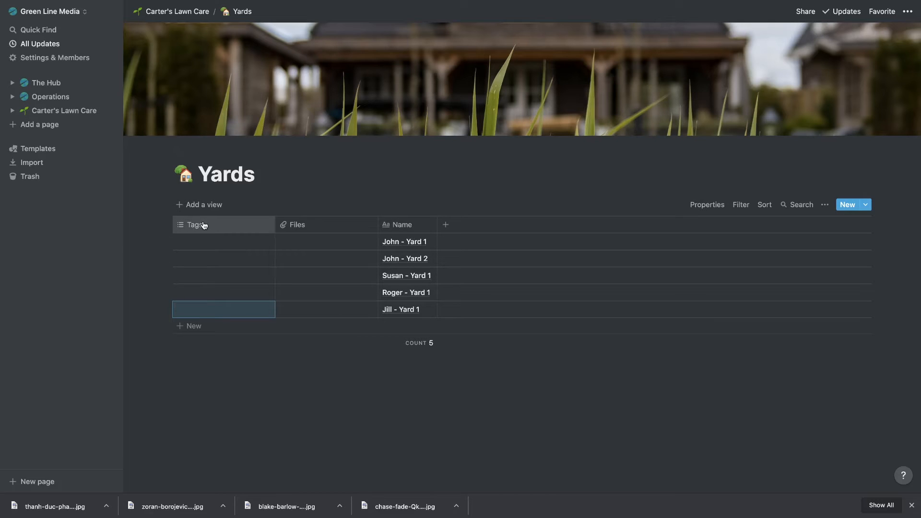
# Step: Change the Tags column's property type to Relation, relating it to the Clients database
pyautogui.click(192, 225)
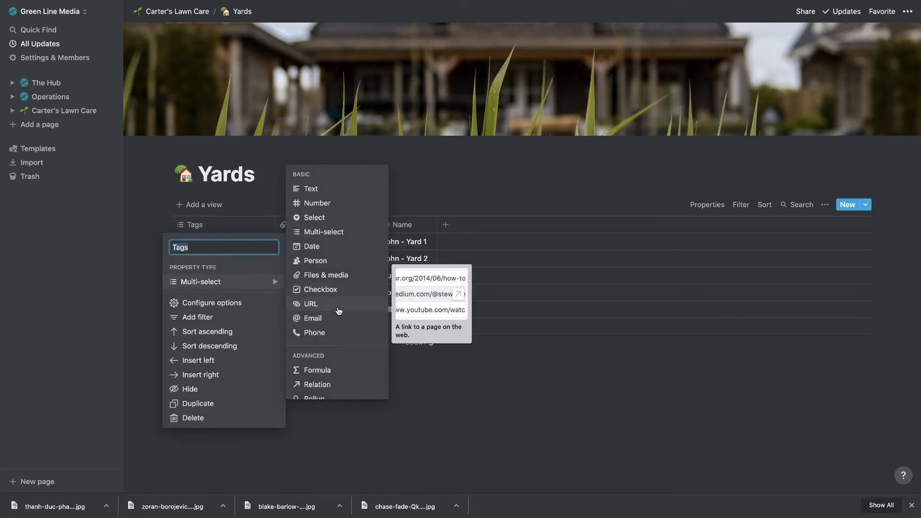
pyautogui.click(317, 384)
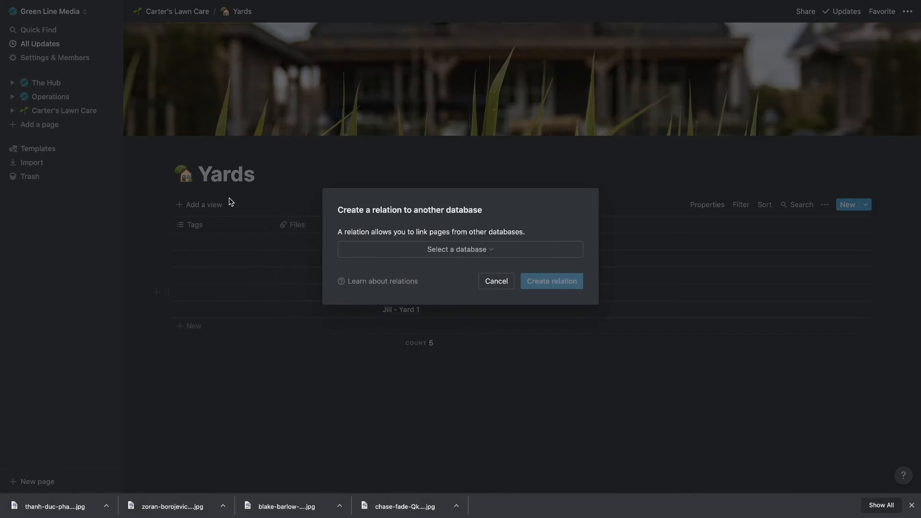
pyautogui.click(460, 249)
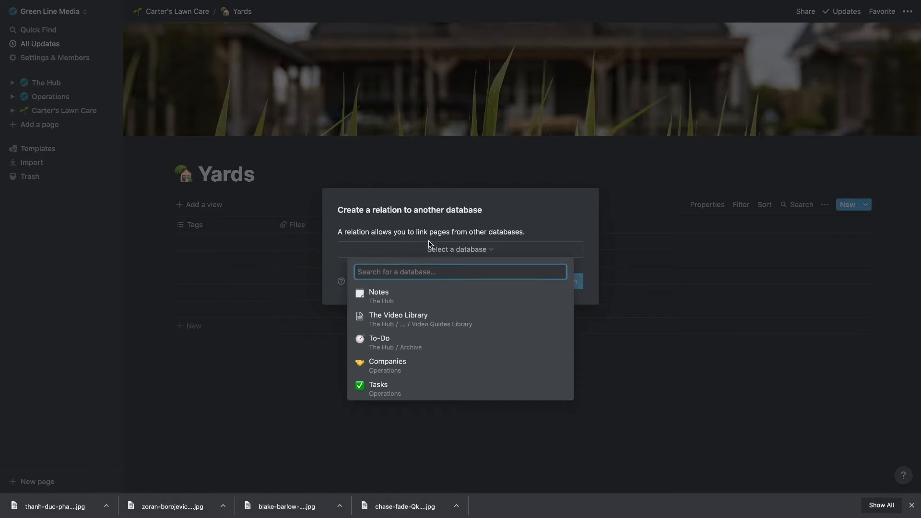
pyautogui.scroll(-3)
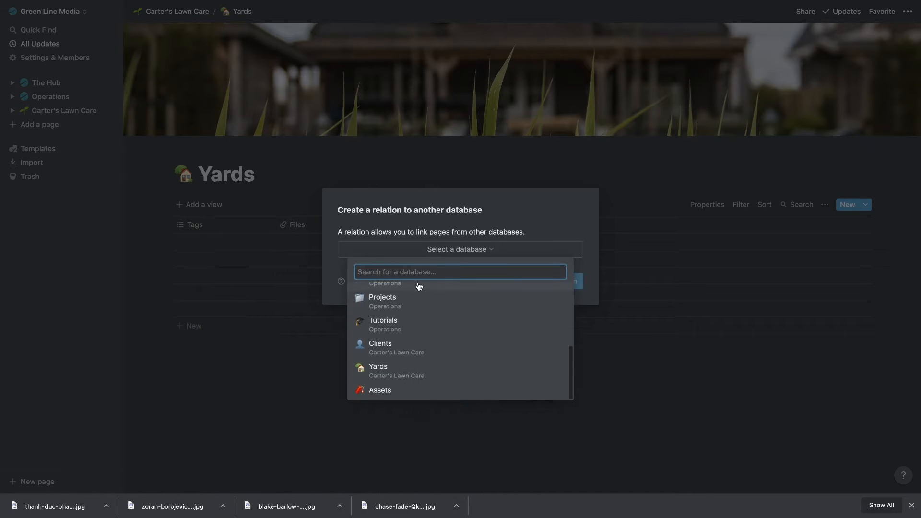
pyautogui.click(381, 344)
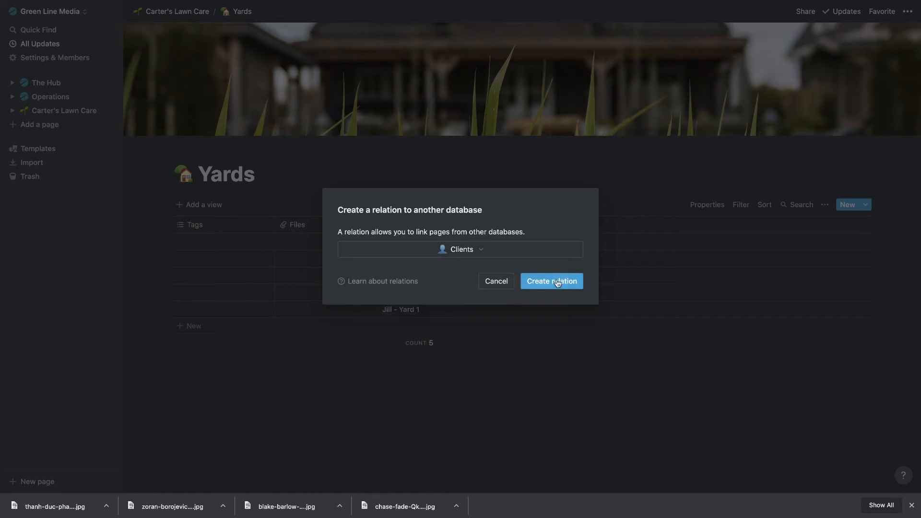
pyautogui.click(550, 281)
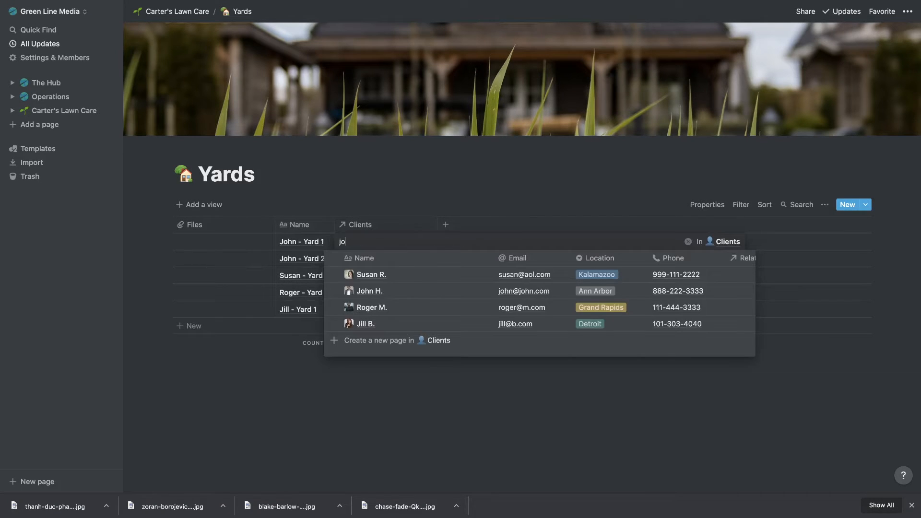
pyautogui.write('jo')
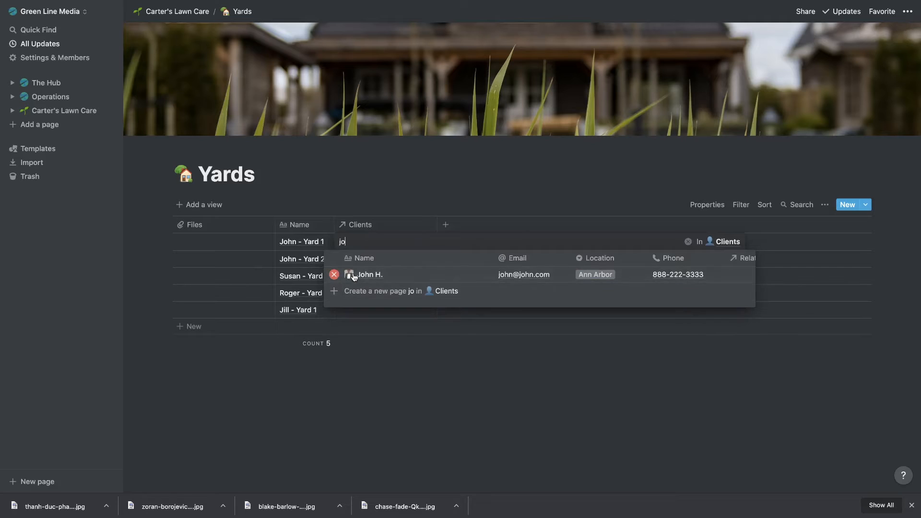
pyautogui.click(369, 274)
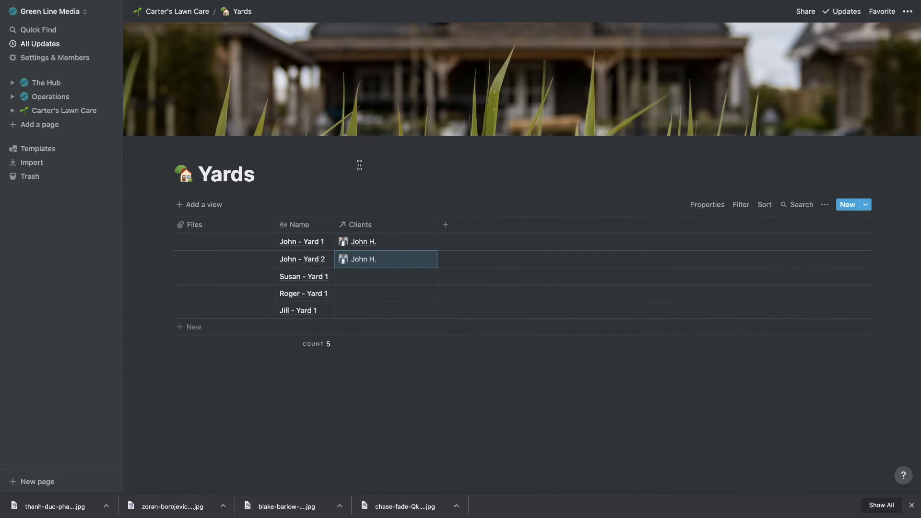
pyautogui.click(384, 276)
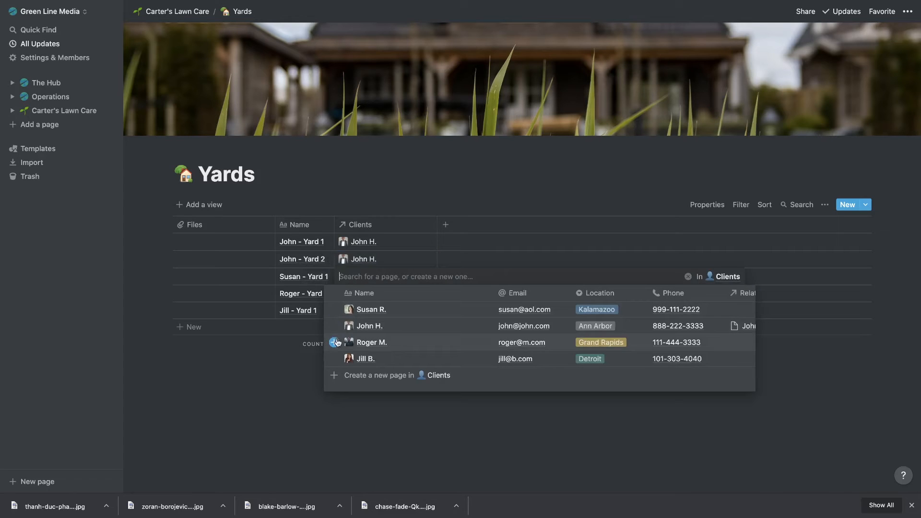
pyautogui.click(371, 310)
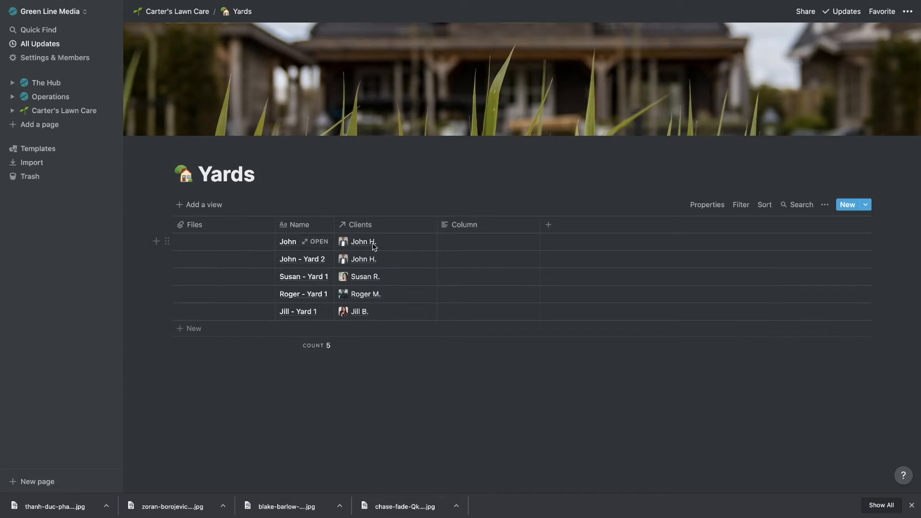
pyautogui.moveTo(300, 312)
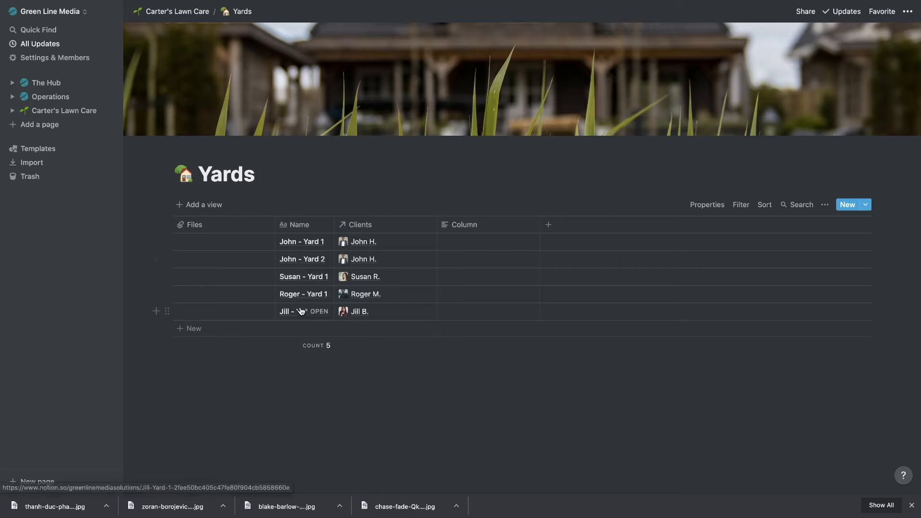
# Step: Add a 'Phone Number' rollup showing each client's Phone through the Clients relation
pyautogui.click(463, 224)
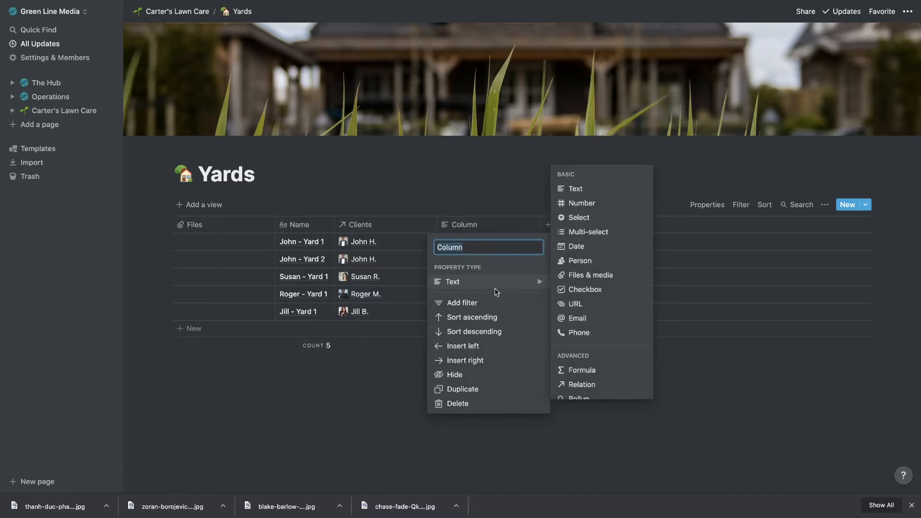
pyautogui.scroll(-3)
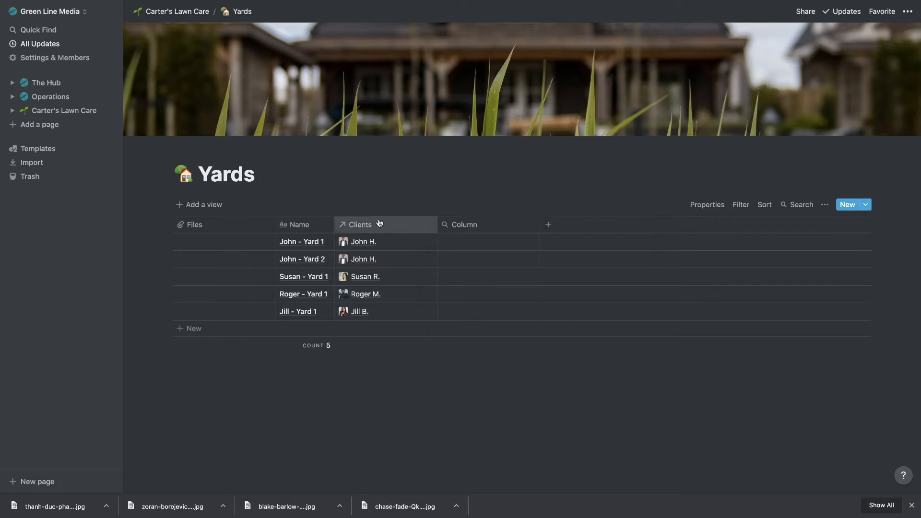
pyautogui.moveTo(388, 228)
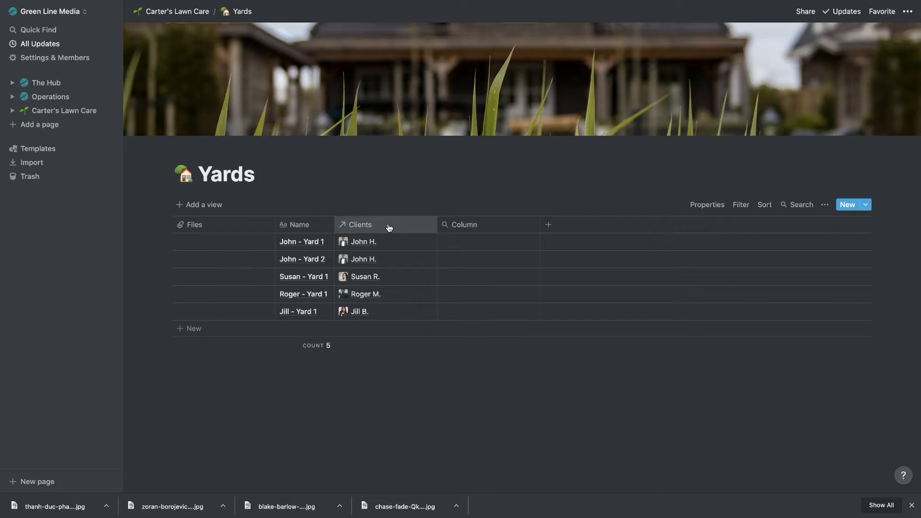
pyautogui.moveTo(470, 200)
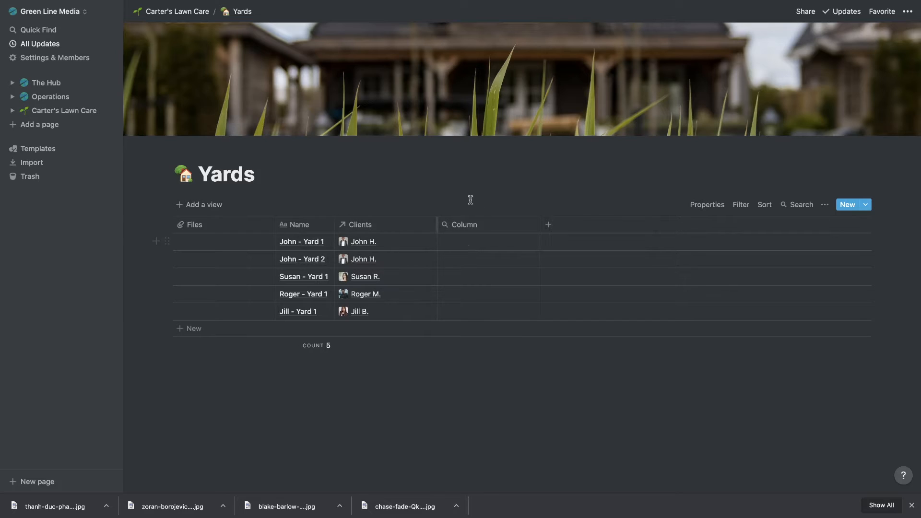
pyautogui.click(464, 224)
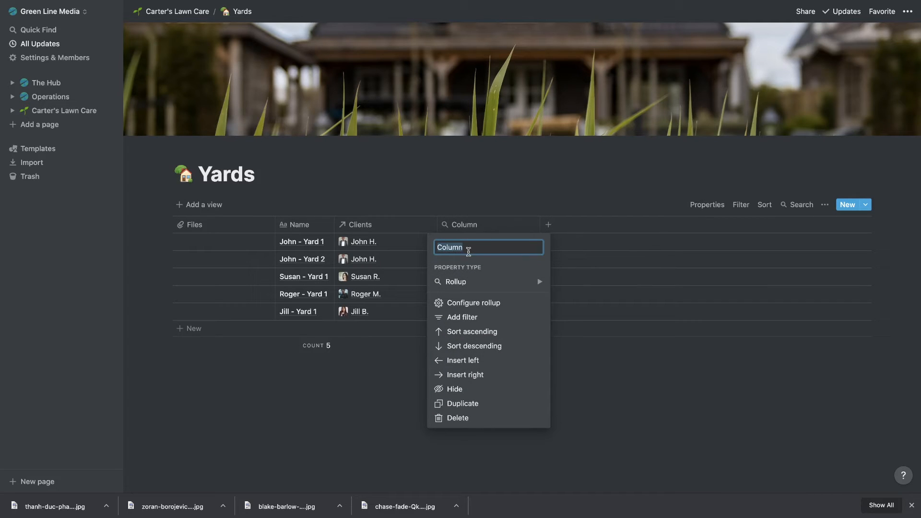
pyautogui.write('Phone Number')
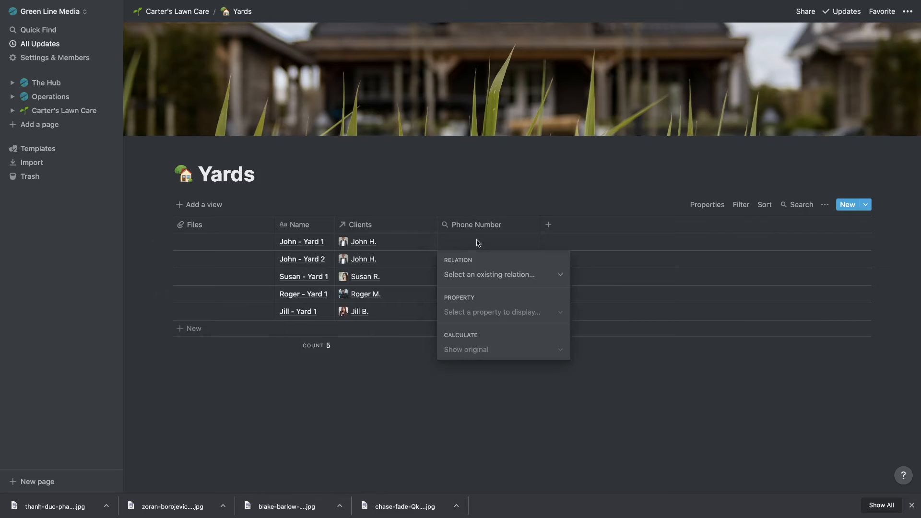
pyautogui.click(500, 312)
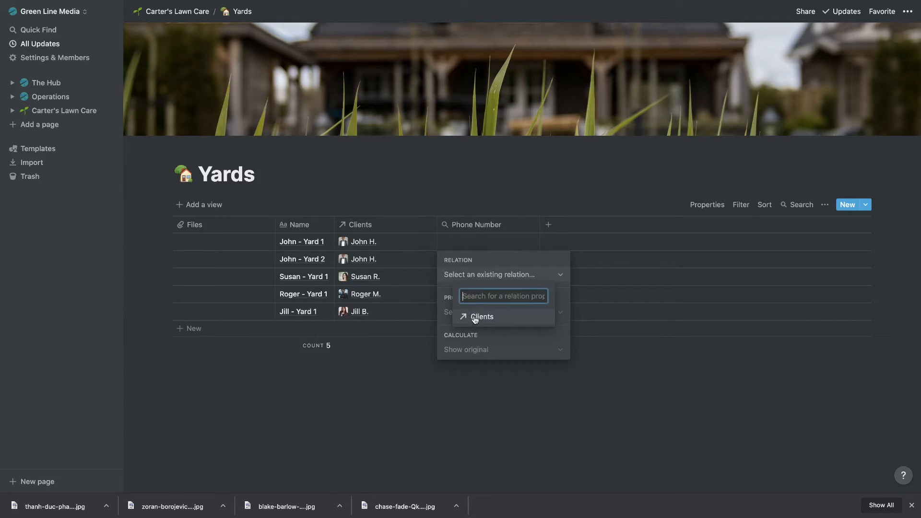
pyautogui.click(481, 316)
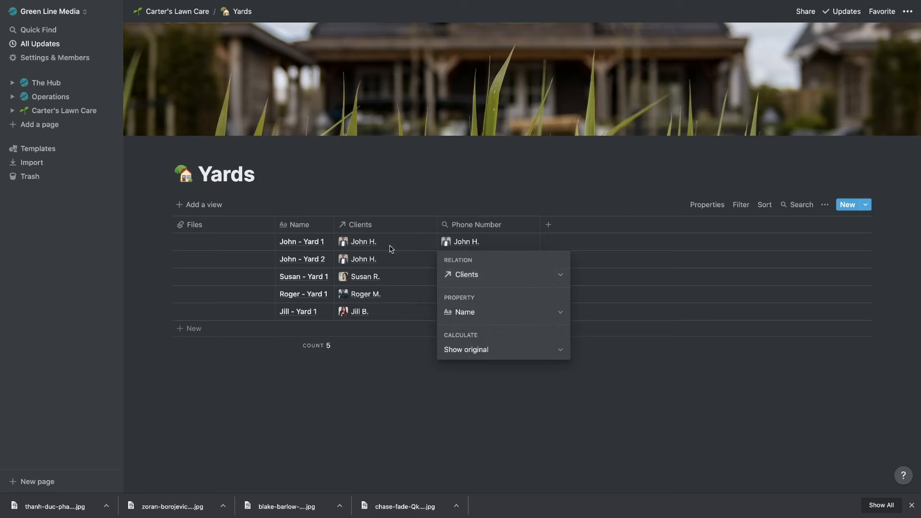
pyautogui.click(502, 312)
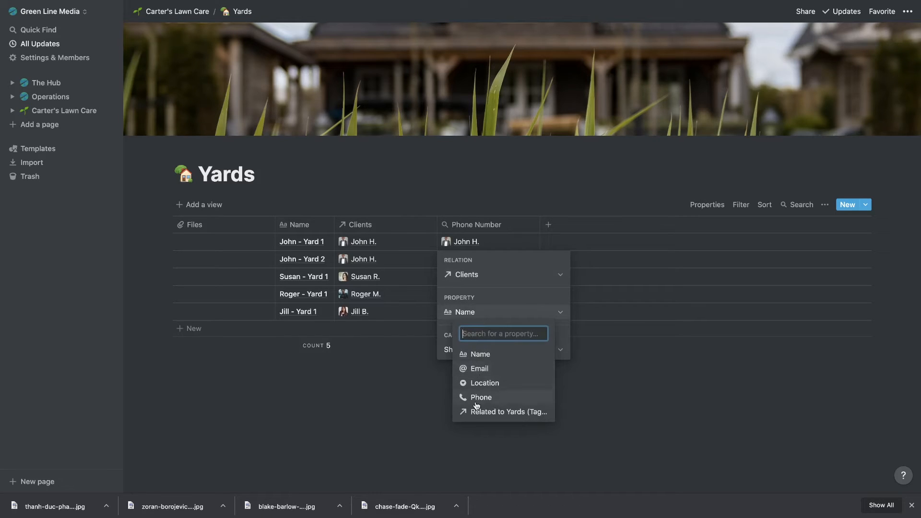
pyautogui.moveTo(480, 400)
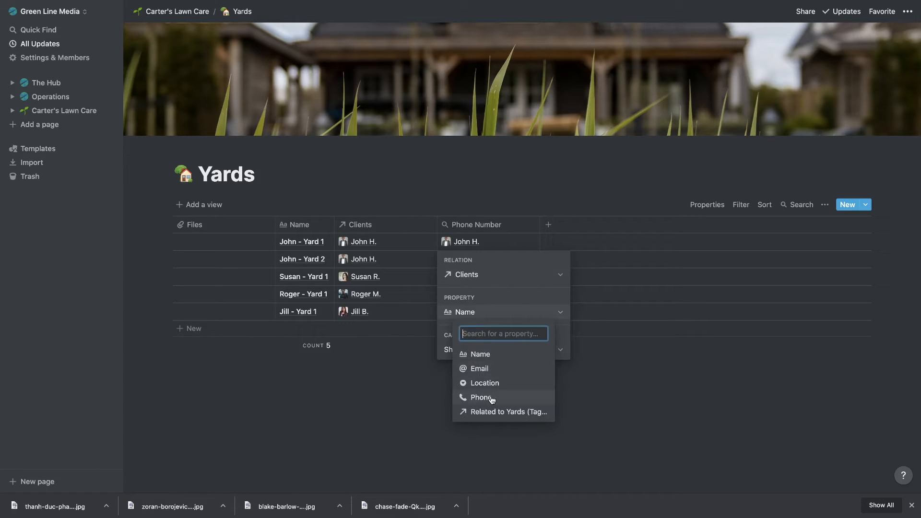
pyautogui.click(480, 397)
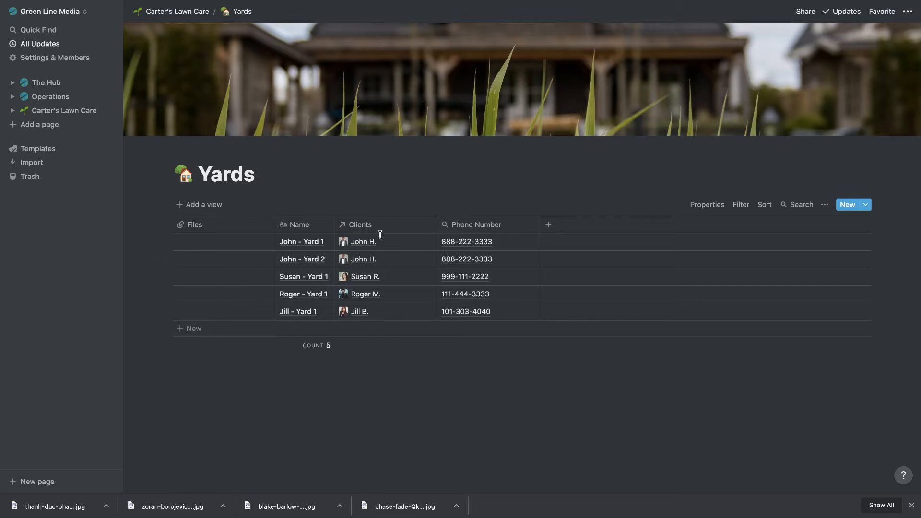
# Step: Make Files a multi-select and create Mow and Install Sprinkler System tags for John - Yard 1
pyautogui.click(193, 224)
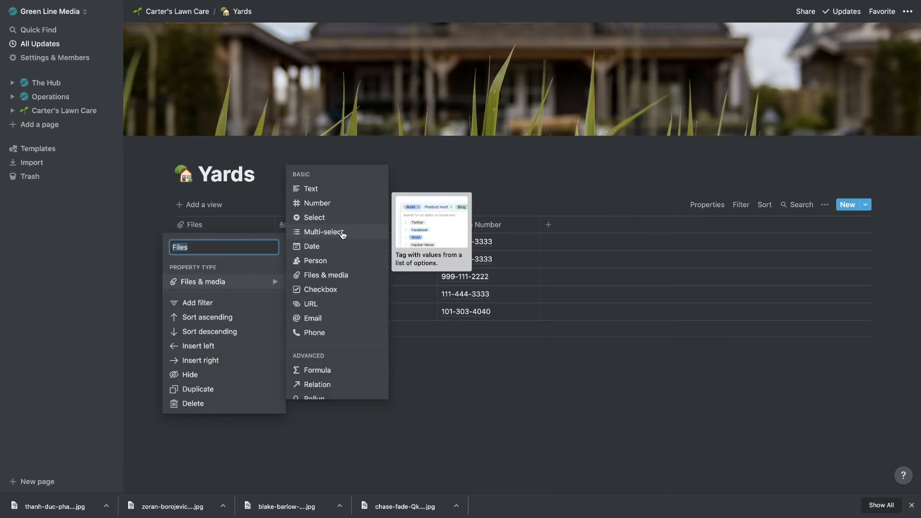
pyautogui.click(322, 232)
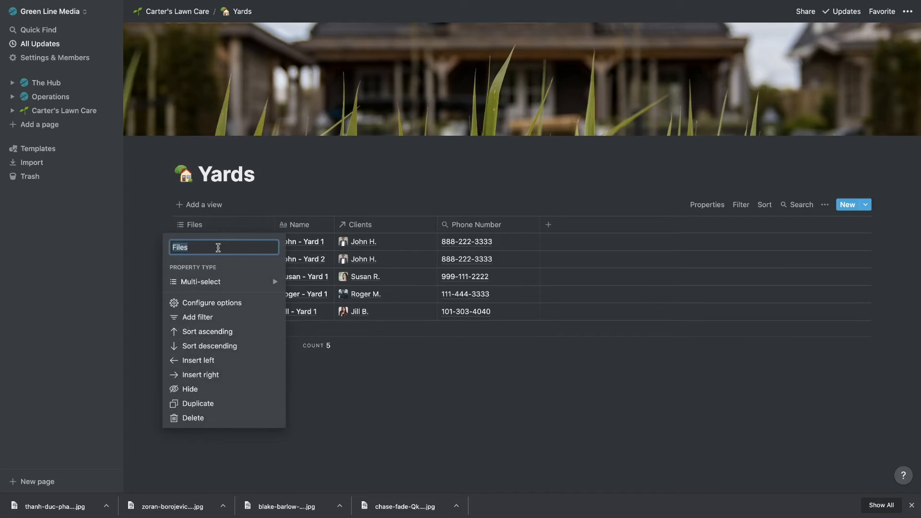
pyautogui.write('Mow Head')
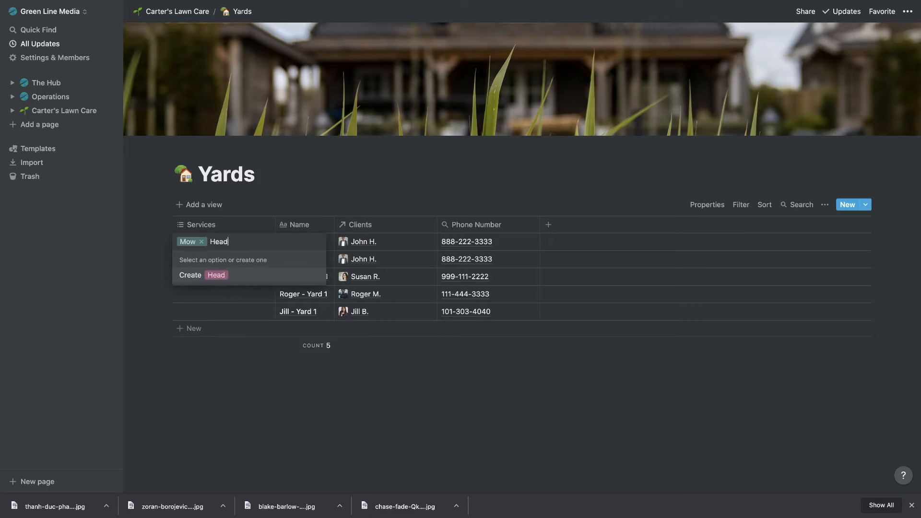
pyautogui.write('Install Sprinkler')
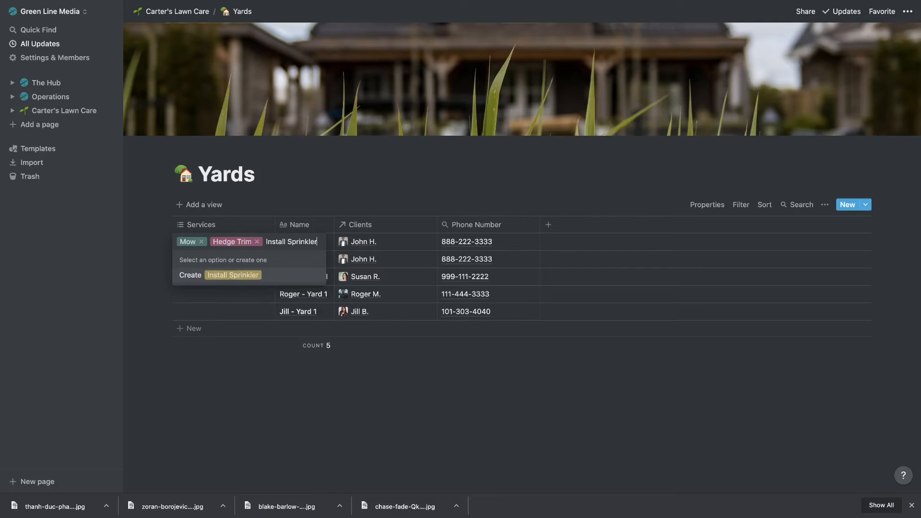
pyautogui.click(233, 275)
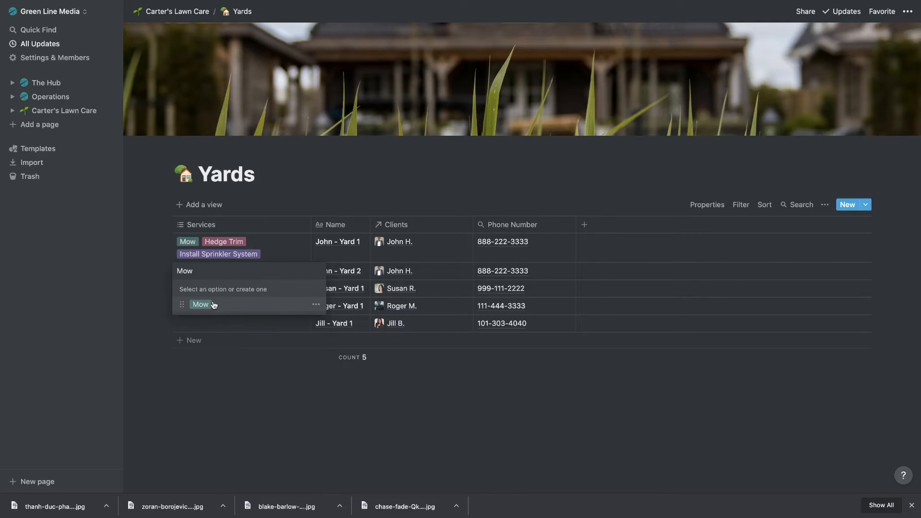
# Step: Tag John - Yard 2 Mow, Susan Hedge Trim, Roger Install Sprinkler System, and Jill Mow and Hedge Trim
pyautogui.click(200, 304)
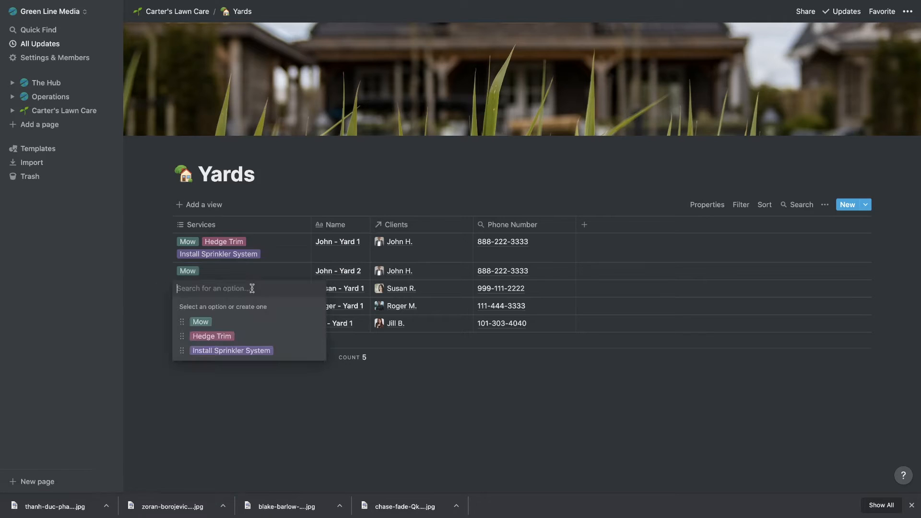
pyautogui.click(212, 336)
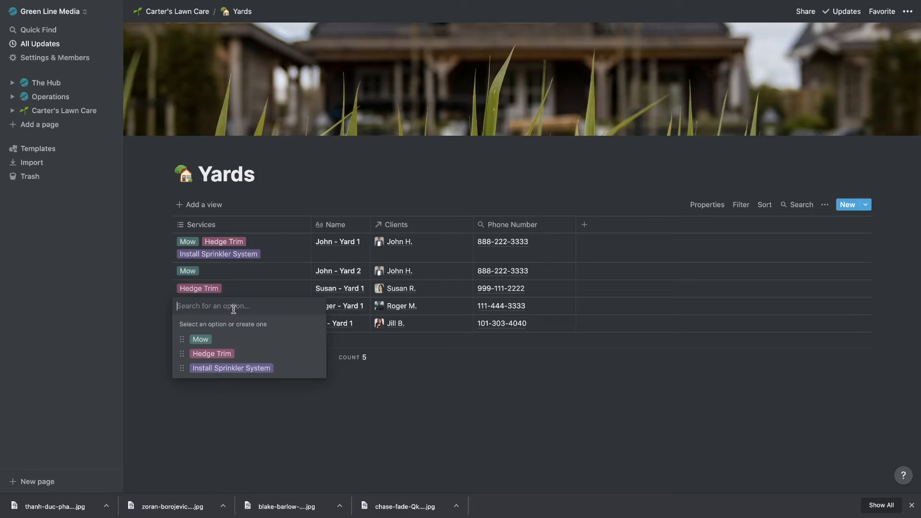
pyautogui.click(231, 367)
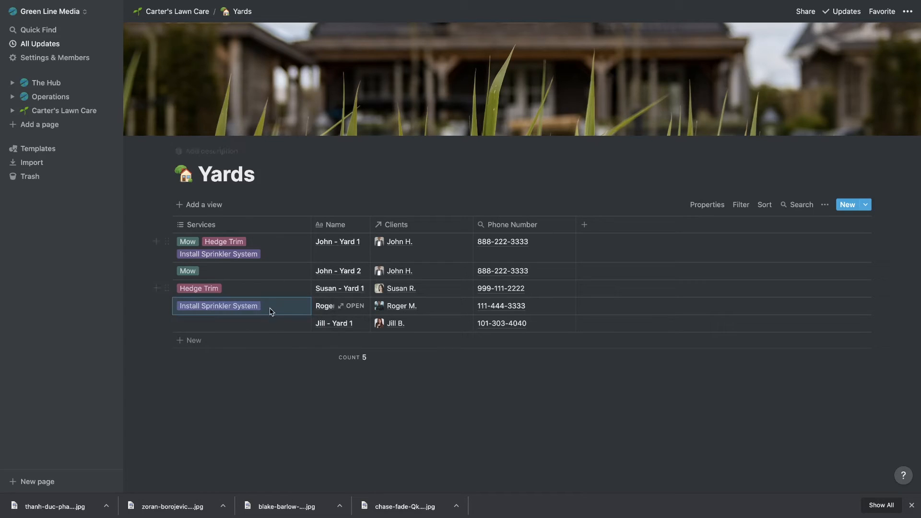
pyautogui.click(241, 323)
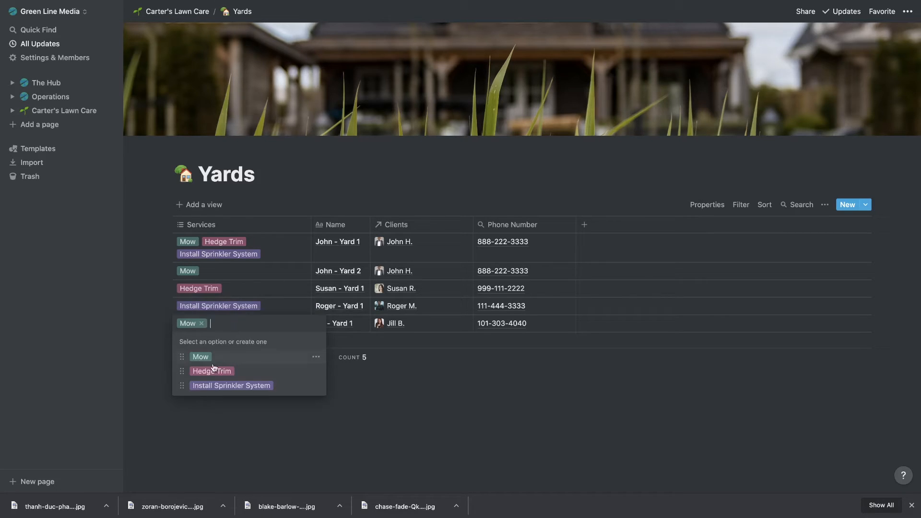
pyautogui.click(211, 371)
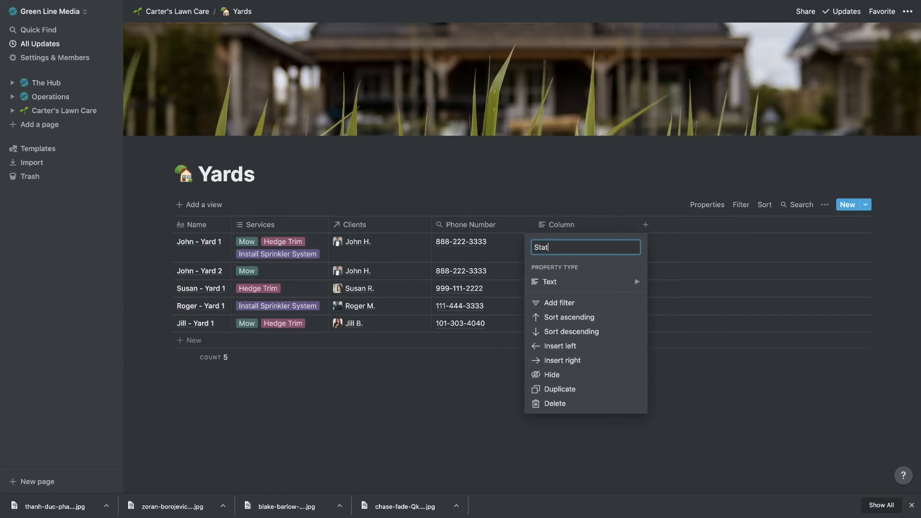
# Step: Add a Status select column with Waiting and Not Started options, marking John - Yard 1 Not Started
pyautogui.write('us')
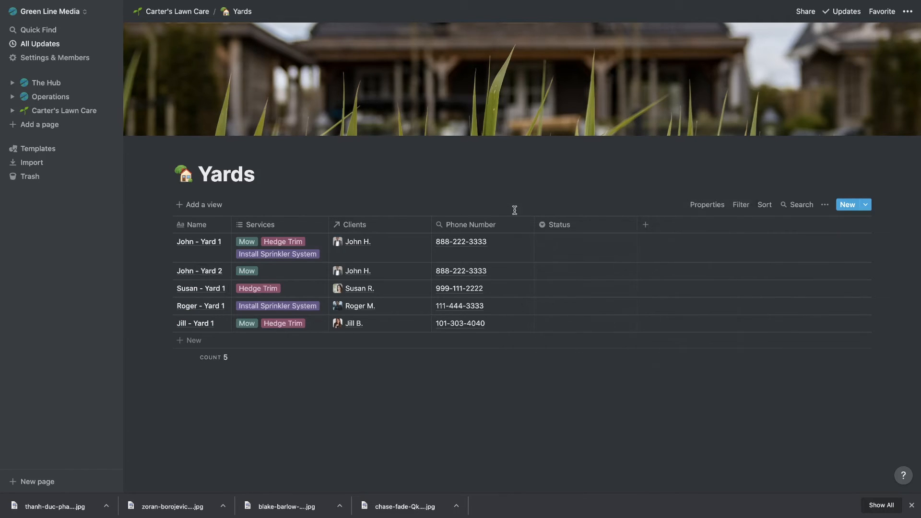
pyautogui.moveTo(266, 271)
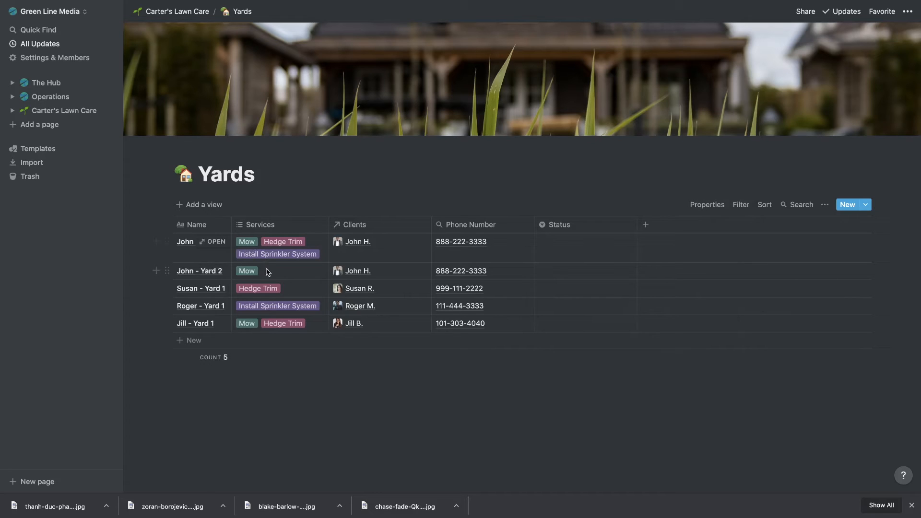
pyautogui.click(581, 242)
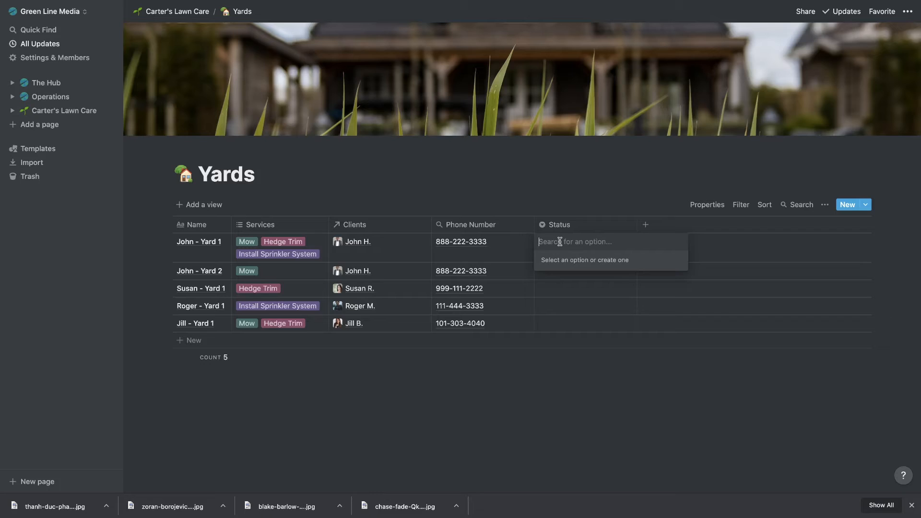
pyautogui.moveTo(596, 203)
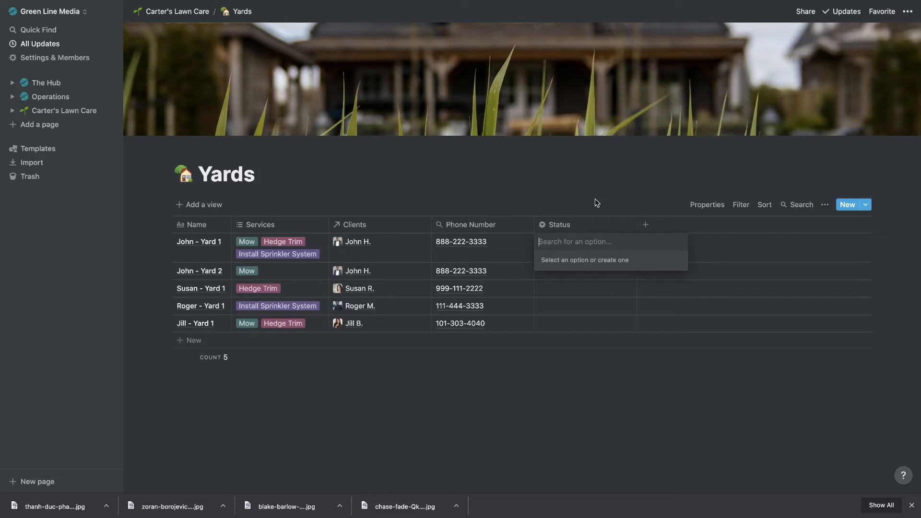
pyautogui.write('Waiti')
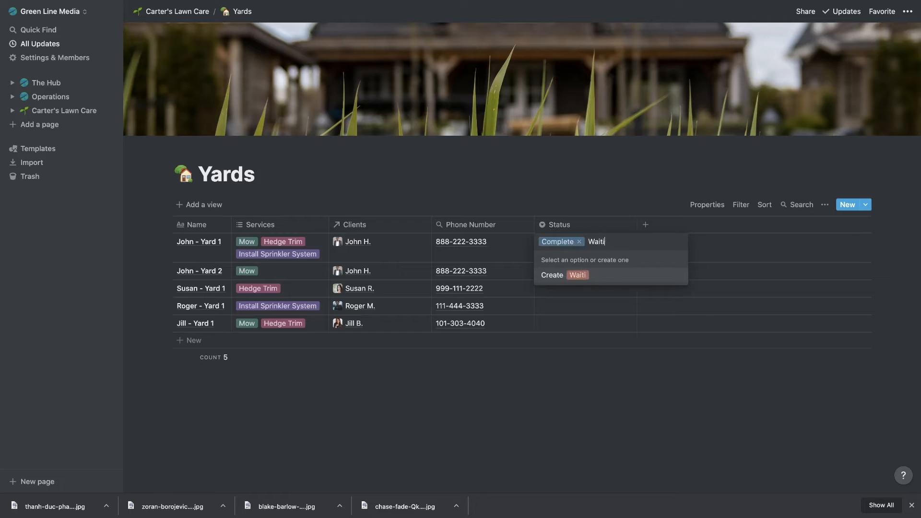
pyautogui.write('Not Star')
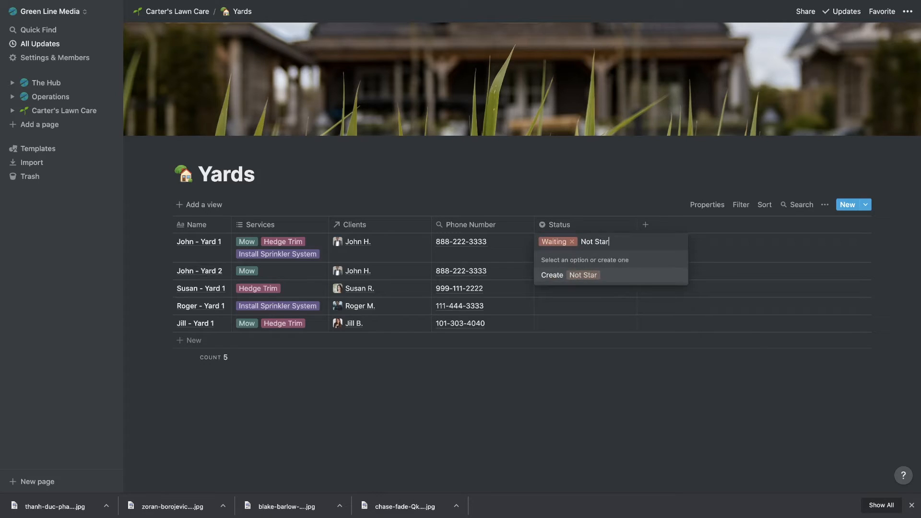
pyautogui.click(568, 275)
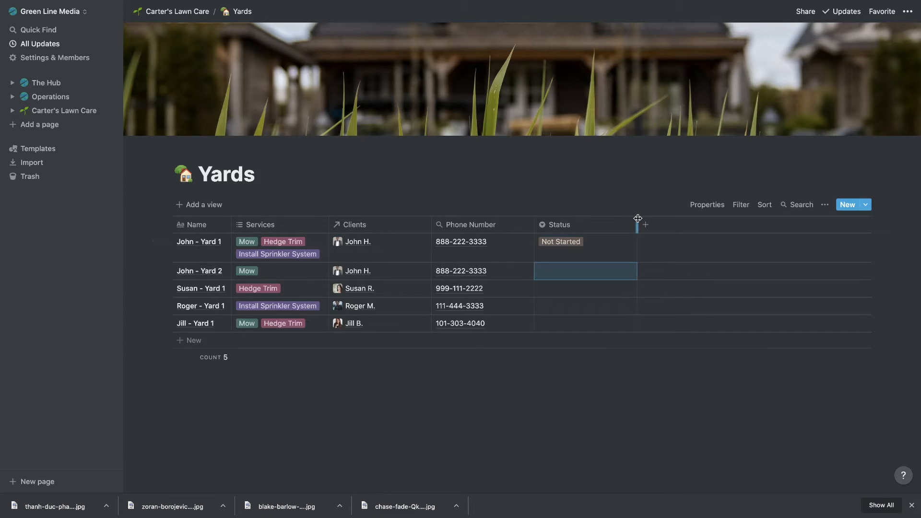
# Step: Add a Due Date column; mark John - Yard 2 Not Started, Susan and Jill Complete
pyautogui.click(645, 224)
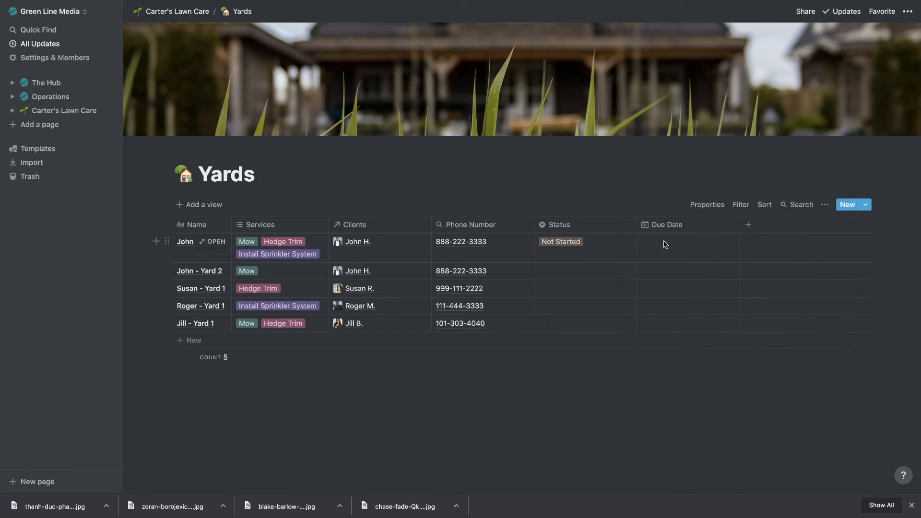
pyautogui.click(572, 289)
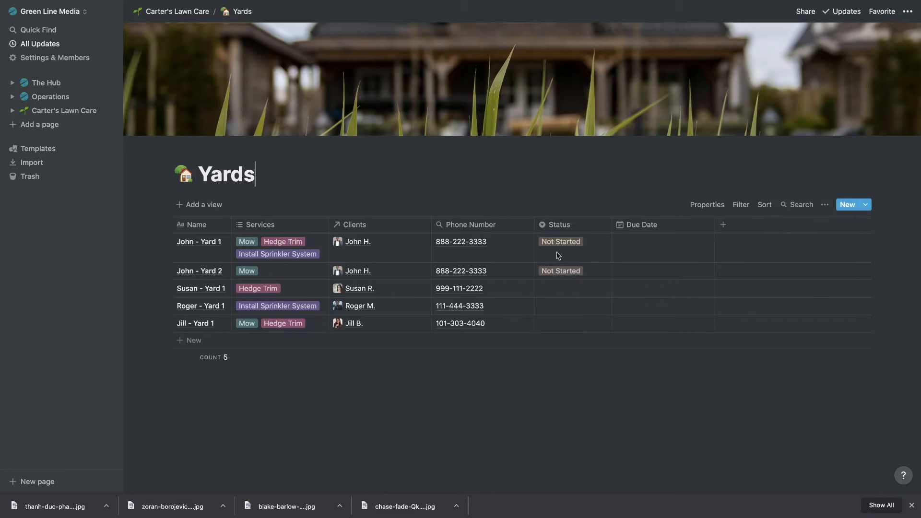
pyautogui.click(573, 288)
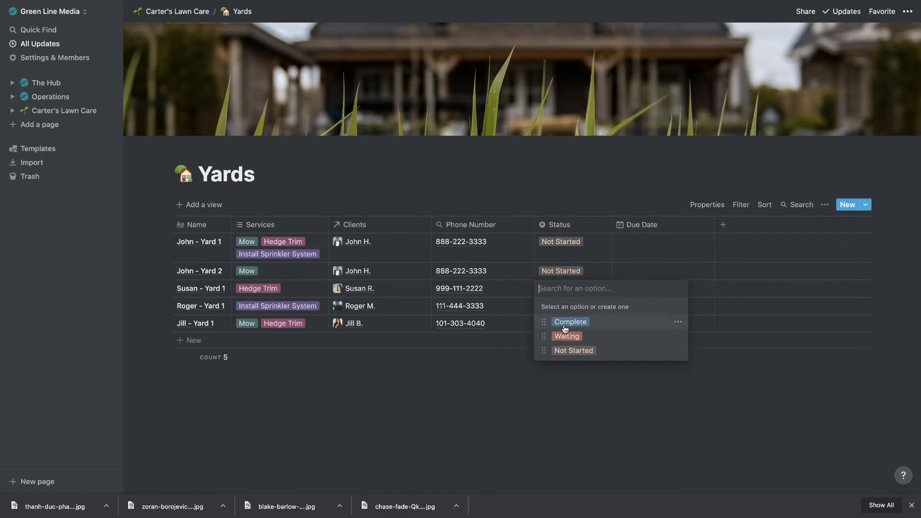
pyautogui.click(570, 321)
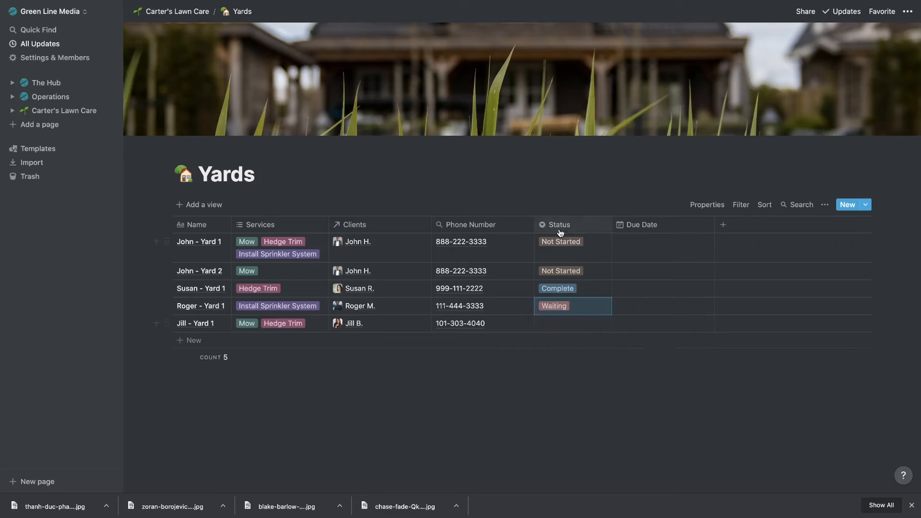
pyautogui.click(573, 323)
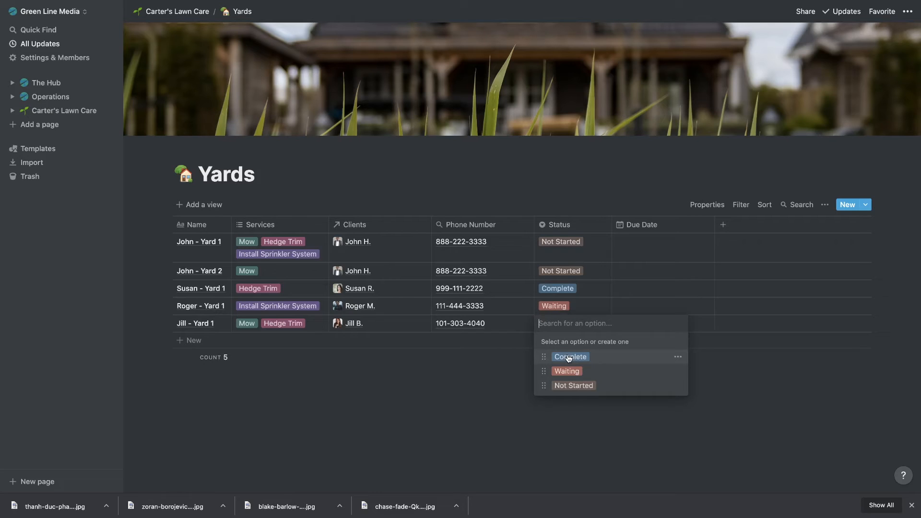
pyautogui.click(570, 357)
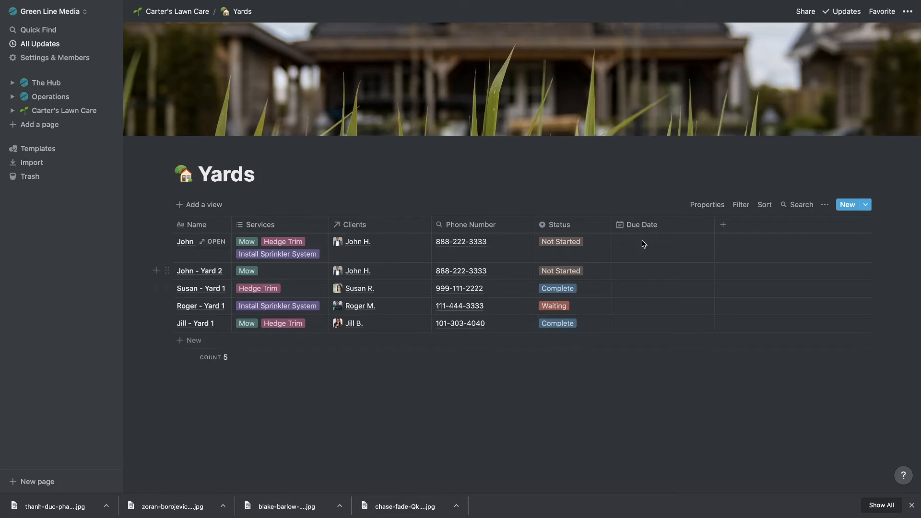
# Step: Give John's yards a Jun 19, 2020 due date and switch John - Yard 1 to Waiting
pyautogui.click(658, 245)
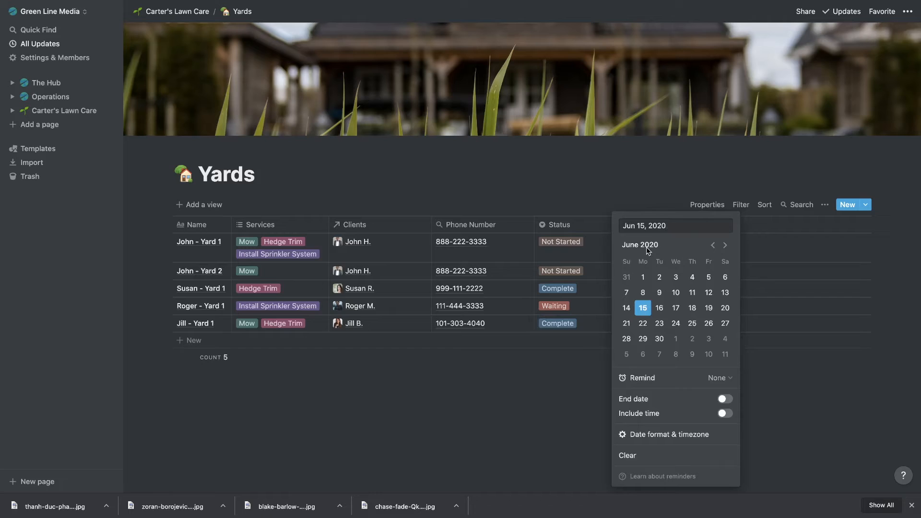
pyautogui.moveTo(659, 308)
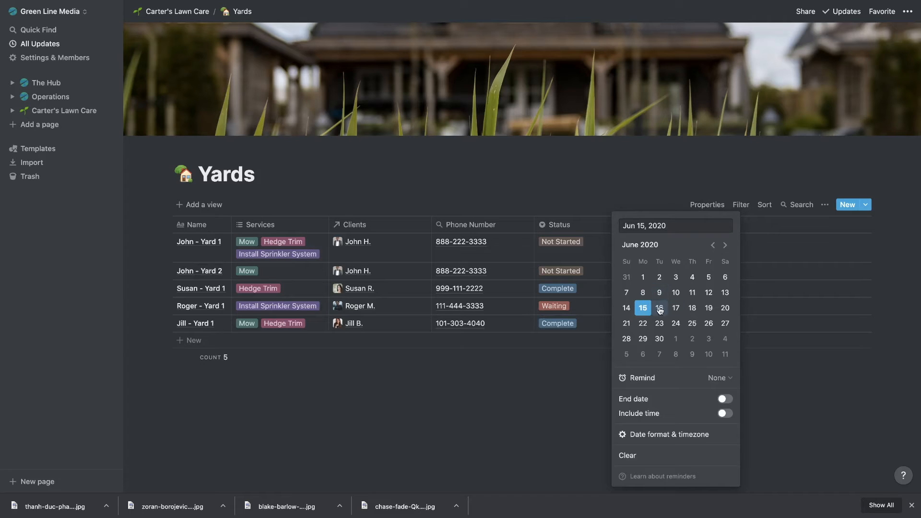
pyautogui.click(708, 308)
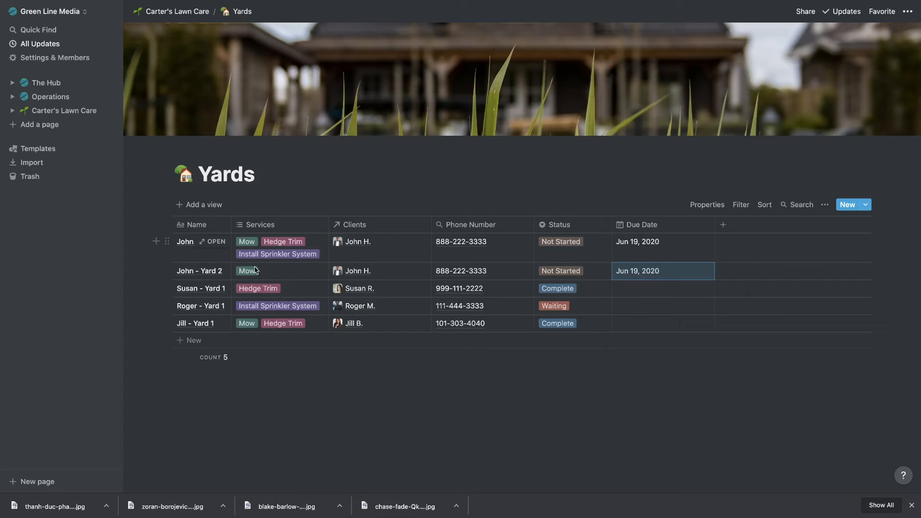
pyautogui.click(560, 241)
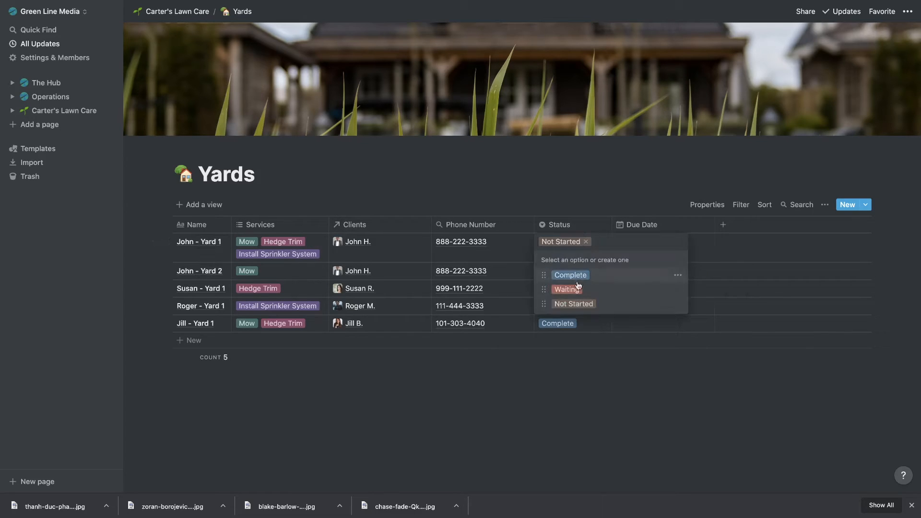
pyautogui.click(565, 289)
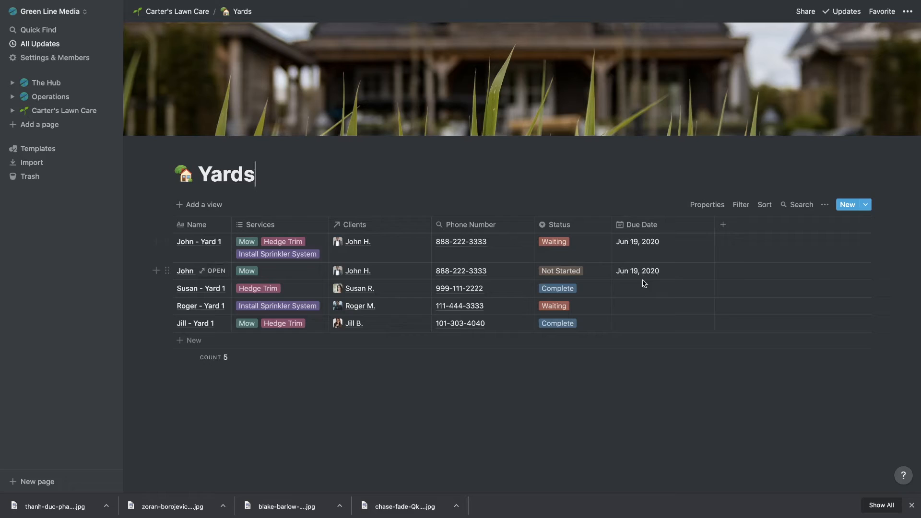
pyautogui.click(638, 271)
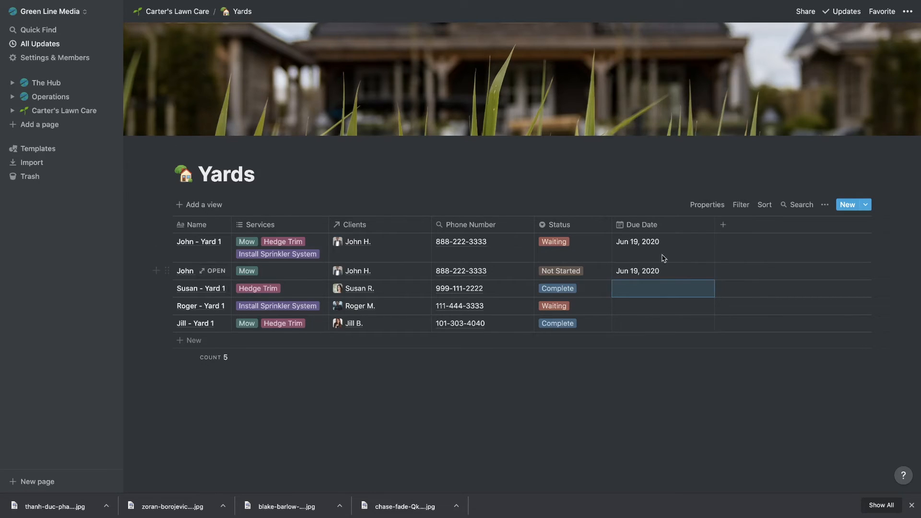
# Step: Add a Job Type select column and mark John - Yard 1 Recurring
pyautogui.click(723, 225)
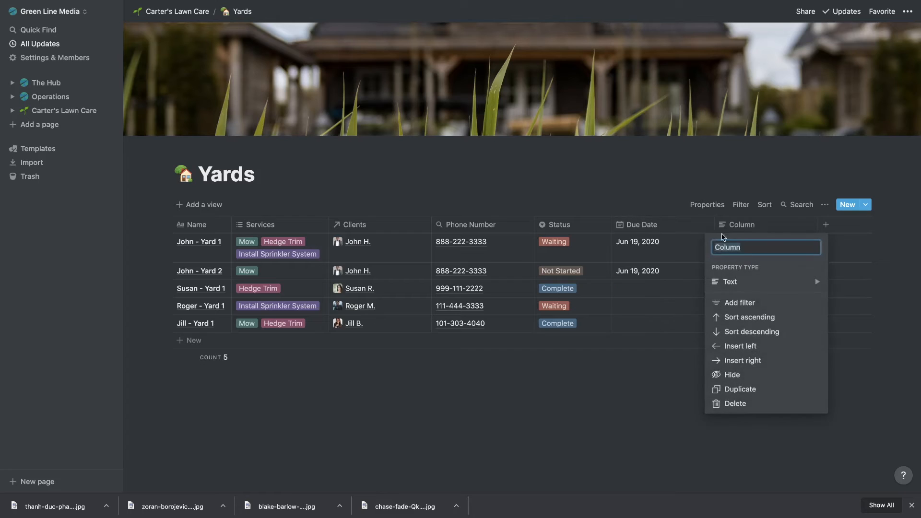
pyautogui.write('Job T')
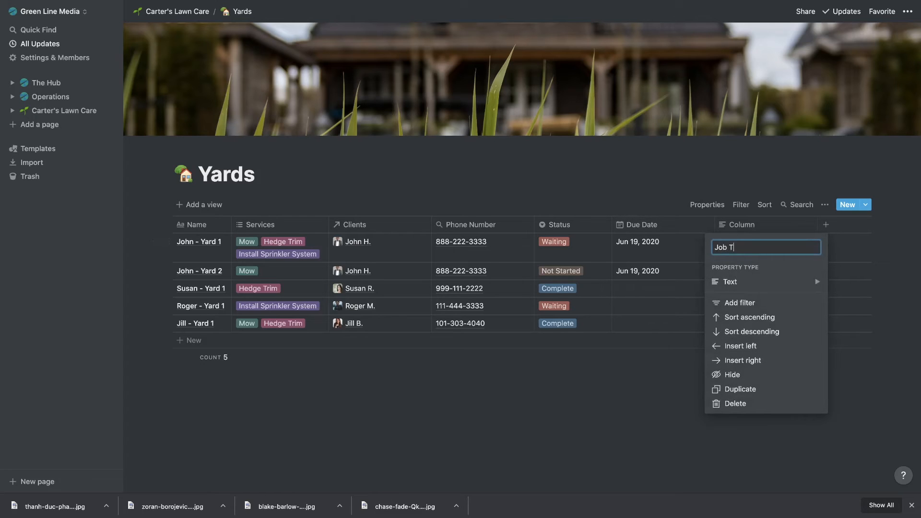
pyautogui.click(730, 282)
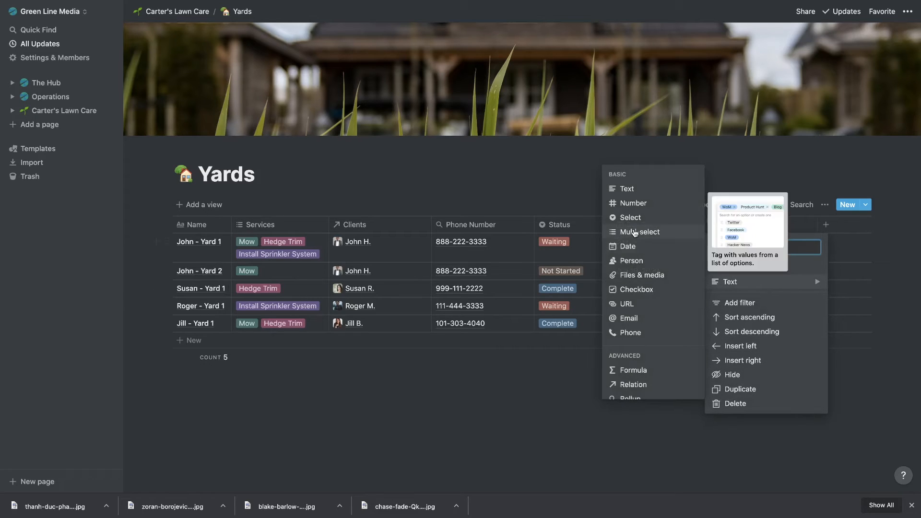
pyautogui.click(629, 218)
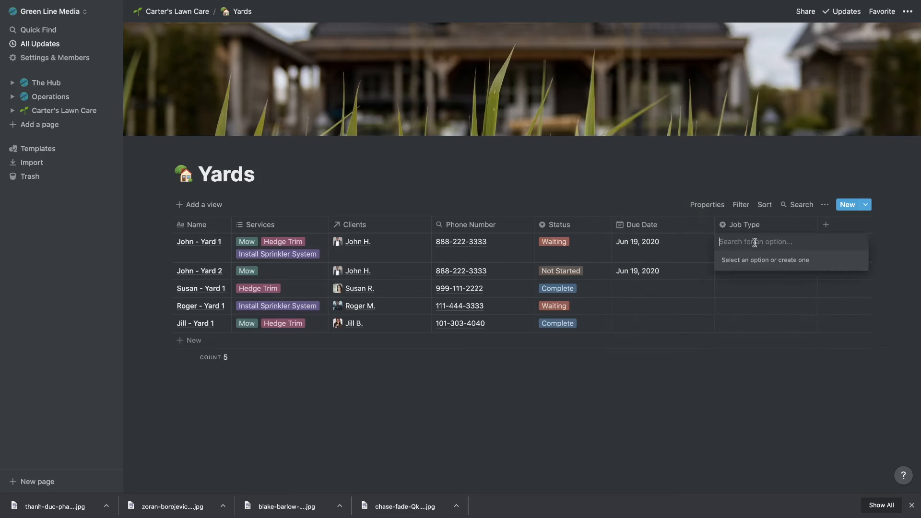
pyautogui.write('Recurrin')
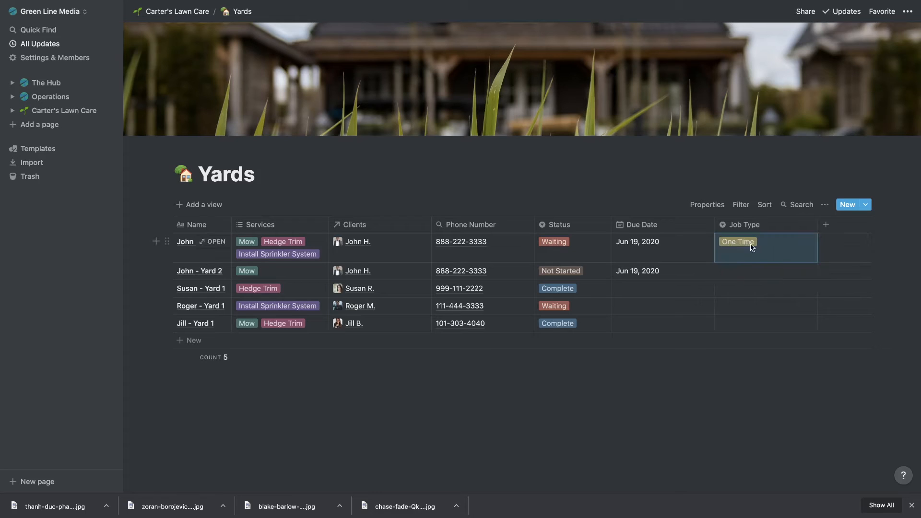
# Step: Set the remaining yards' job types: Roger - Yard 1 One Time, the others Recurring
pyautogui.click(750, 305)
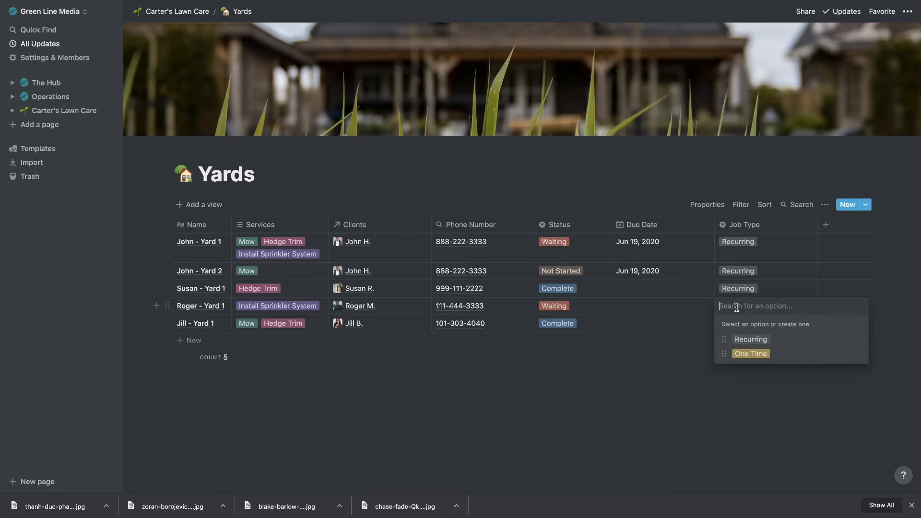
pyautogui.click(750, 339)
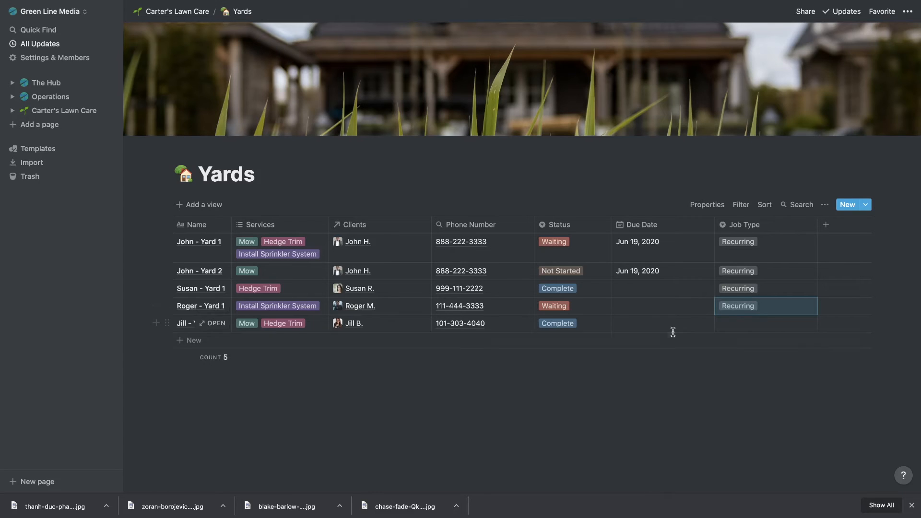
pyautogui.click(765, 306)
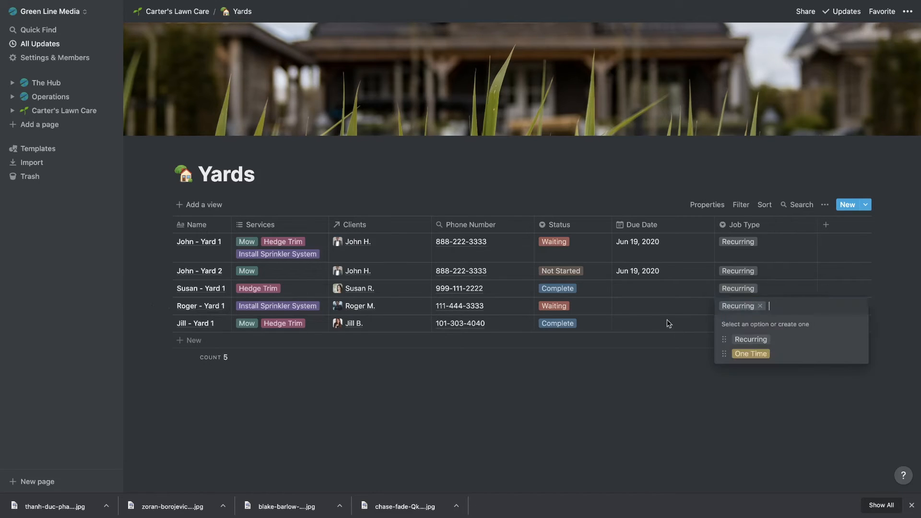
pyautogui.click(750, 353)
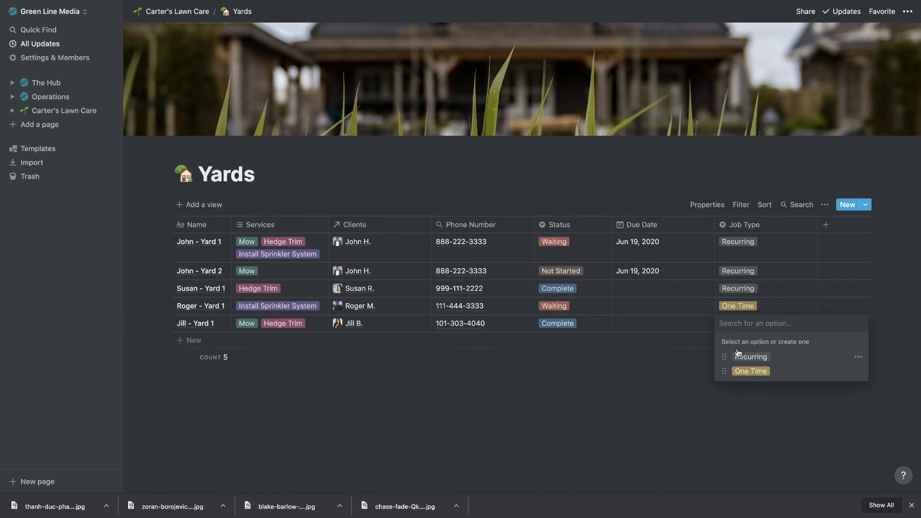
pyautogui.click(751, 356)
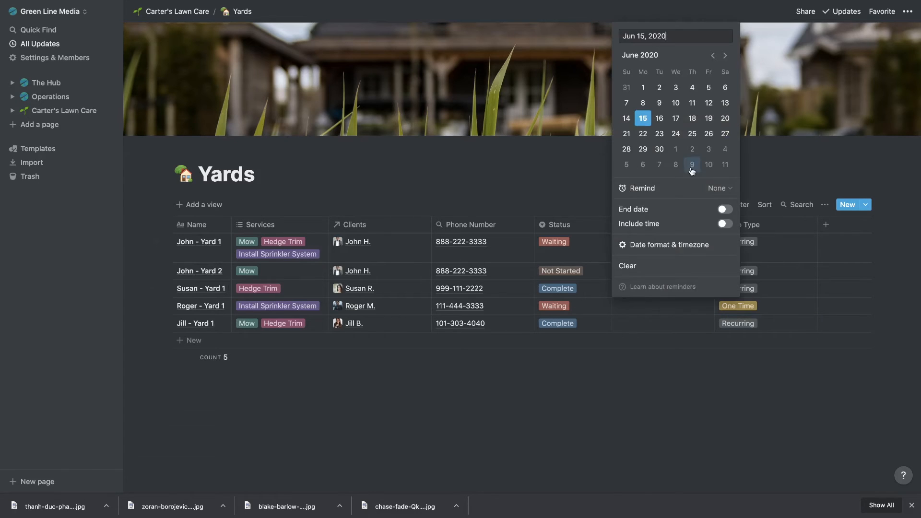
pyautogui.moveTo(636, 288)
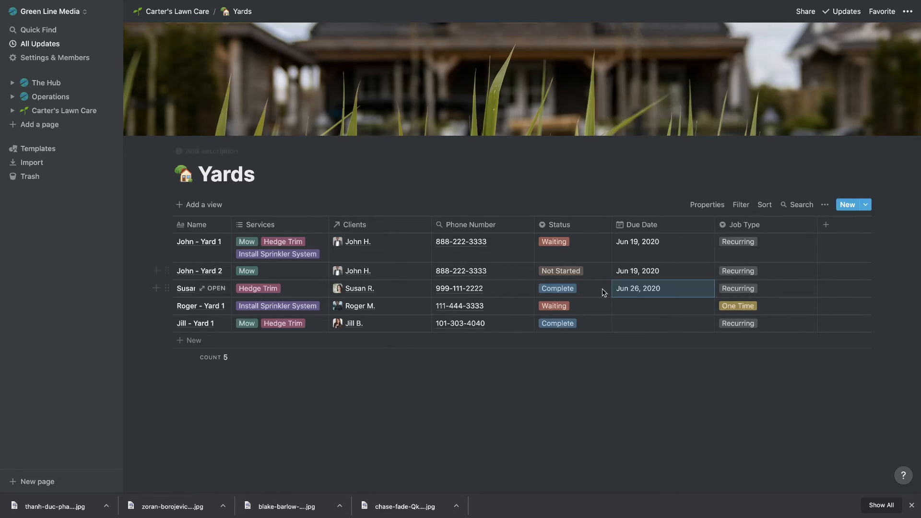
# Step: Set Susan's and Jill's yards to Not Started and give the yards a Jun 26, 2020 due date
pyautogui.click(557, 288)
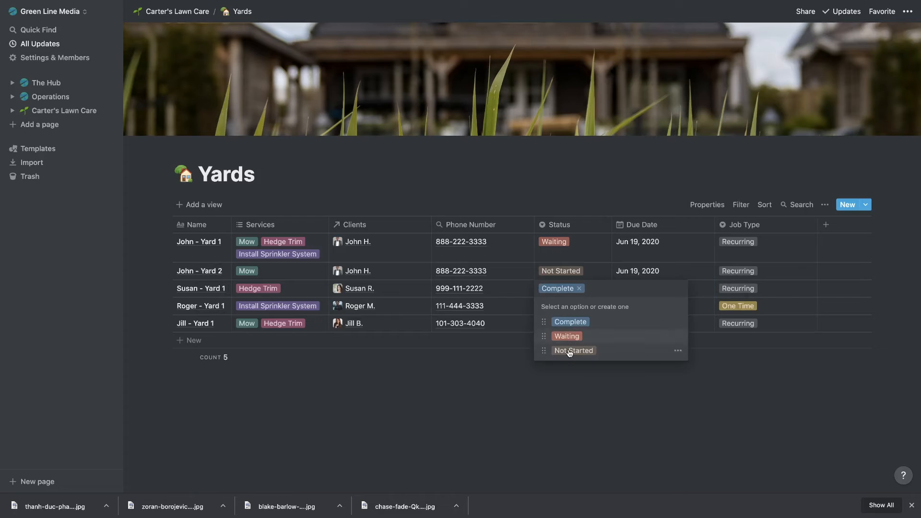
pyautogui.click(573, 350)
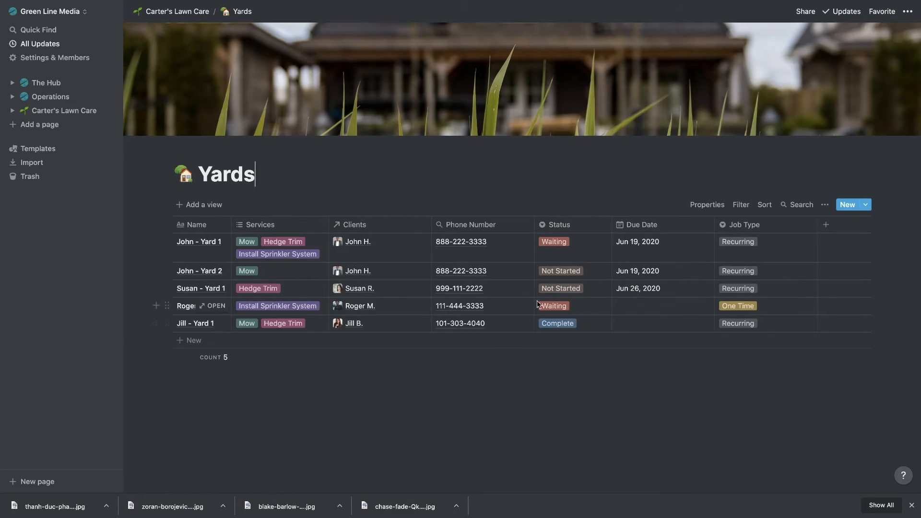
pyautogui.click(637, 305)
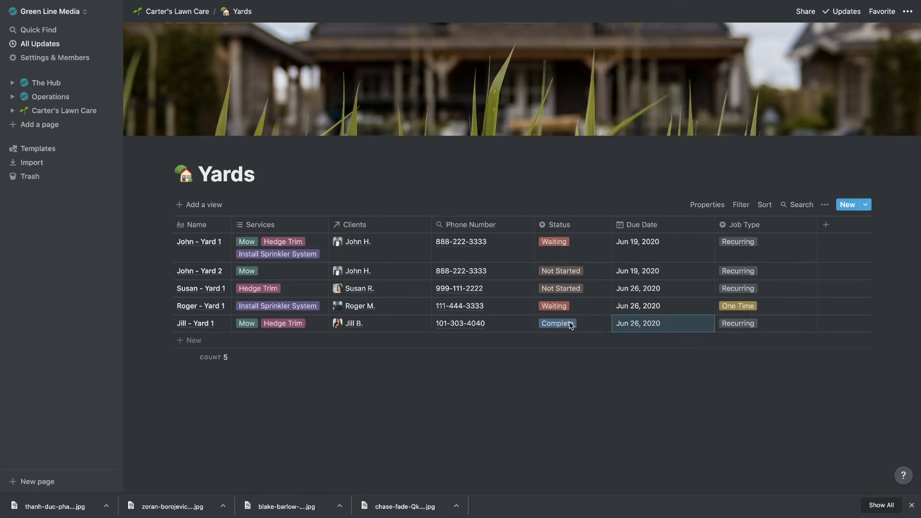
pyautogui.click(557, 323)
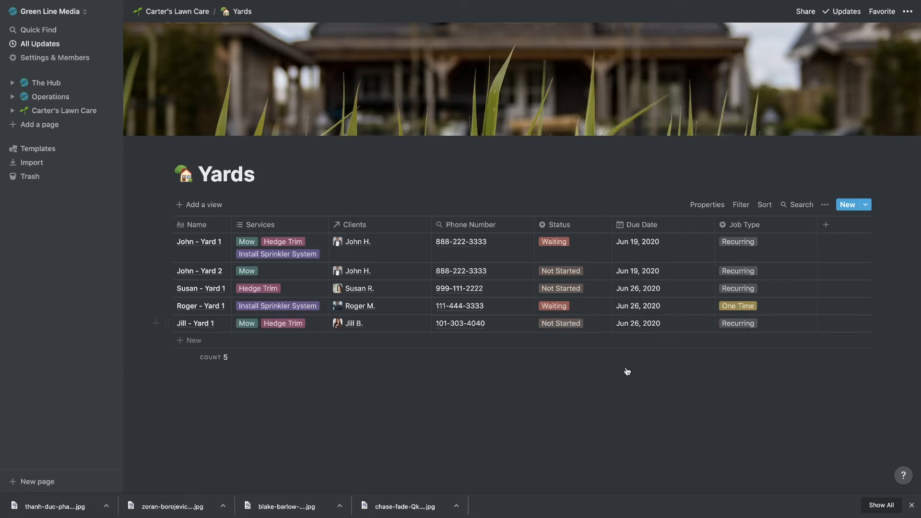
pyautogui.moveTo(572, 324)
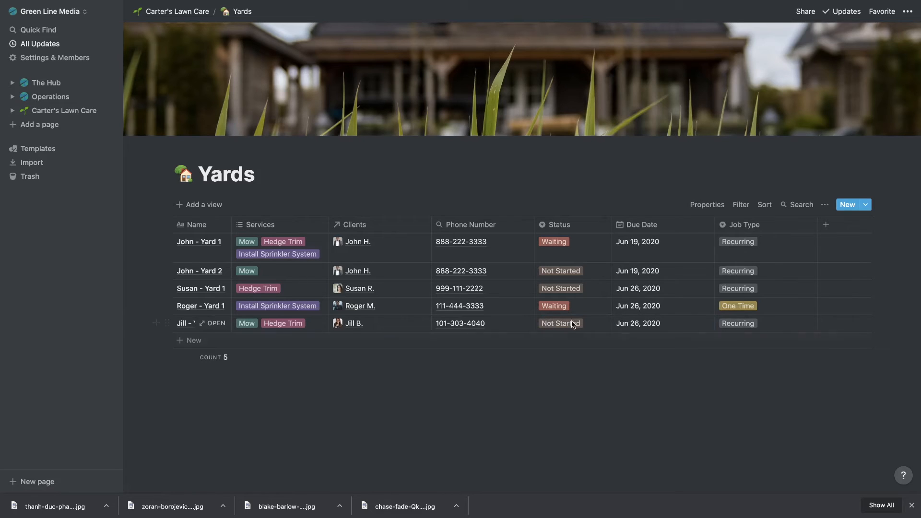
pyautogui.click(510, 356)
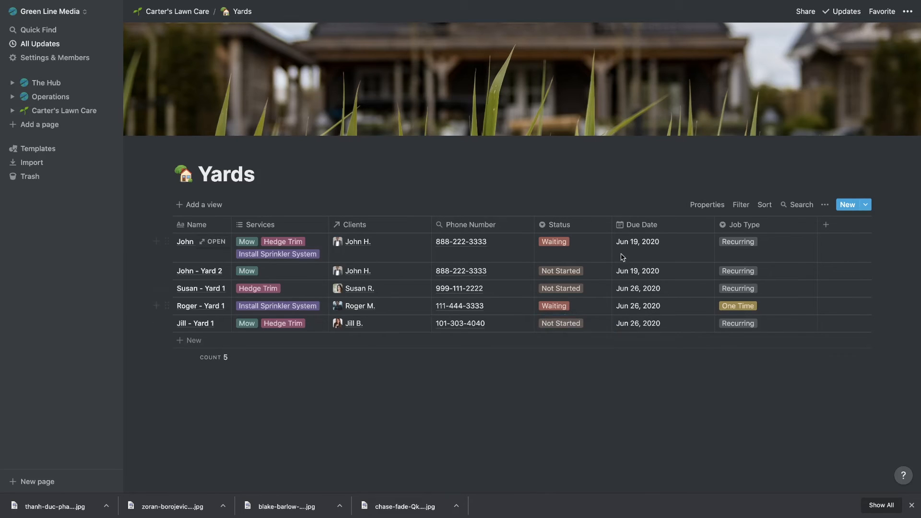
pyautogui.moveTo(596, 259)
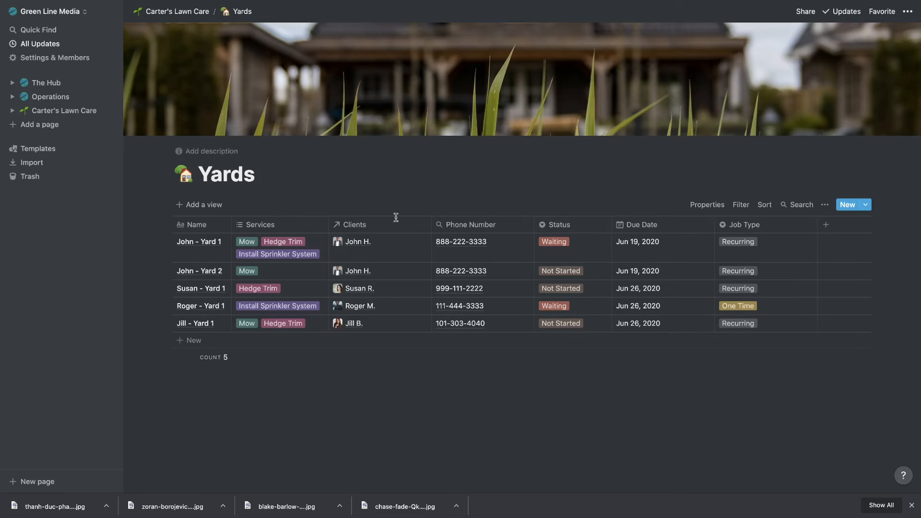
pyautogui.moveTo(718, 209)
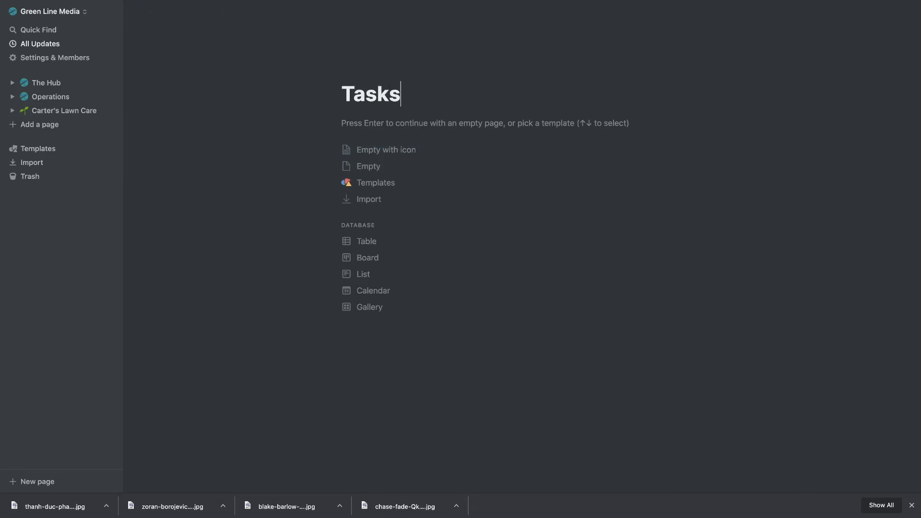
# Step: Give the Tasks page a ✅ icon, make it a table, and return to Carter's Lawn Care
pyautogui.click(361, 93)
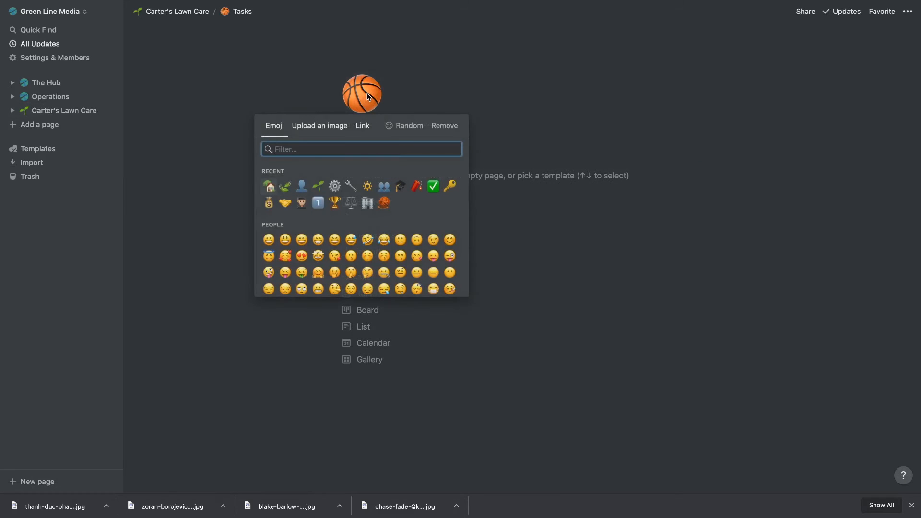
pyautogui.click(432, 186)
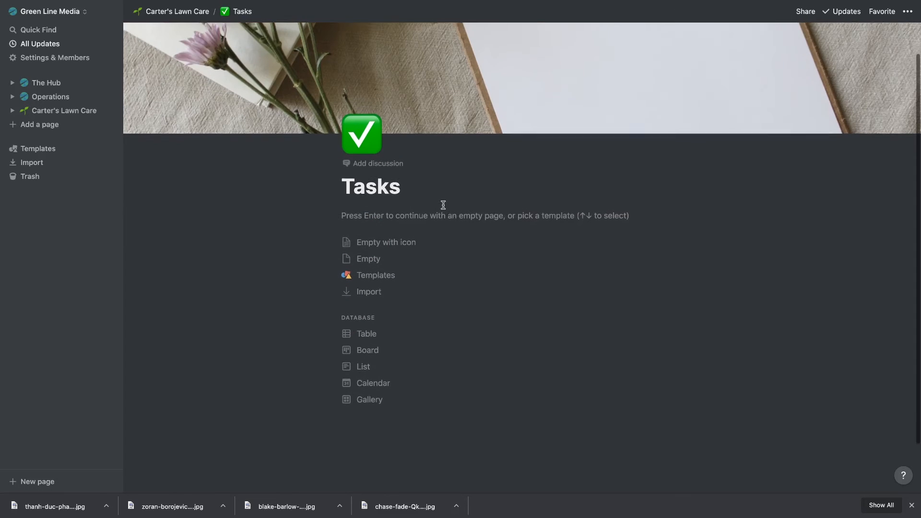
pyautogui.moveTo(367, 335)
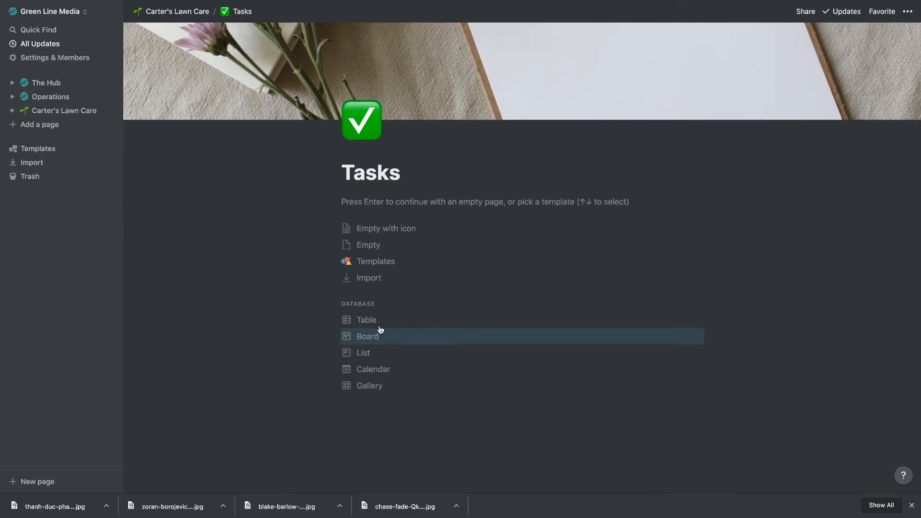
pyautogui.click(366, 319)
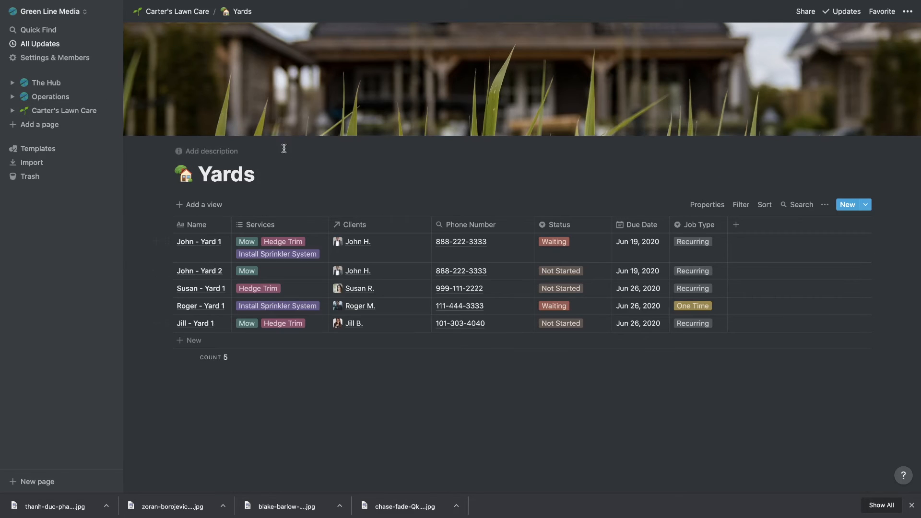
pyautogui.click(177, 11)
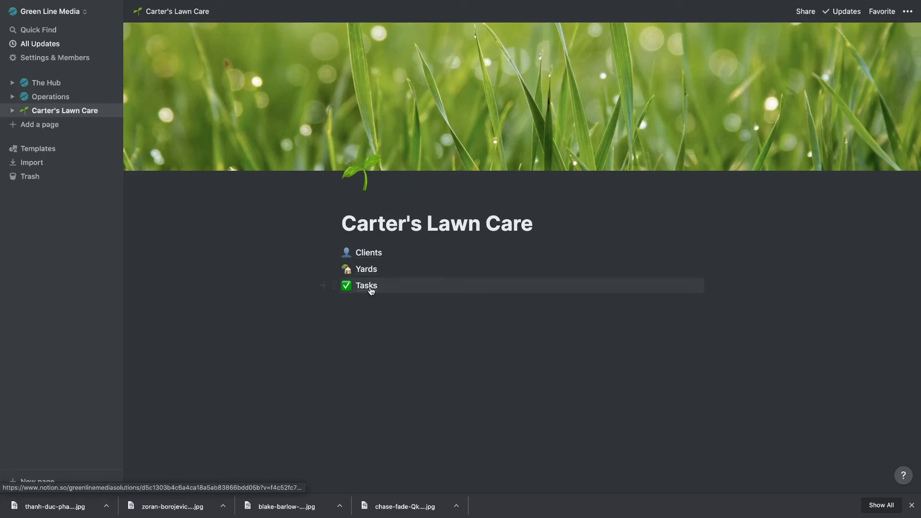
# Step: Enter tasks: Install Front Yard Sprinkler, Install Back Yard Sprinkler, Order sprinkler system, Order more fertilizer
pyautogui.click(366, 286)
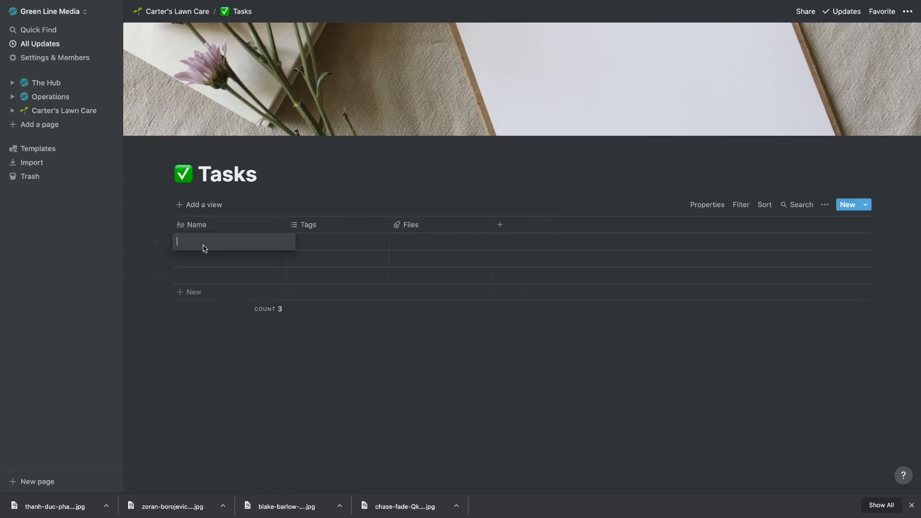
pyautogui.write('Insta')
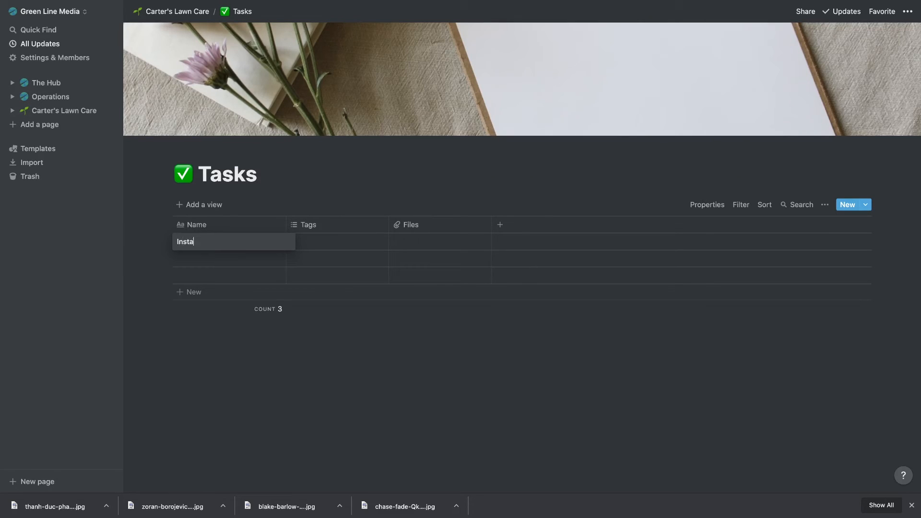
pyautogui.write('ll Front Y')
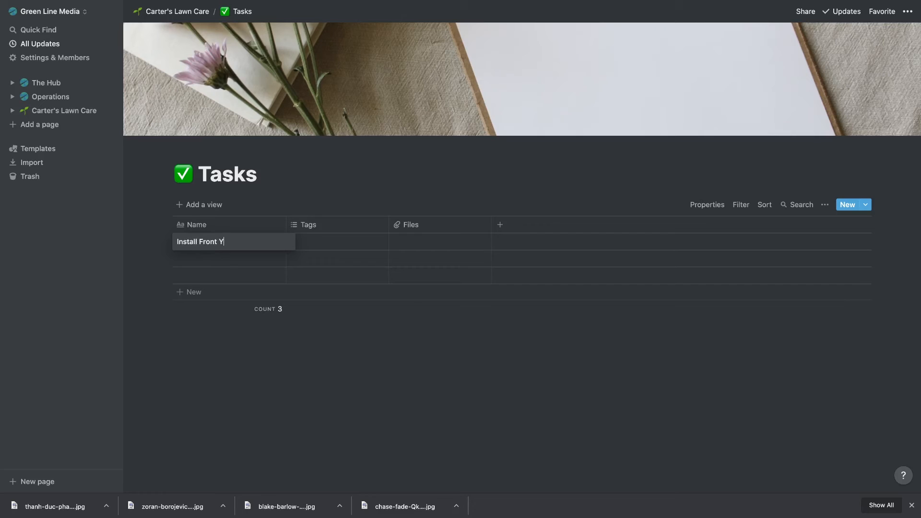
pyautogui.write('ard Sprinkler System')
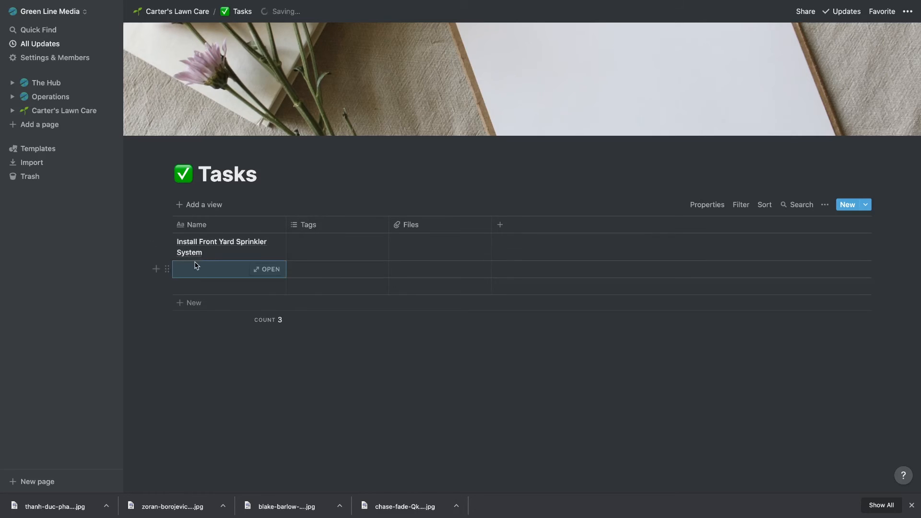
pyautogui.write('Install Back')
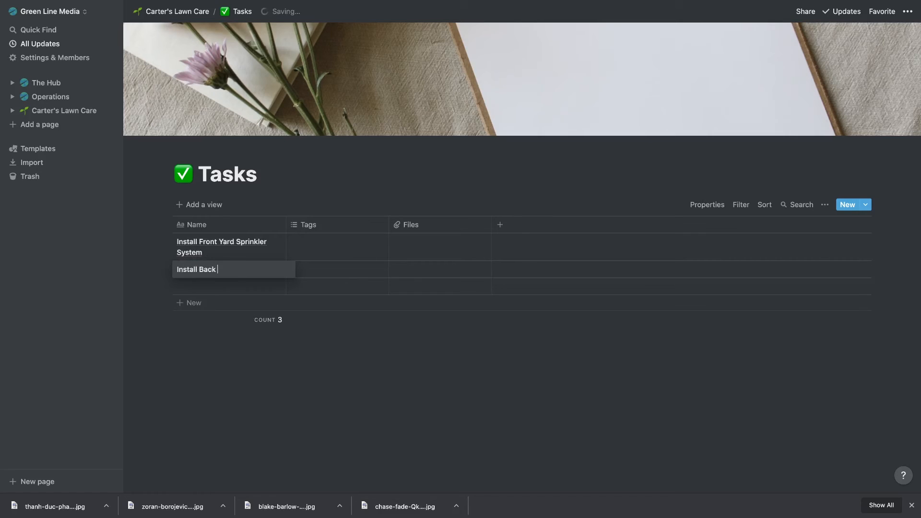
pyautogui.write('Yard Sprink')
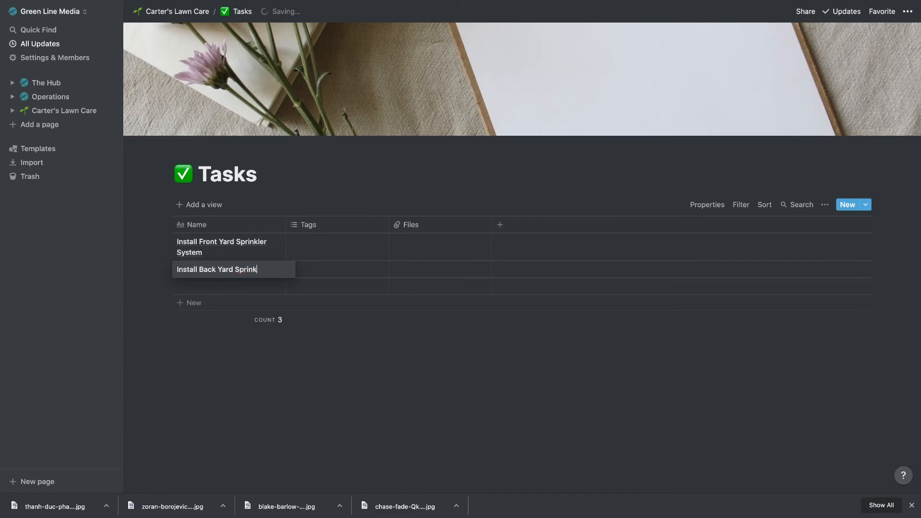
pyautogui.write('Order sprinkler system')
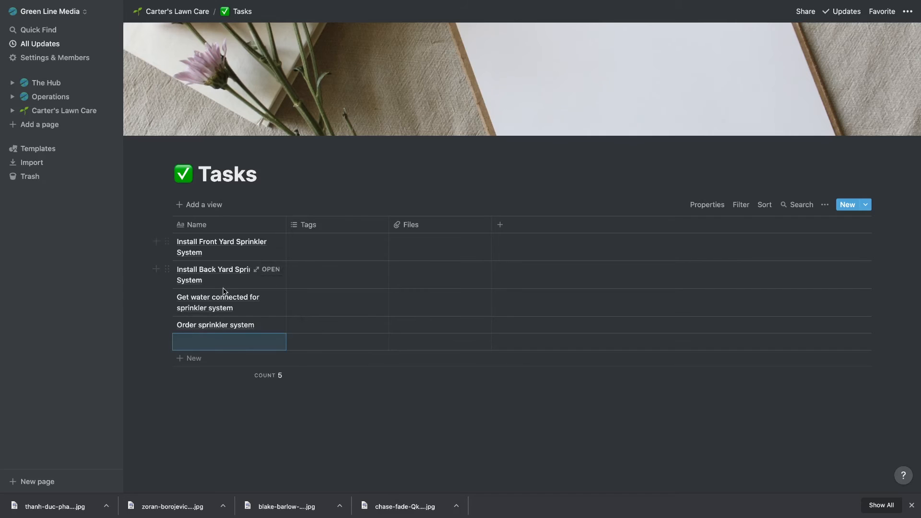
pyautogui.write('Order more fertilizer')
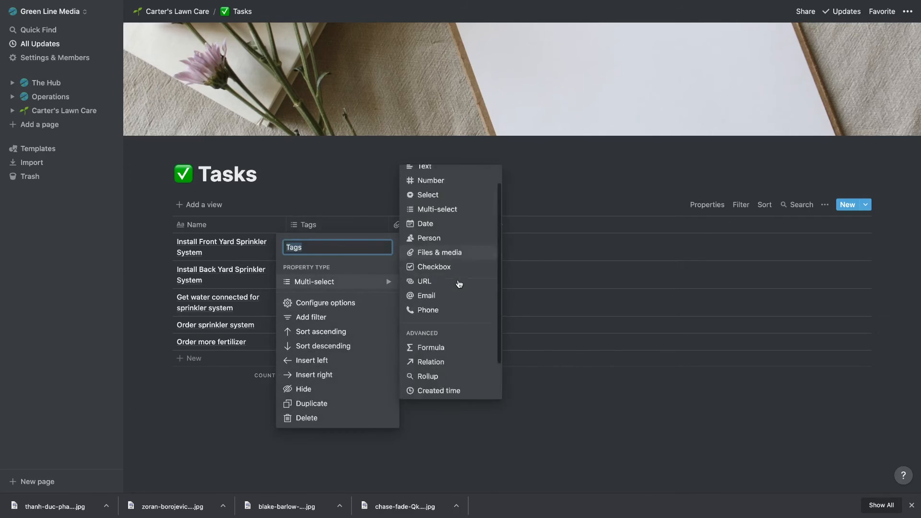
# Step: Turn the Tags column into a relation to the Yards database and rename it Yard
pyautogui.click(430, 362)
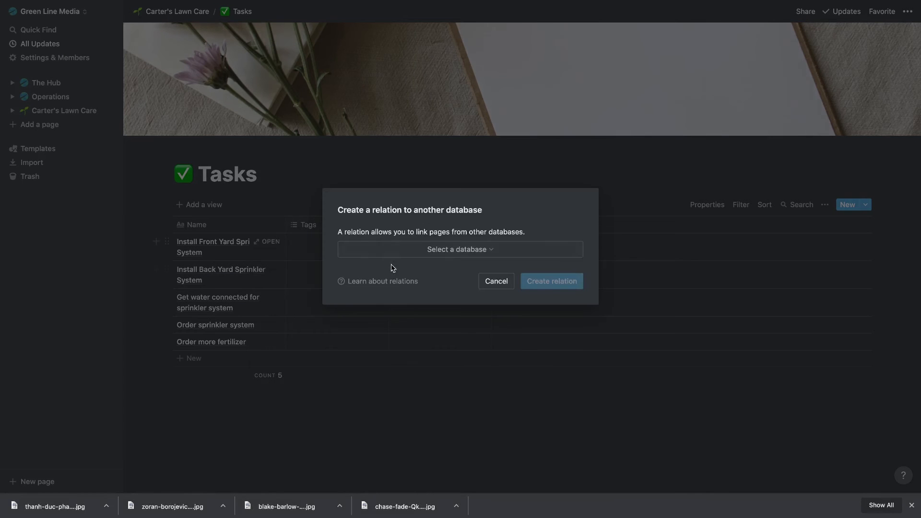
pyautogui.click(460, 249)
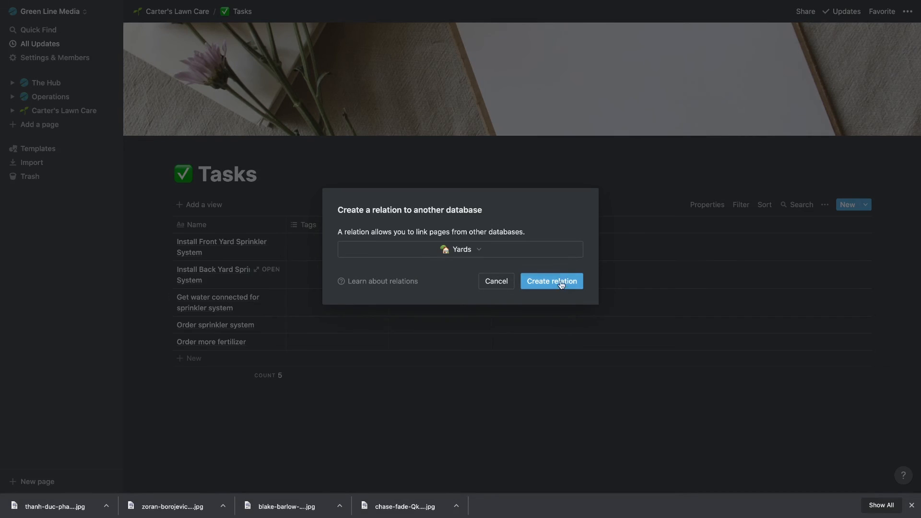
pyautogui.click(551, 280)
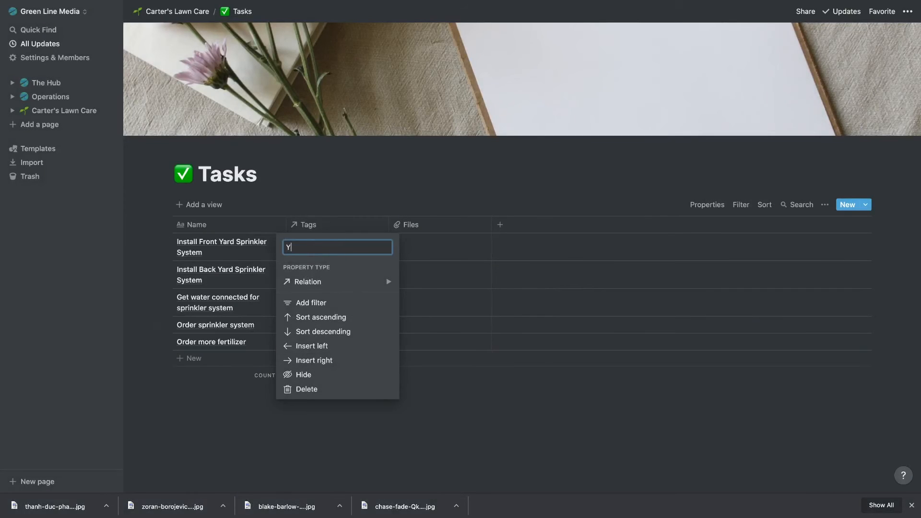
pyautogui.press('Enter')
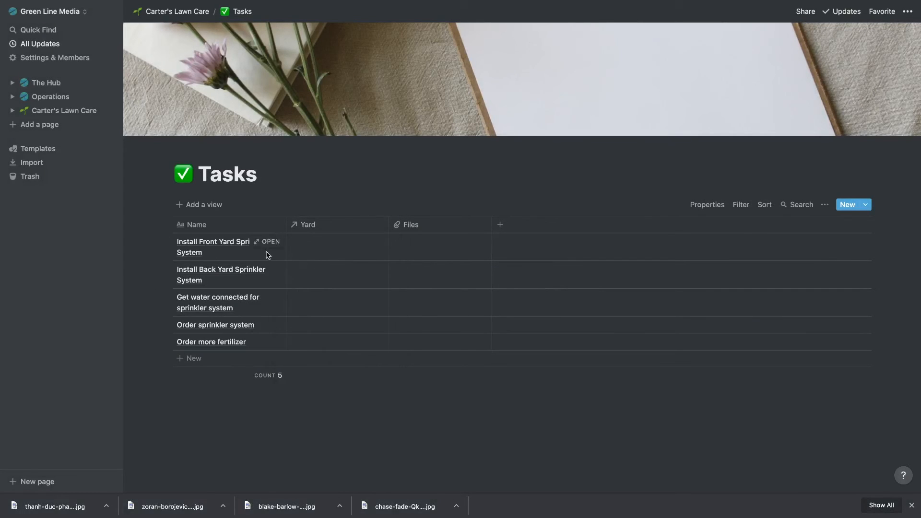
# Step: Link Roger - Yard 1 to the back yard, water connection and Order sprinkler system tasks
pyautogui.click(337, 241)
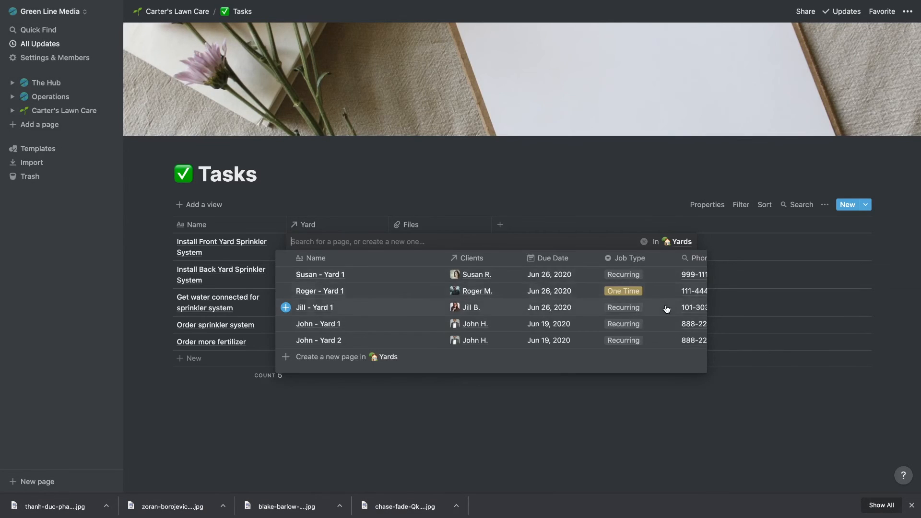
pyautogui.hscroll(3)
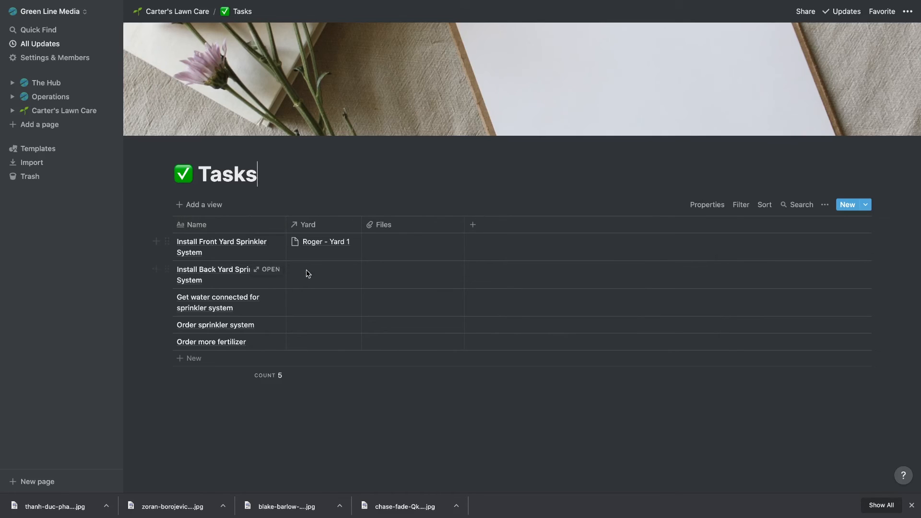
pyautogui.click(324, 274)
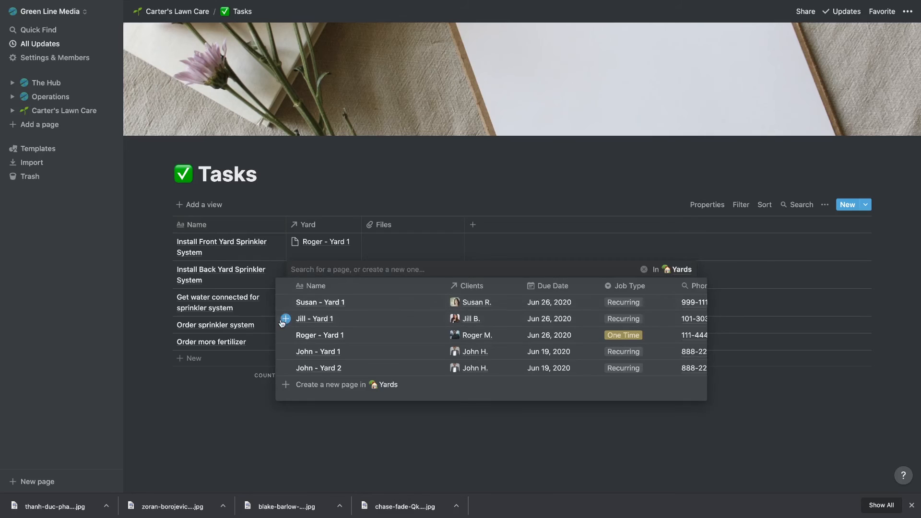
pyautogui.click(319, 335)
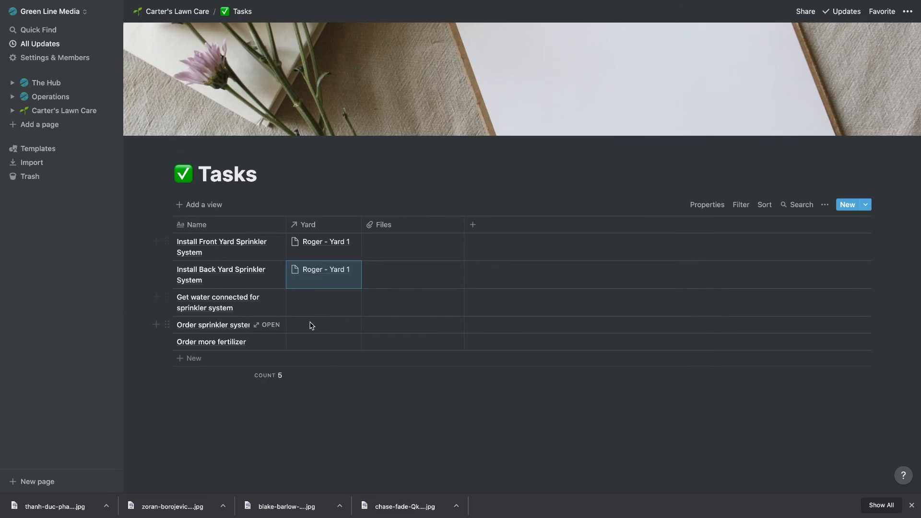
pyautogui.click(323, 302)
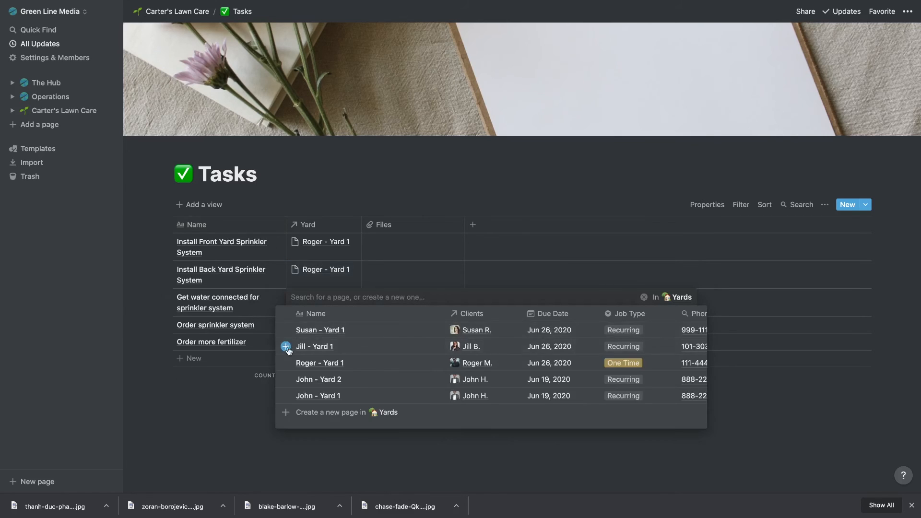
pyautogui.click(319, 362)
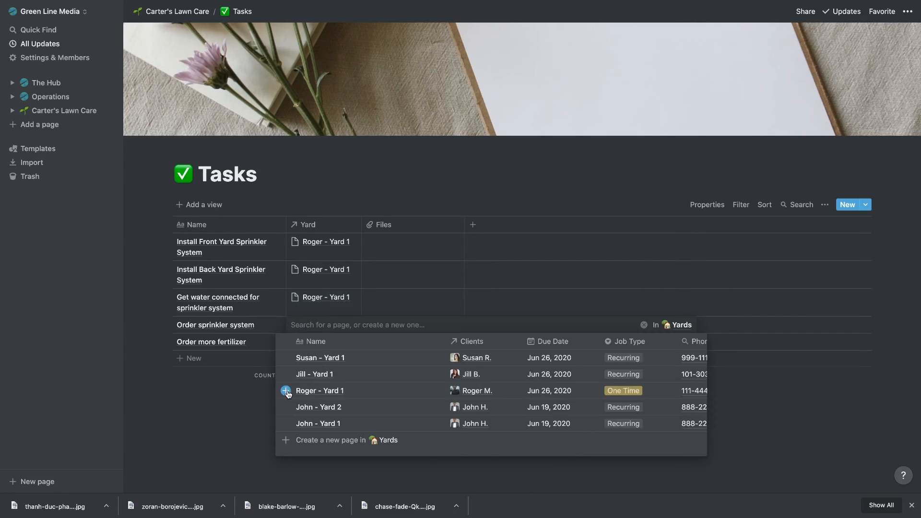
pyautogui.click(320, 390)
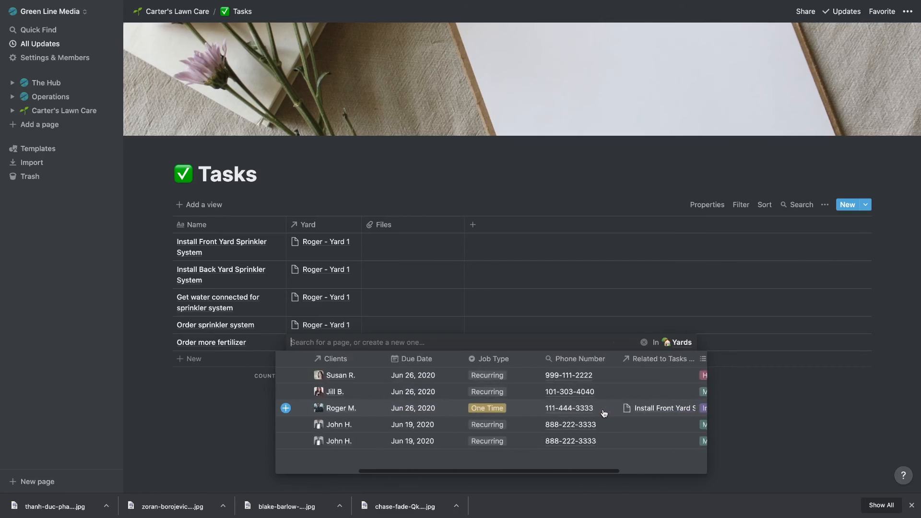
# Step: Rename the Files column to Completion and change its type to Checkbox
pyautogui.click(384, 225)
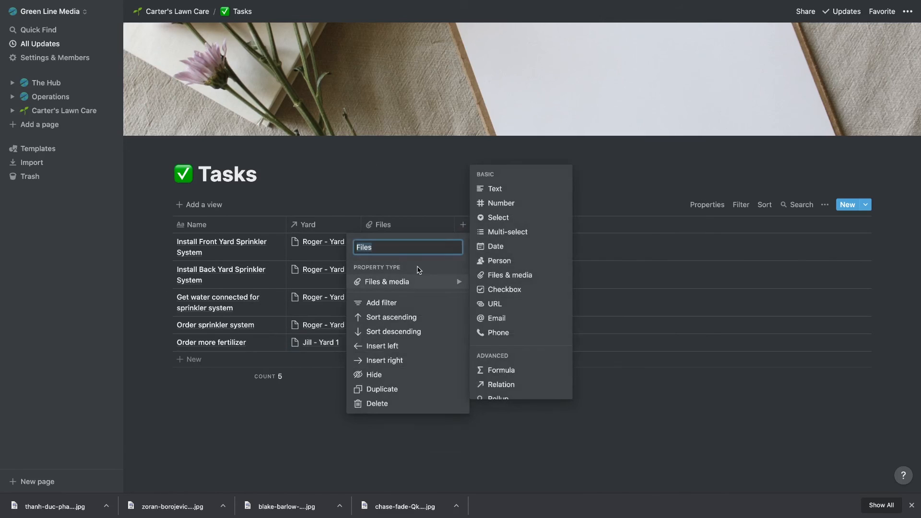
pyautogui.write('C')
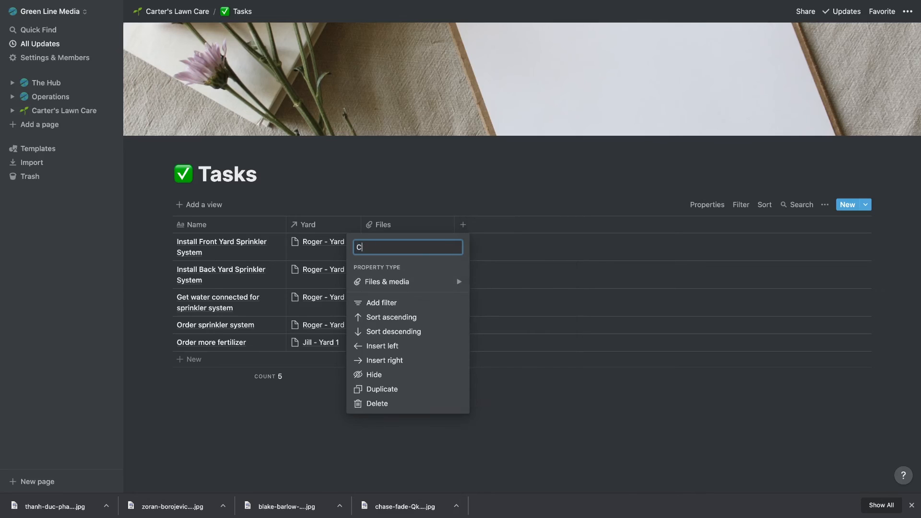
pyautogui.write('h')
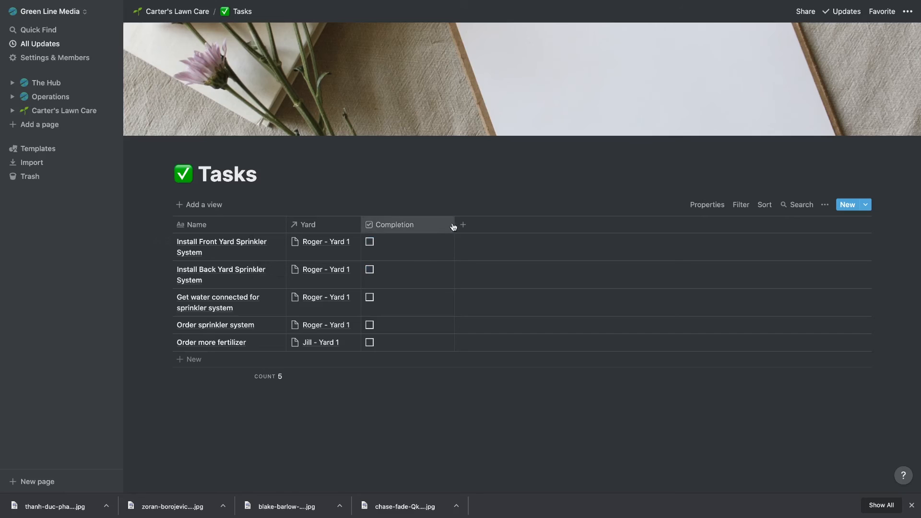
pyautogui.moveTo(299, 259)
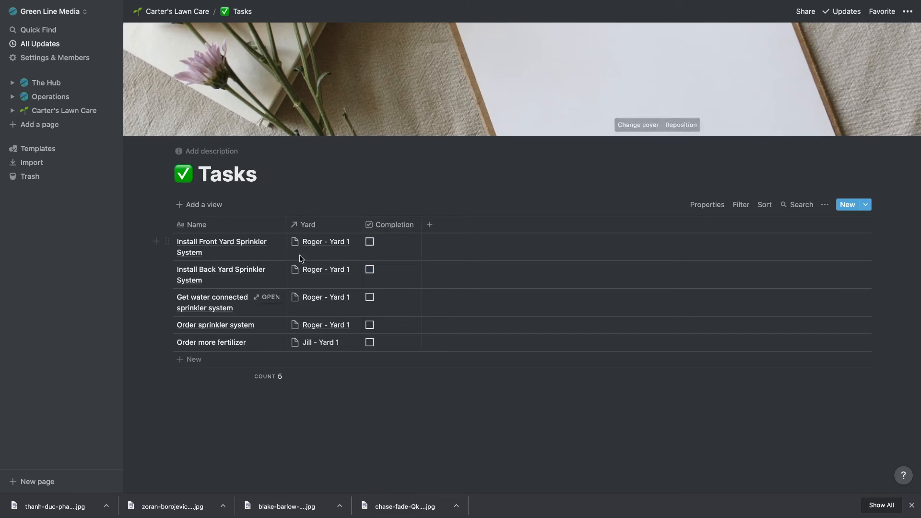
pyautogui.click(429, 224)
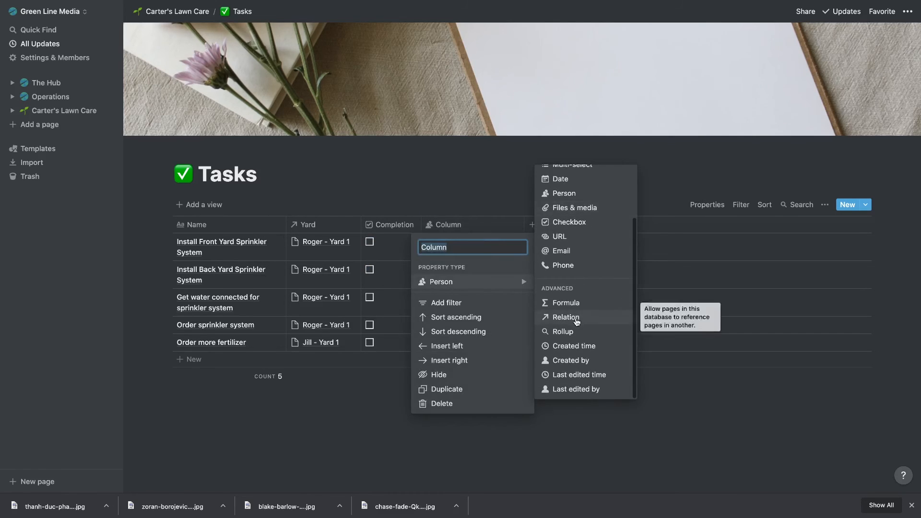
pyautogui.click(566, 318)
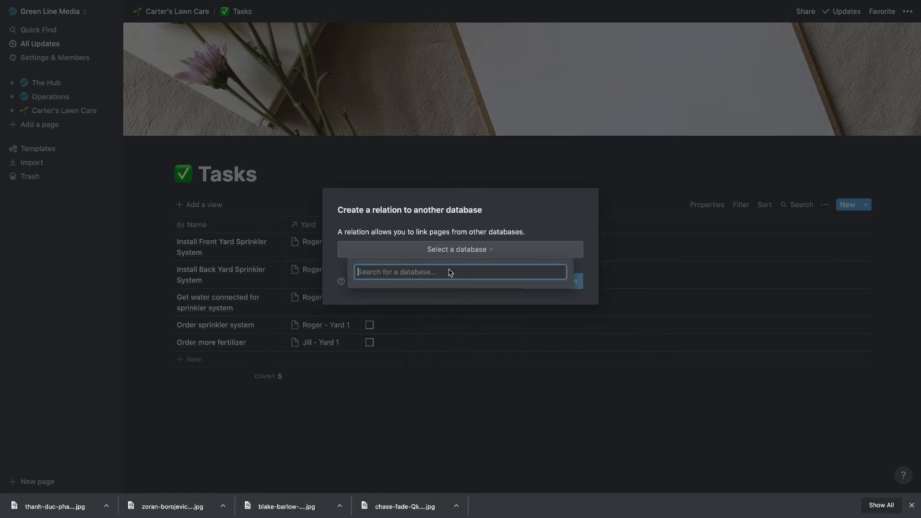
pyautogui.click(459, 271)
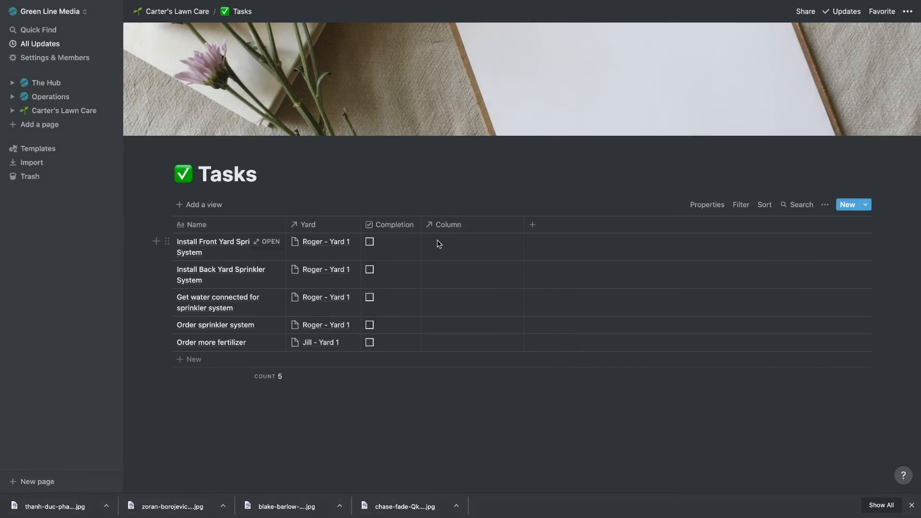
pyautogui.click(449, 225)
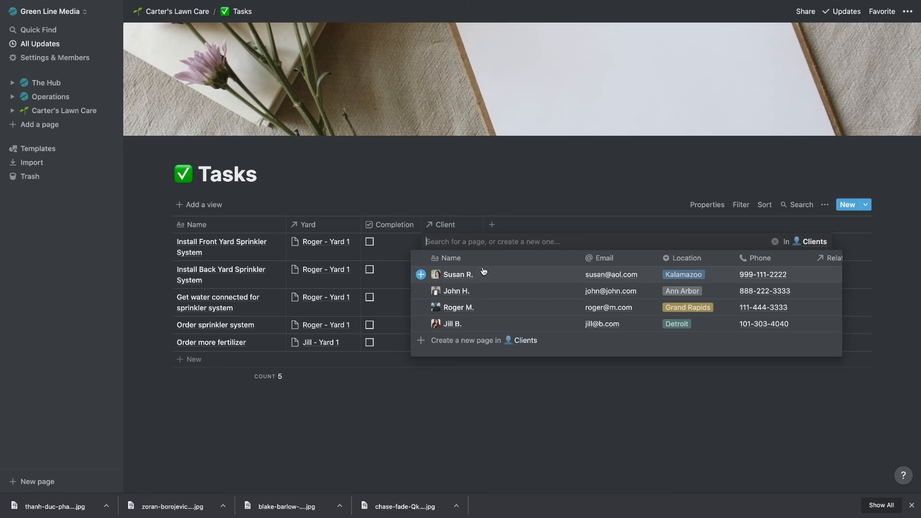
pyautogui.moveTo(424, 311)
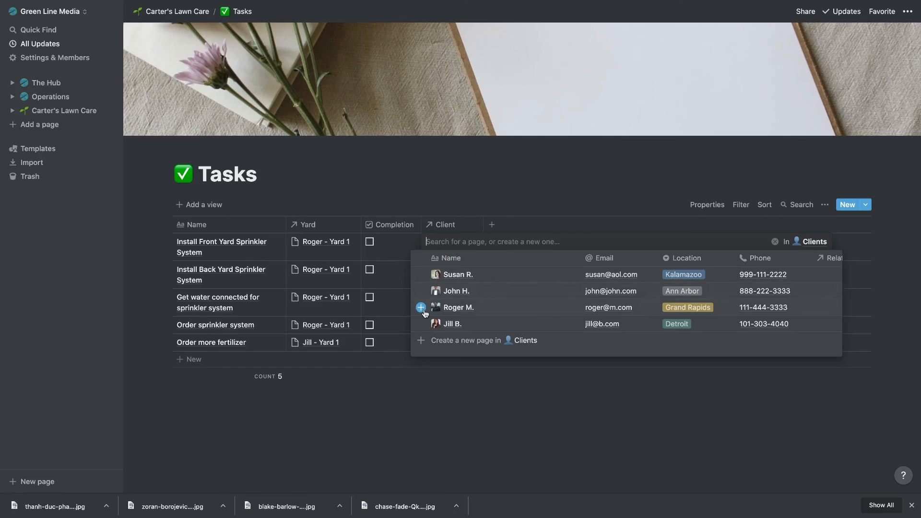
pyautogui.click(459, 307)
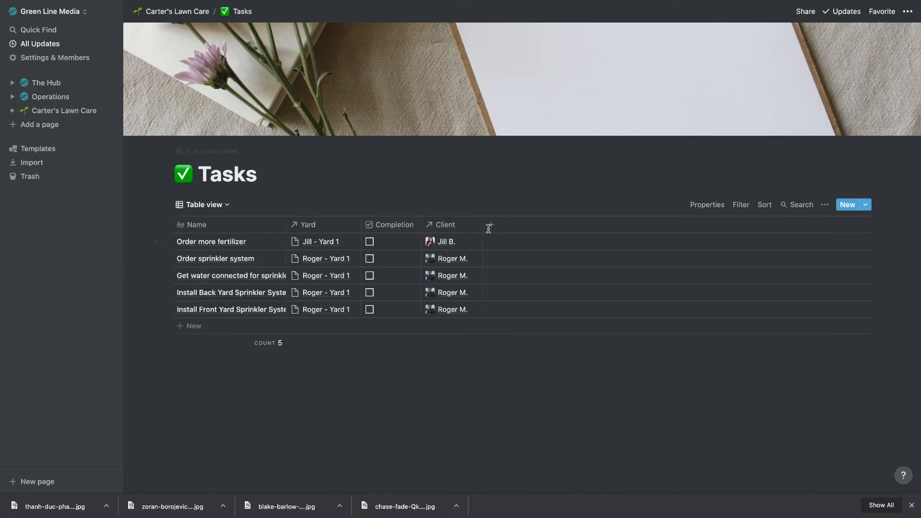
pyautogui.moveTo(367, 248)
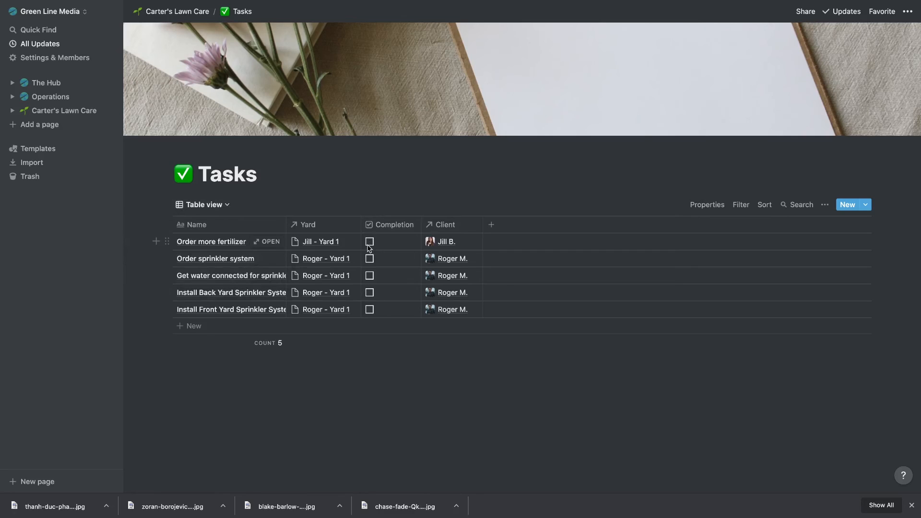
pyautogui.moveTo(369, 245)
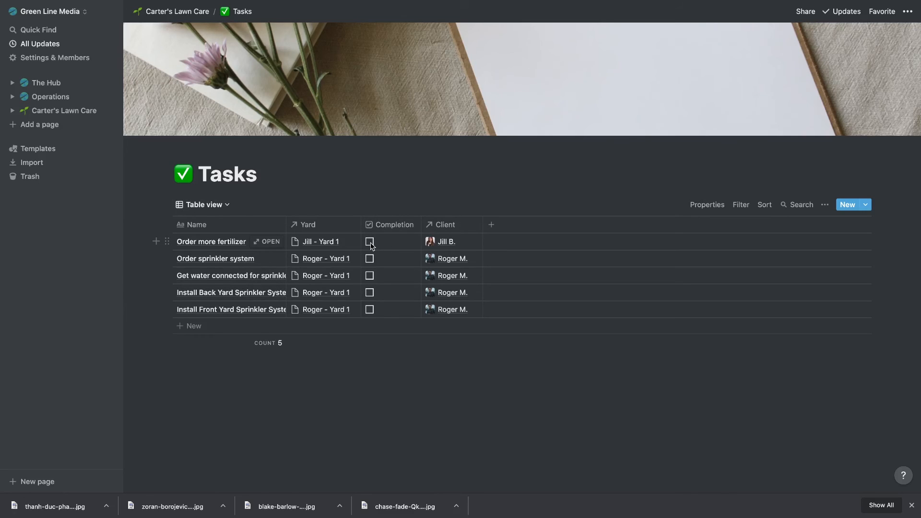
# Step: Tick and untick the fertilizer task, switch to Default view, and reopen the views list
pyautogui.click(369, 241)
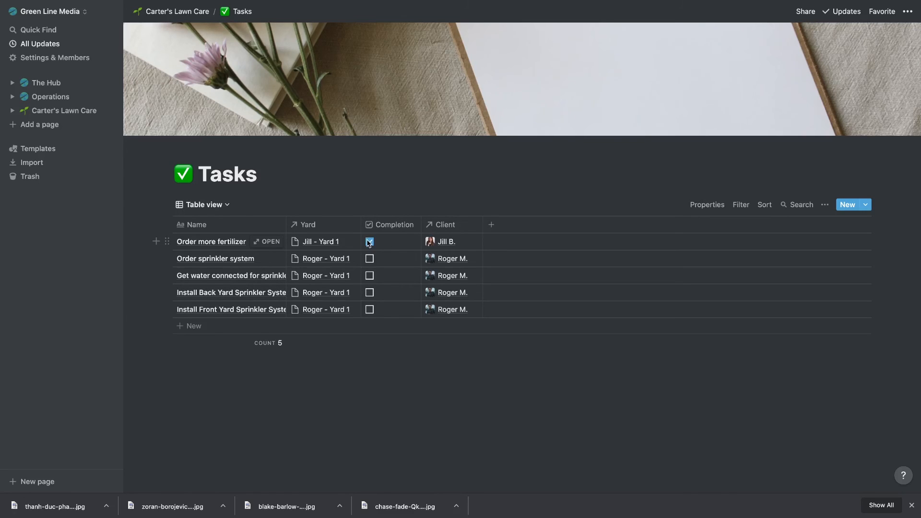
pyautogui.click(368, 241)
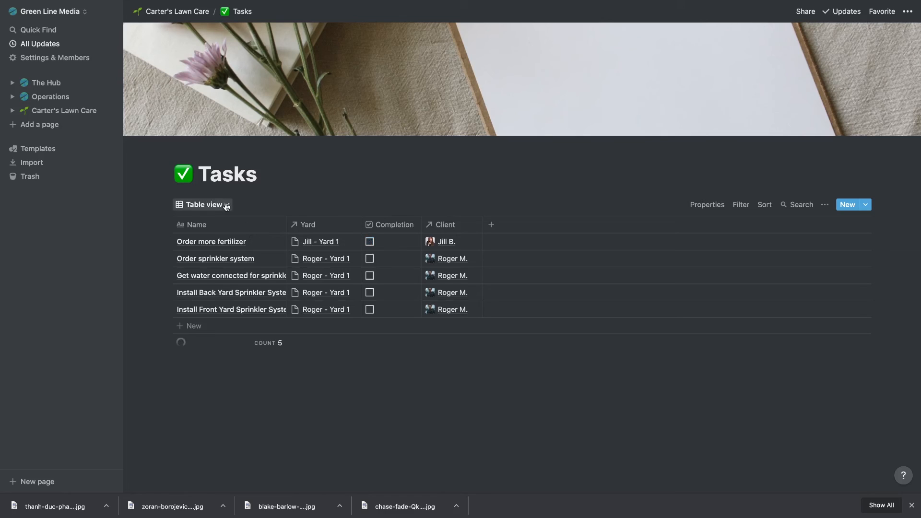
pyautogui.click(202, 204)
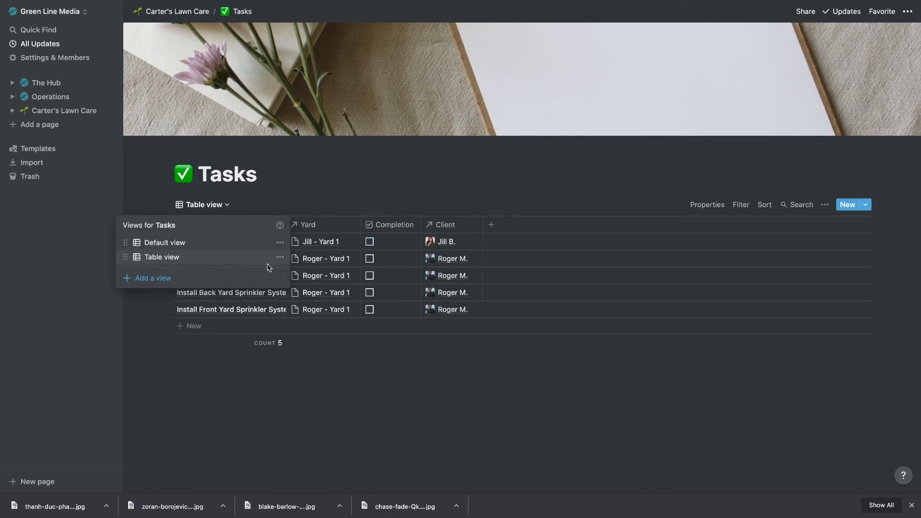
pyautogui.click(280, 257)
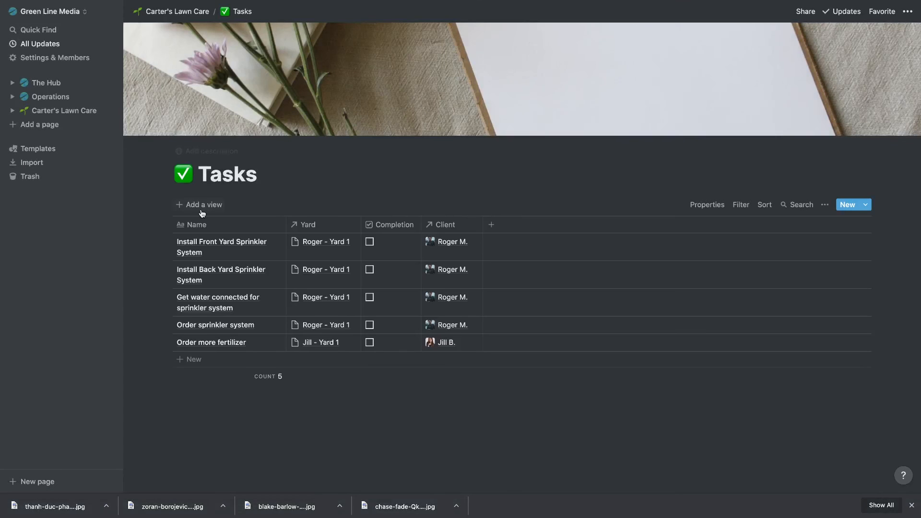
pyautogui.moveTo(199, 204)
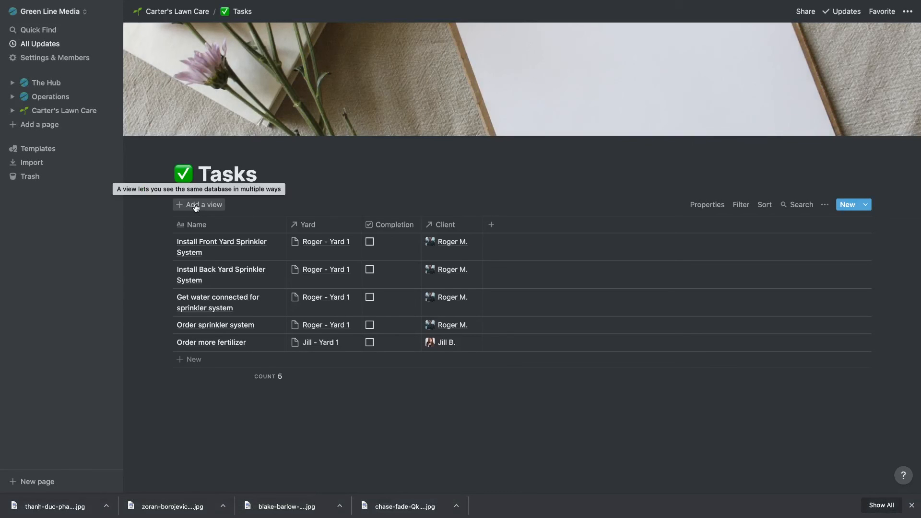
pyautogui.click(202, 204)
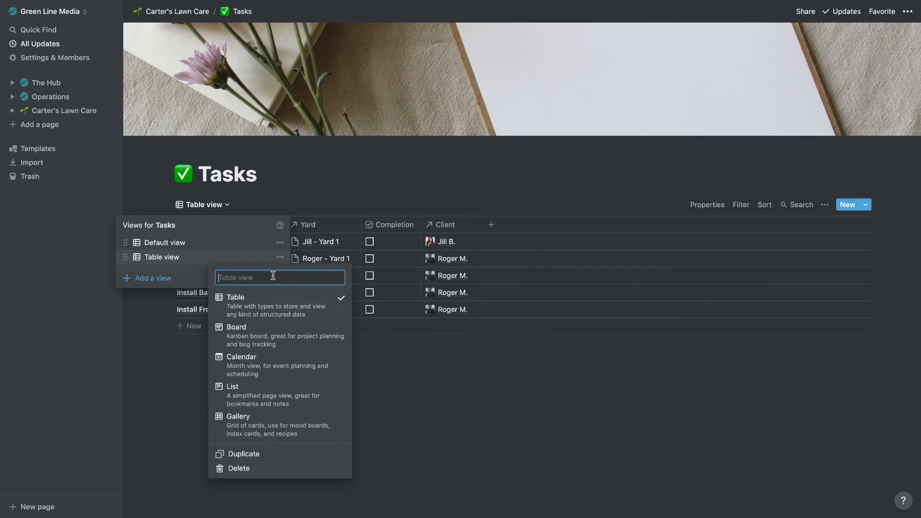
# Step: Rename the views Complete Tasks and Incomplete Tasks, and tick Install Front Yard Sprinkler System
pyautogui.write('Complete Tasks')
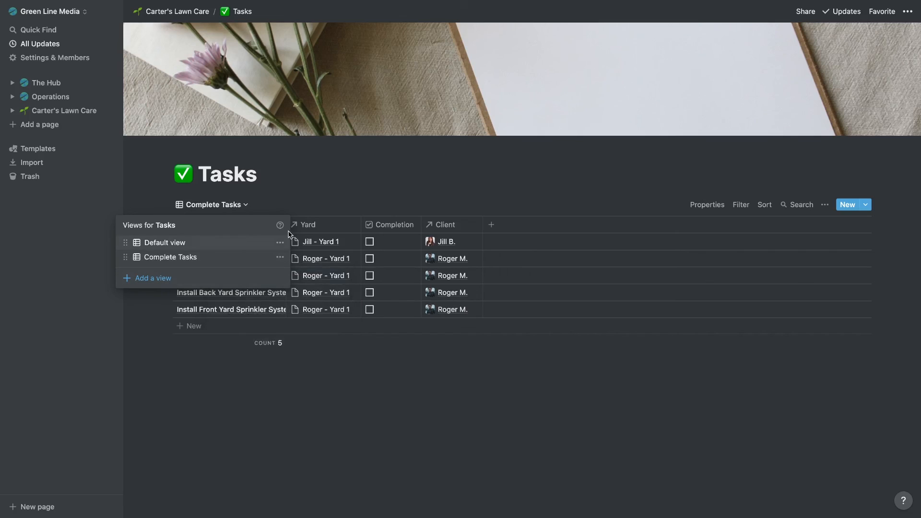
pyautogui.click(281, 243)
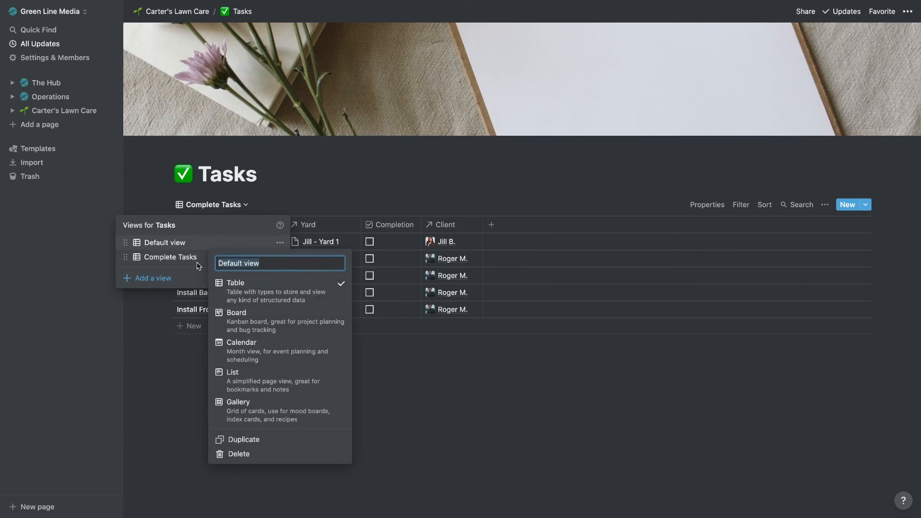
pyautogui.write('Incomplet')
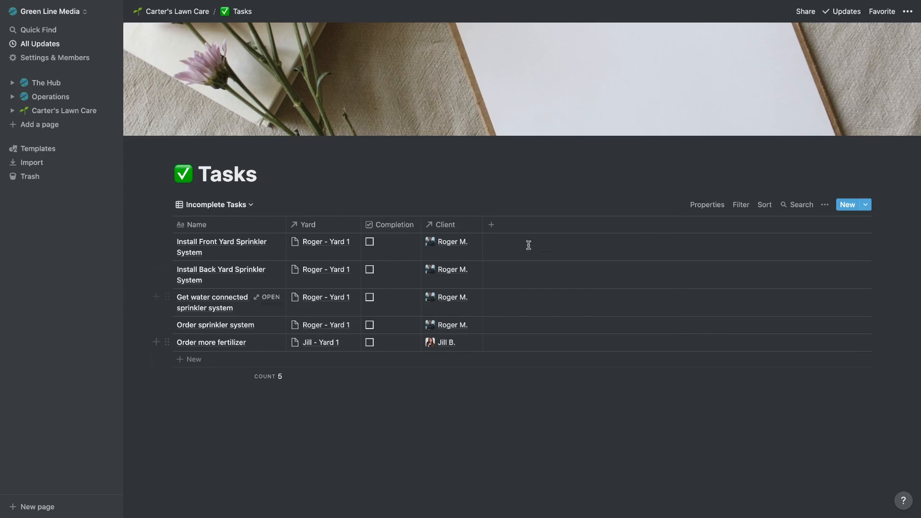
pyautogui.moveTo(354, 303)
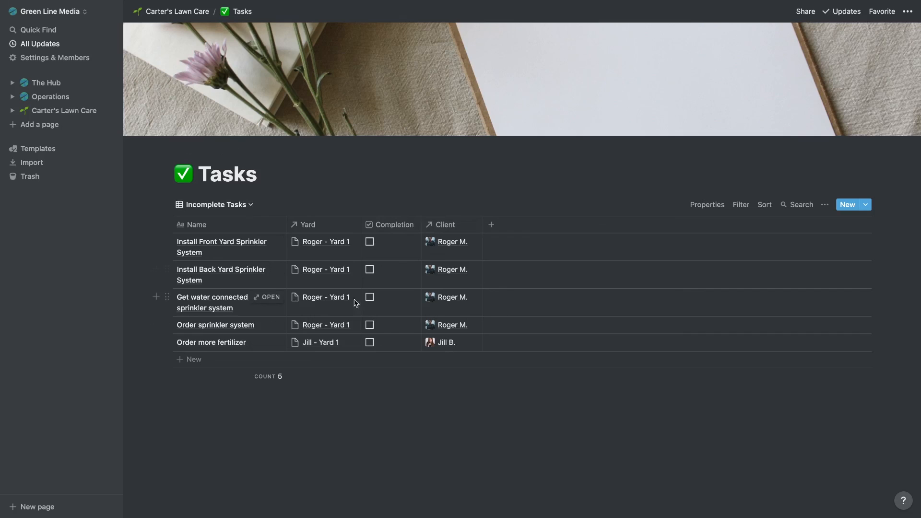
pyautogui.click(369, 241)
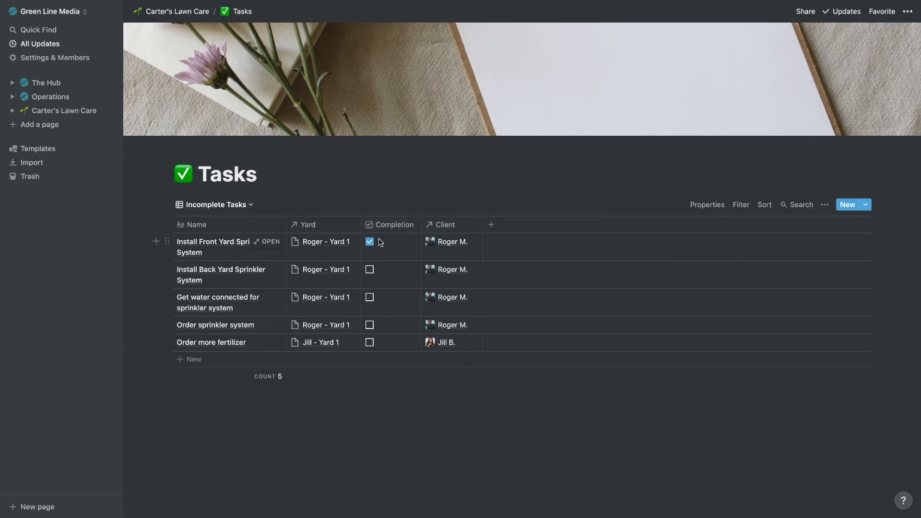
pyautogui.moveTo(740, 204)
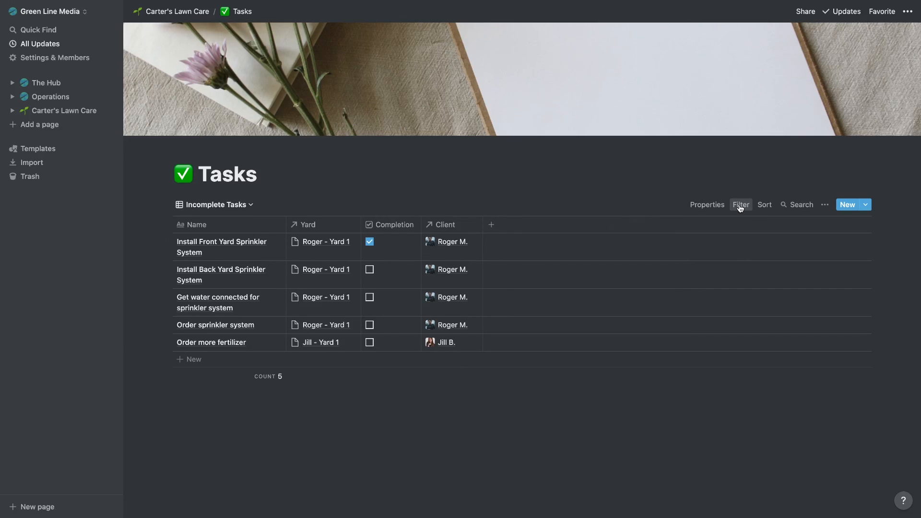
# Step: Open and close the Incomplete Tasks filters, unticking Install Front Yard Sprinkler System
pyautogui.click(741, 204)
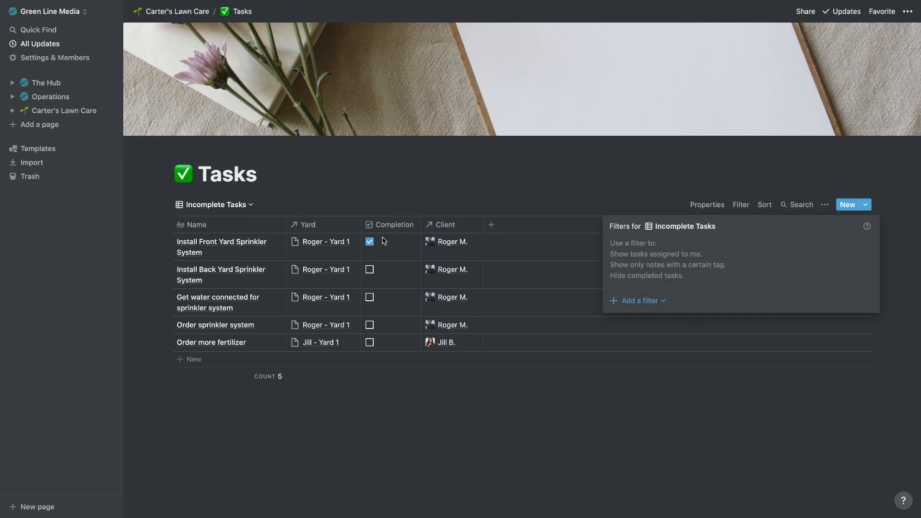
pyautogui.click(373, 239)
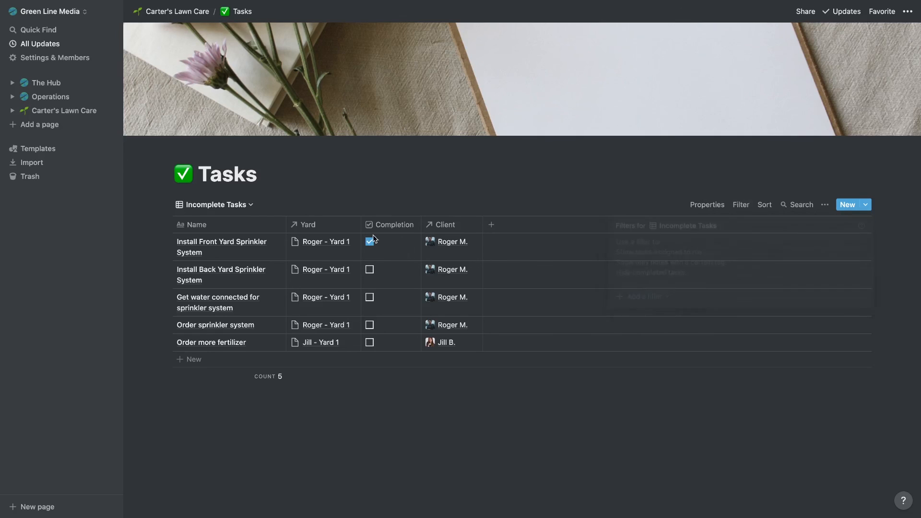
pyautogui.click(369, 241)
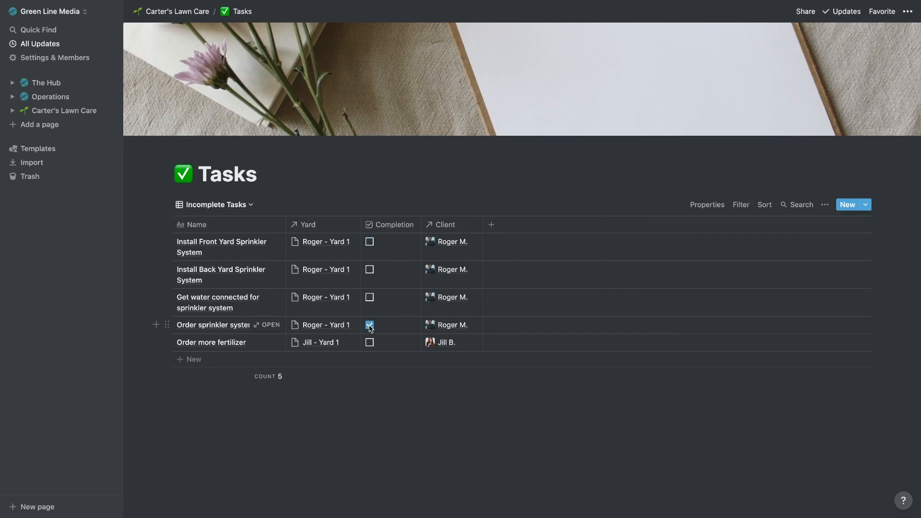
pyautogui.click(741, 205)
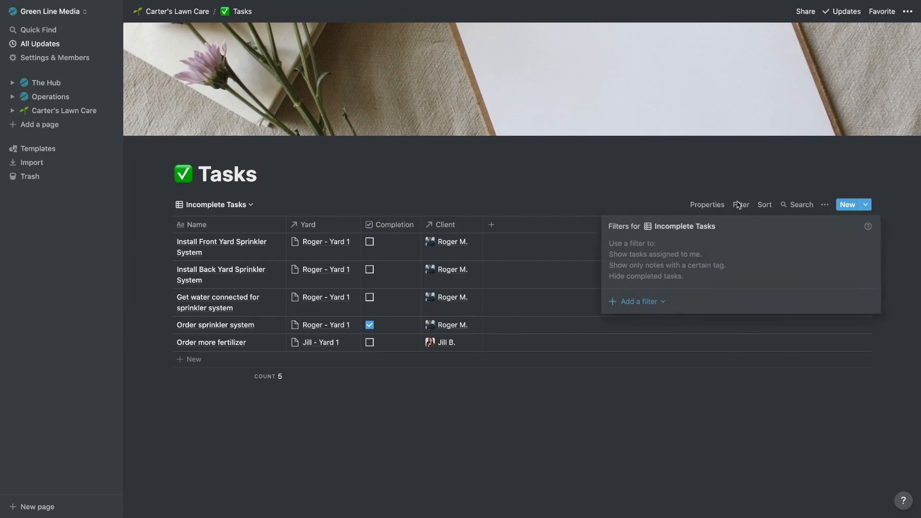
# Step: Add a filter to Incomplete Tasks: Completion is not checked
pyautogui.click(637, 301)
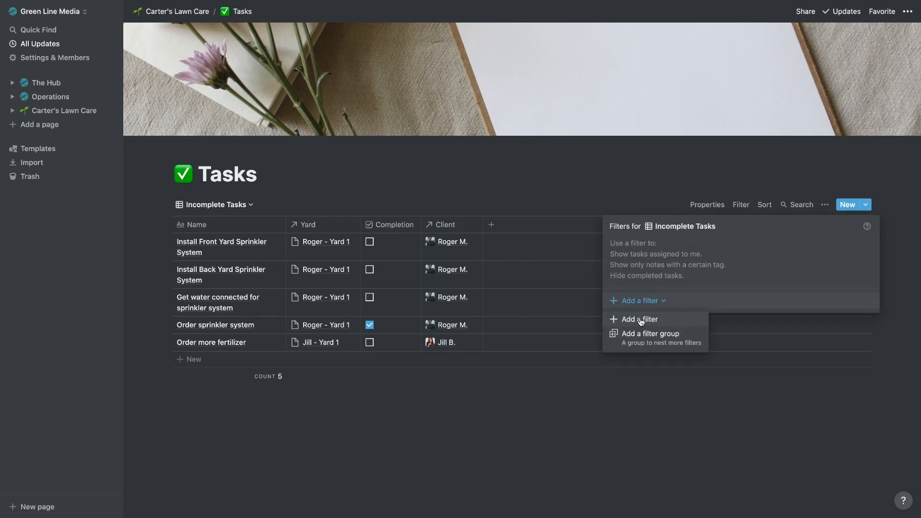
pyautogui.click(639, 319)
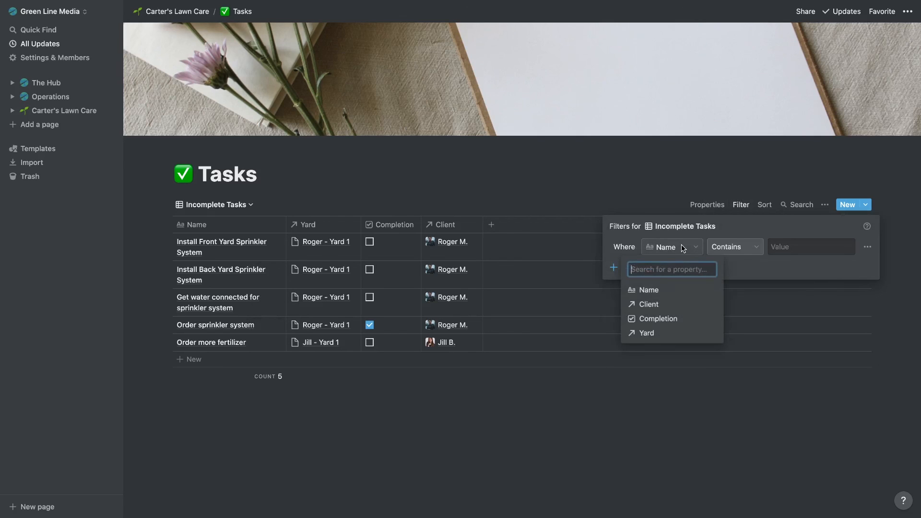
pyautogui.click(658, 319)
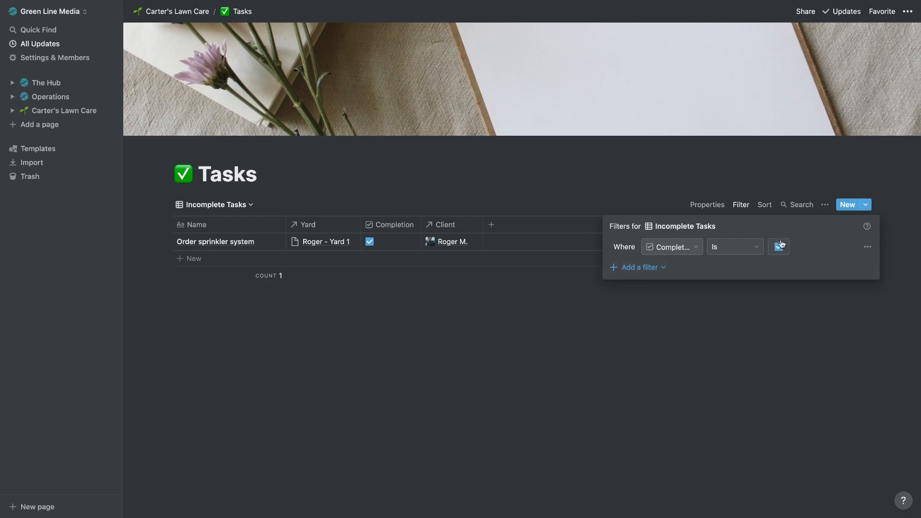
pyautogui.click(735, 246)
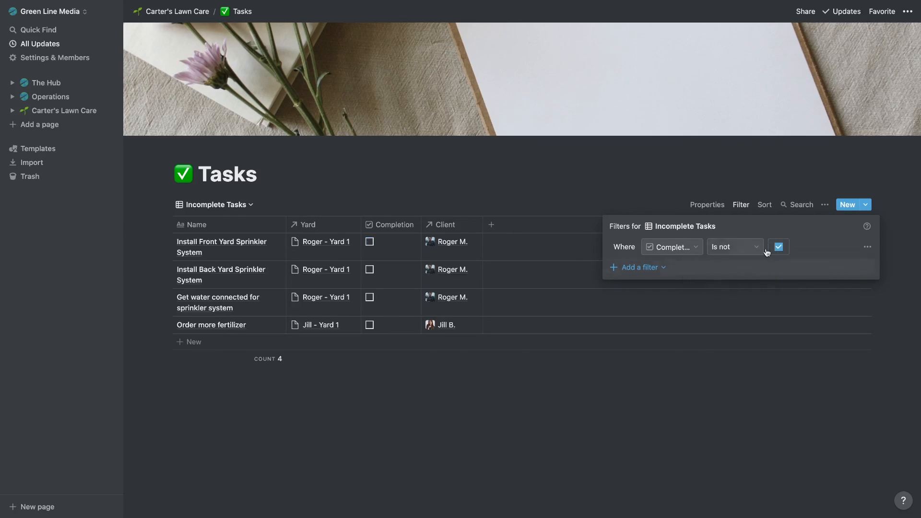
pyautogui.click(777, 246)
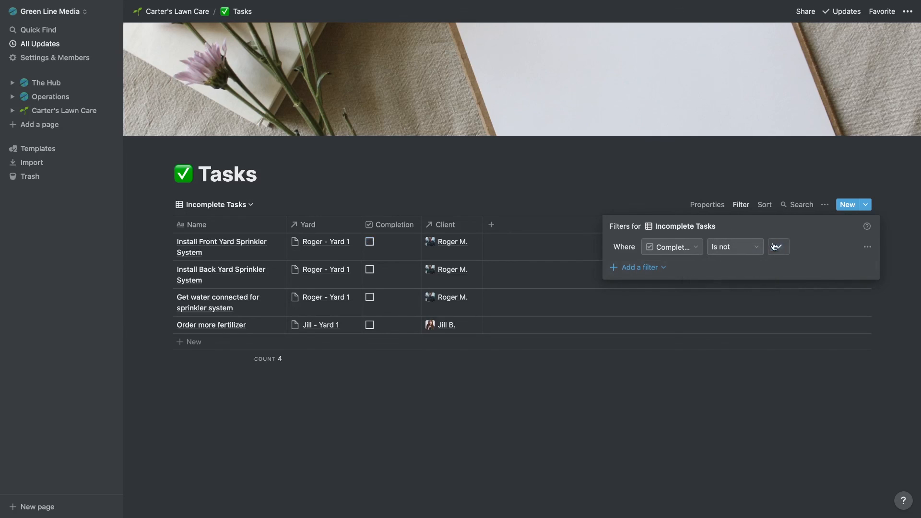
pyautogui.click(373, 244)
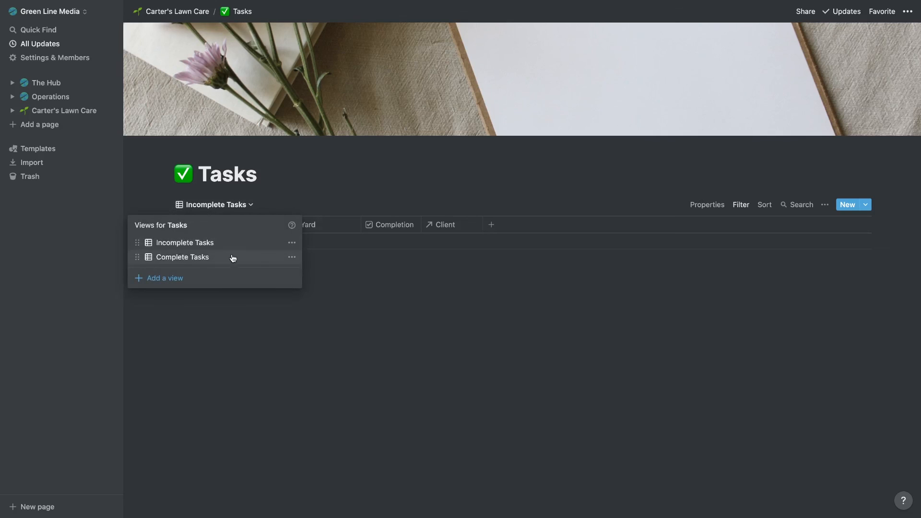
# Step: Switch to Complete Tasks and add a filter keeping only tasks with Completion checked
pyautogui.click(182, 257)
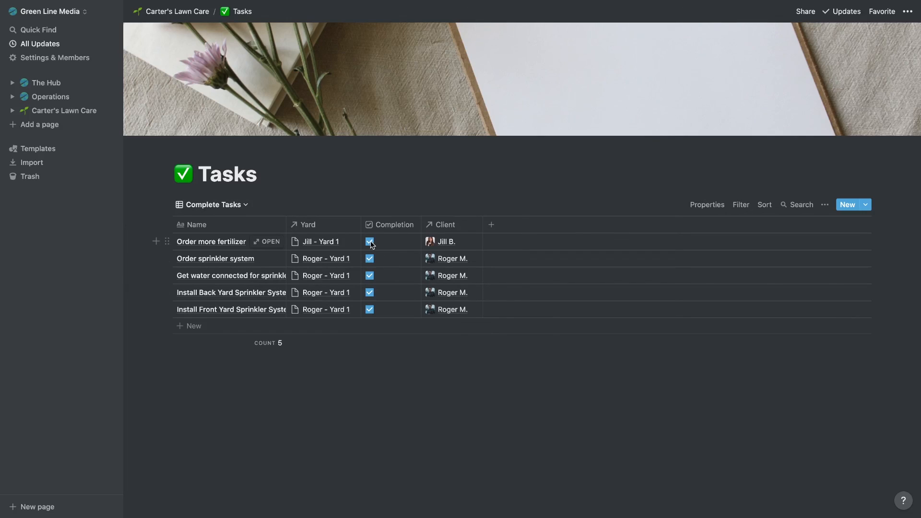
pyautogui.click(369, 241)
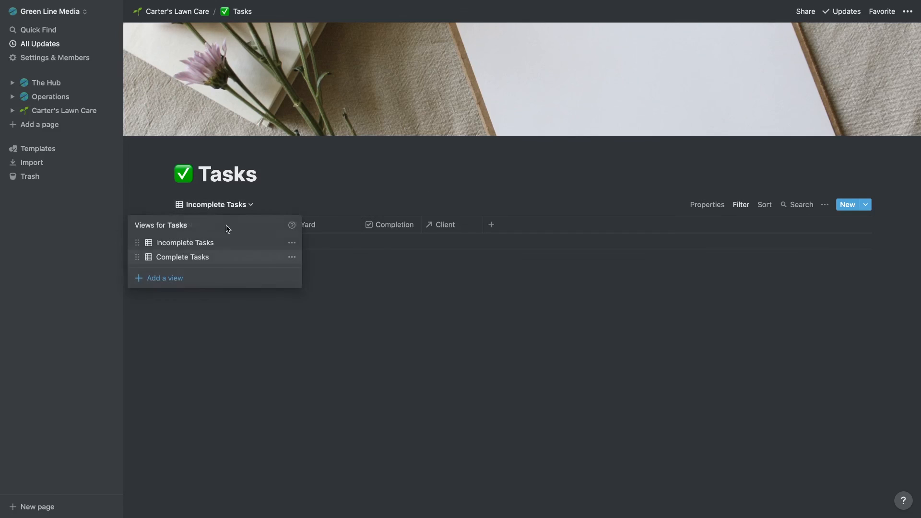
pyautogui.click(182, 257)
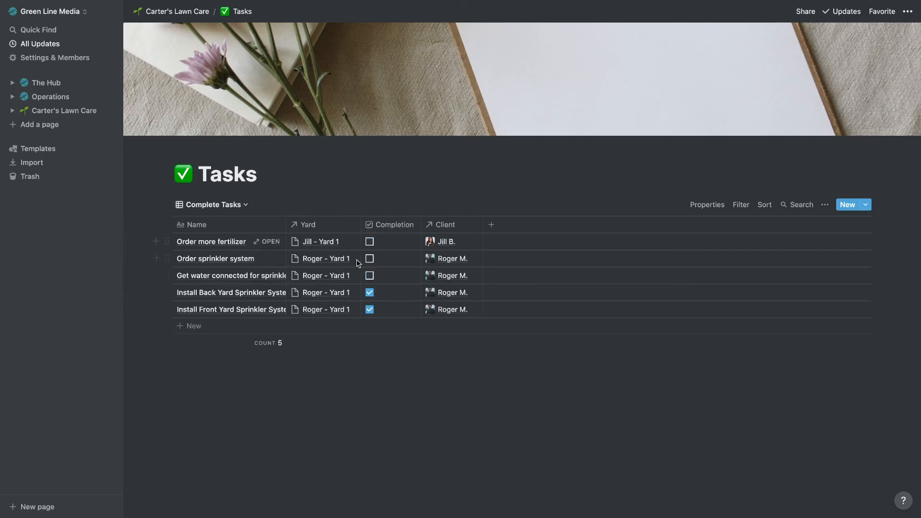
pyautogui.moveTo(359, 262)
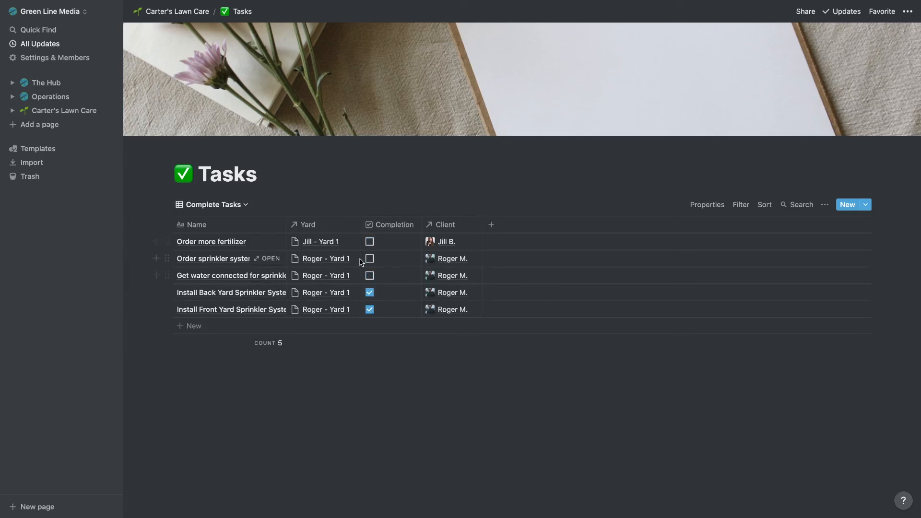
pyautogui.click(740, 204)
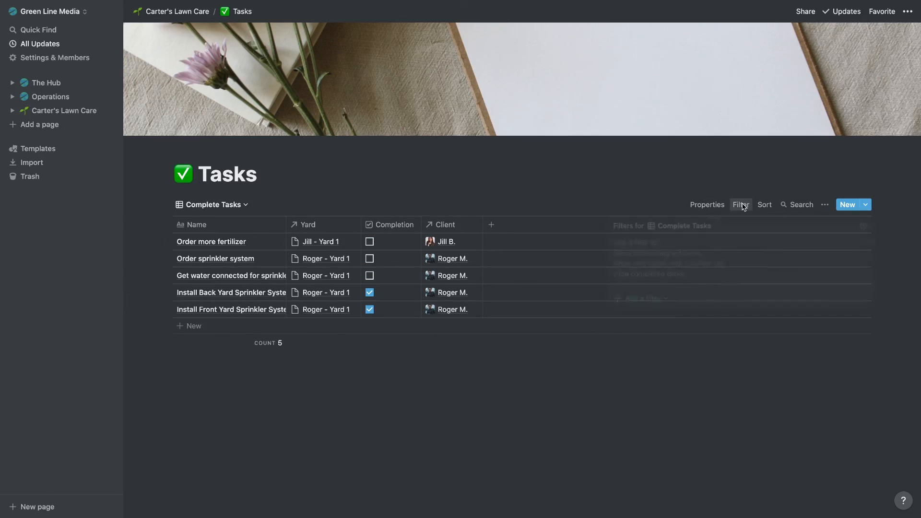
pyautogui.click(741, 204)
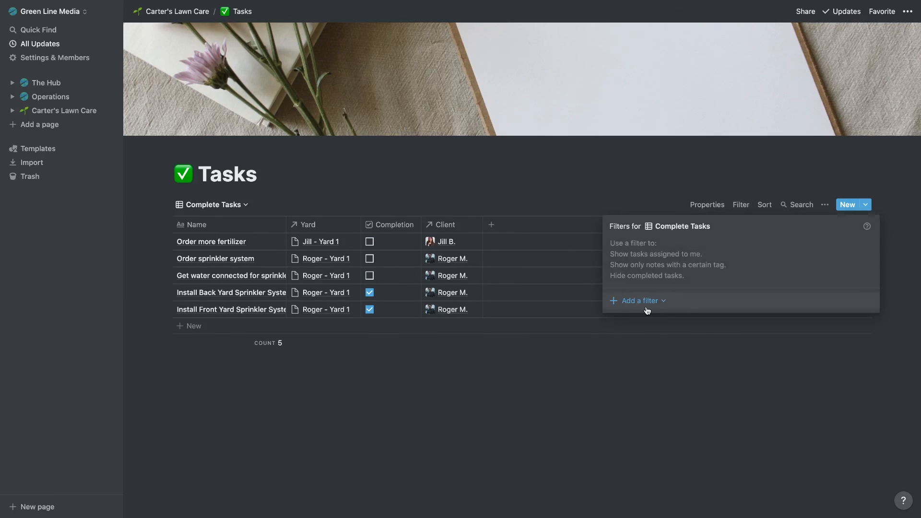
pyautogui.click(637, 300)
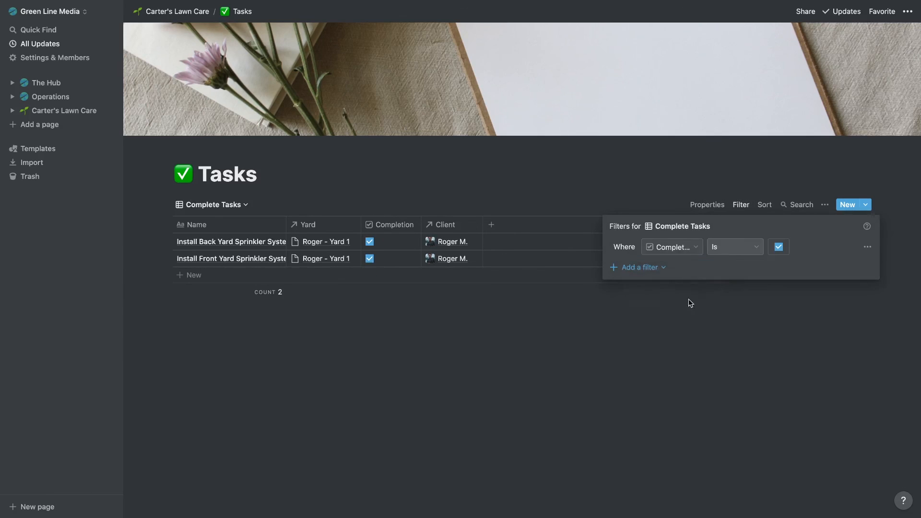
pyautogui.click(446, 188)
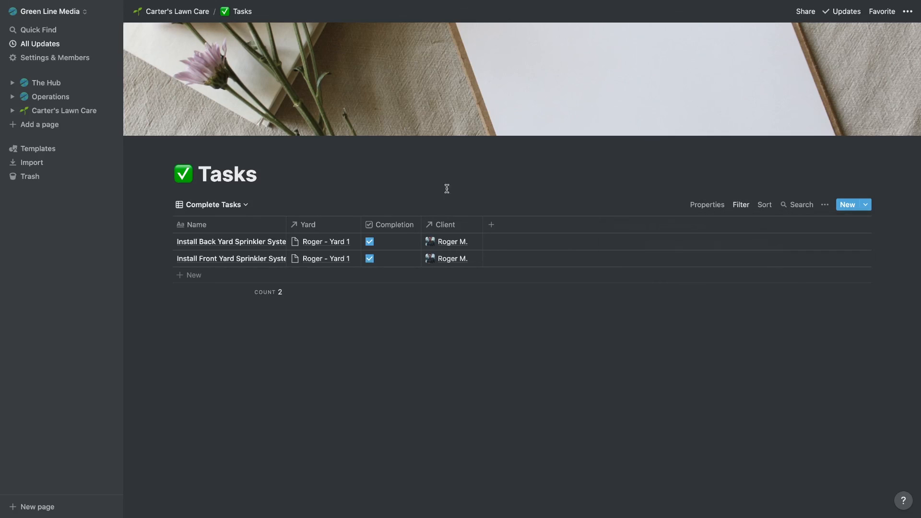
pyautogui.click(214, 204)
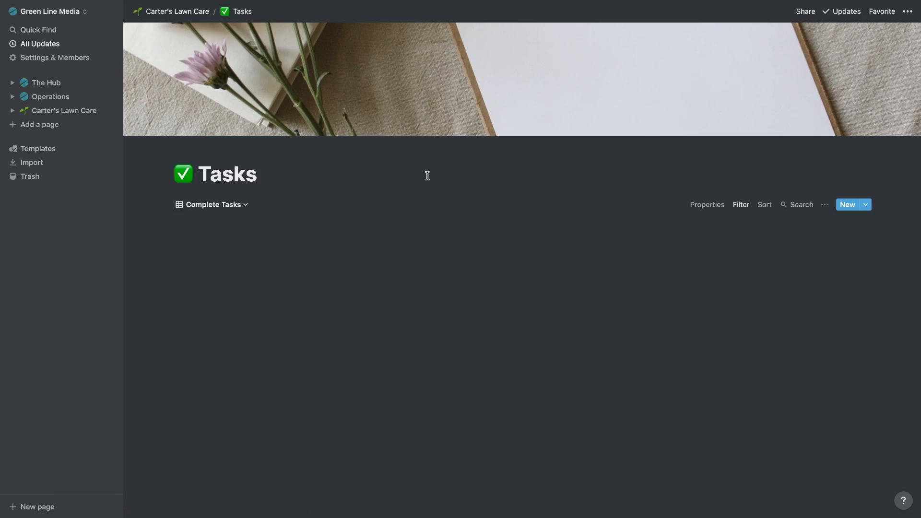
# Step: Switch the Tasks table to the Incomplete Tasks view from the views dropdown
pyautogui.click(212, 204)
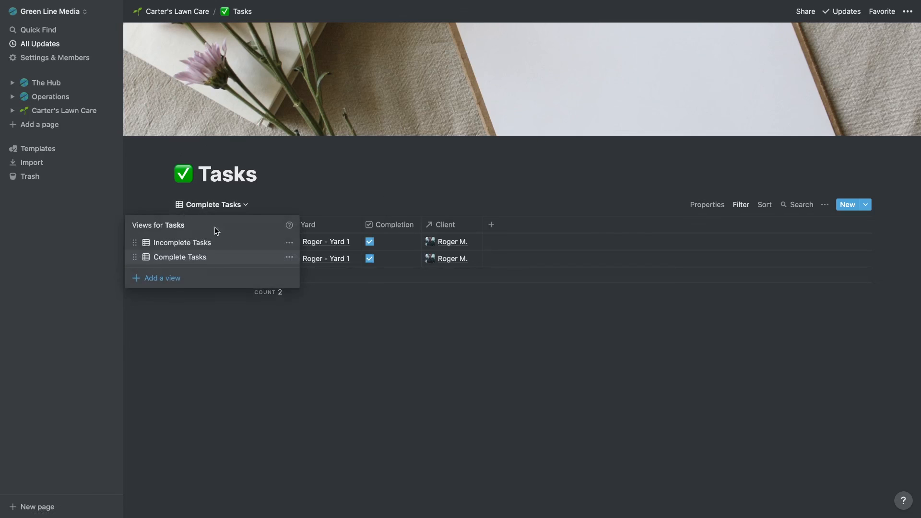
pyautogui.click(182, 241)
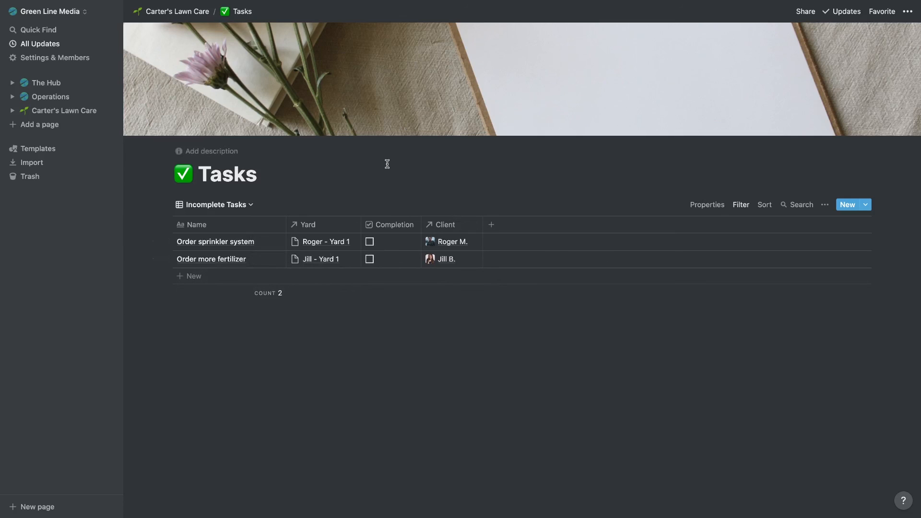
pyautogui.moveTo(79, 111)
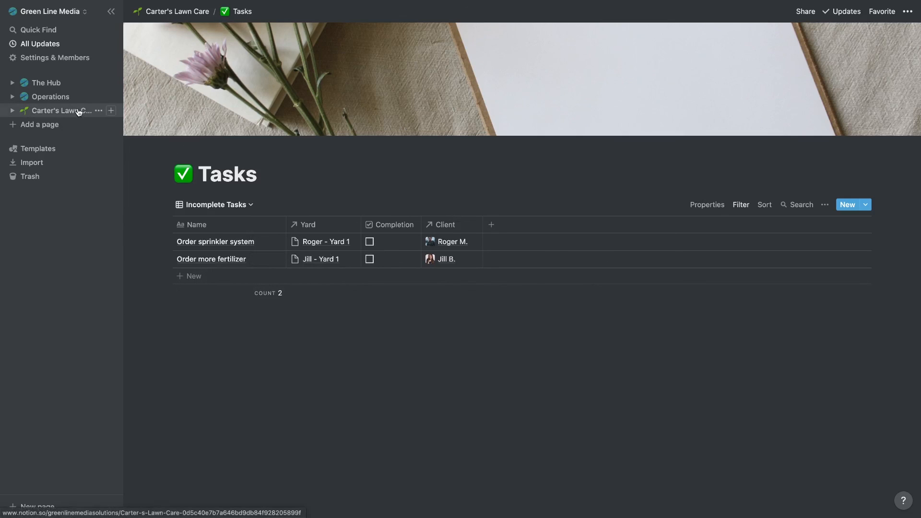
# Step: Go to the Carter's Lawn Care page listing Clients, Yards and Tasks
pyautogui.click(177, 11)
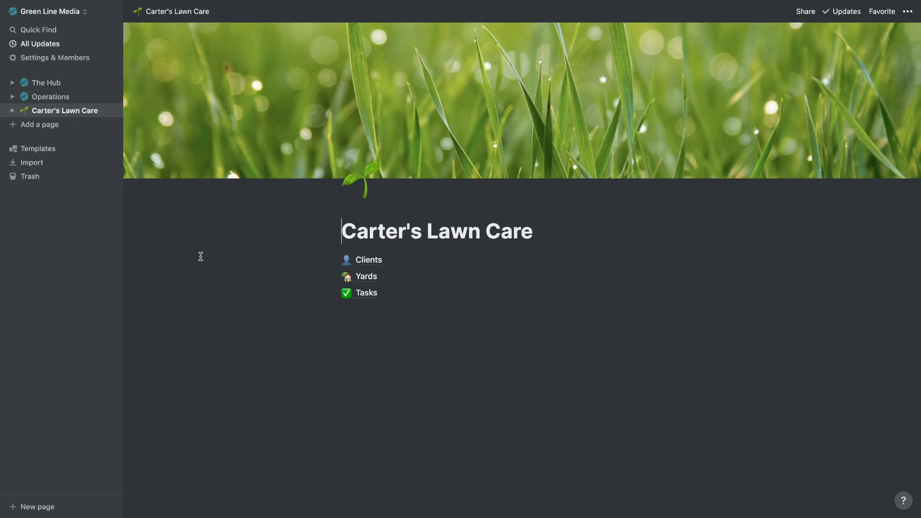
pyautogui.moveTo(222, 236)
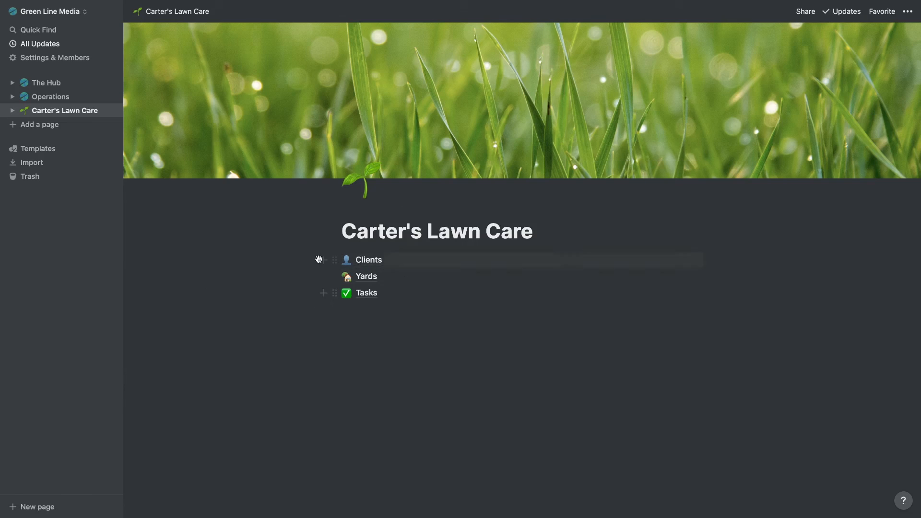
pyautogui.moveTo(450, 216)
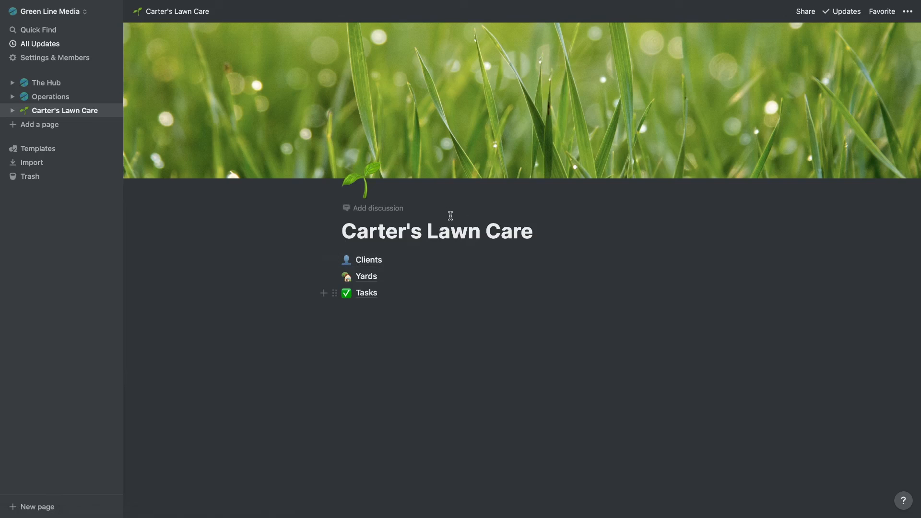
pyautogui.moveTo(408, 224)
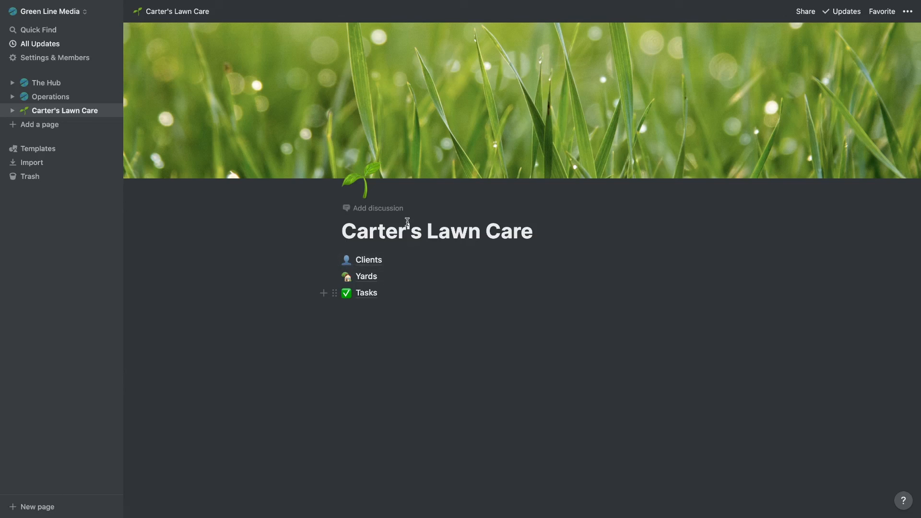
pyautogui.moveTo(558, 194)
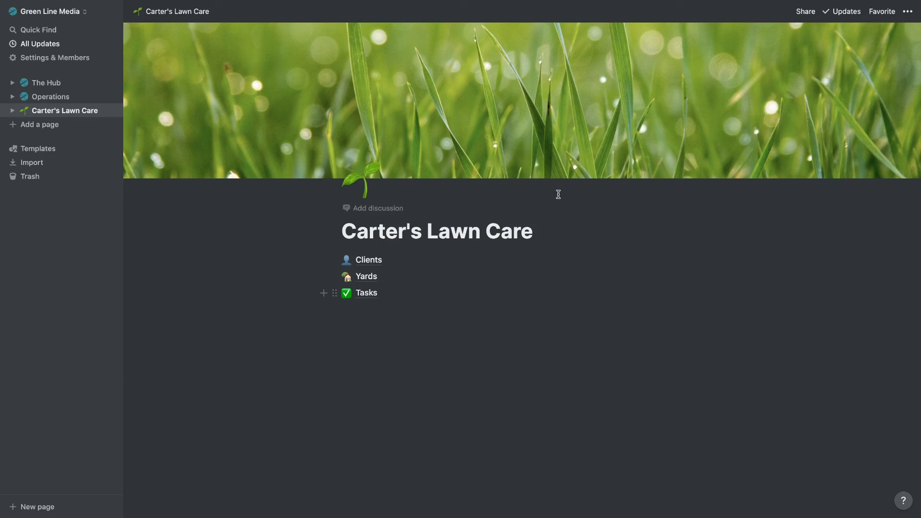
pyautogui.moveTo(685, 230)
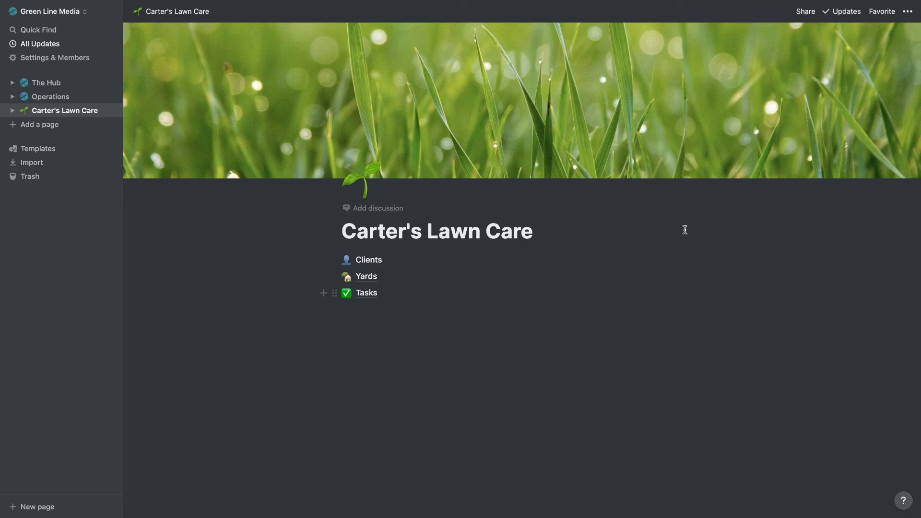
pyautogui.moveTo(615, 234)
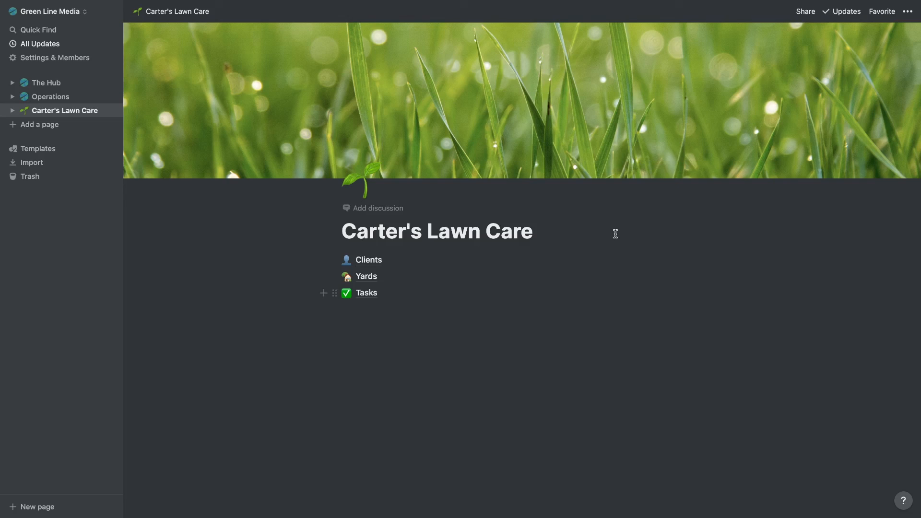
pyautogui.moveTo(592, 234)
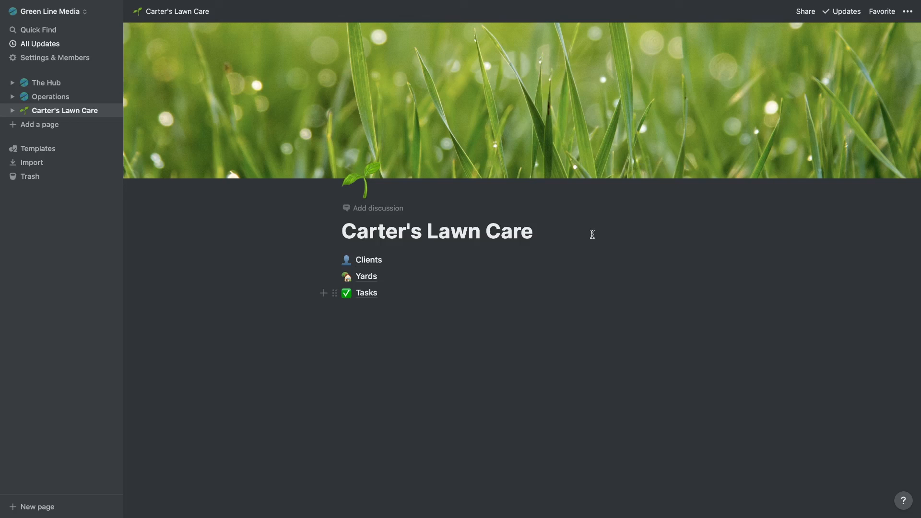